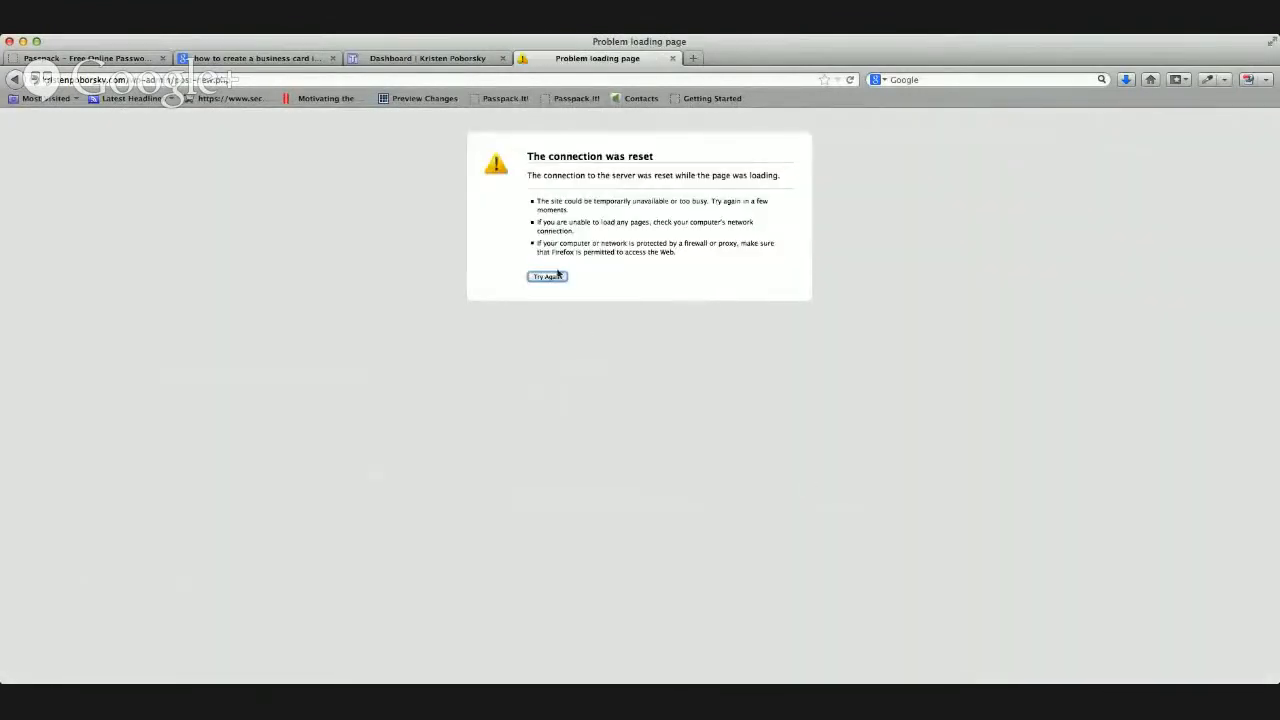
- Retry the connection-reset page so the Add New Post editor loads
left_click(548, 276)
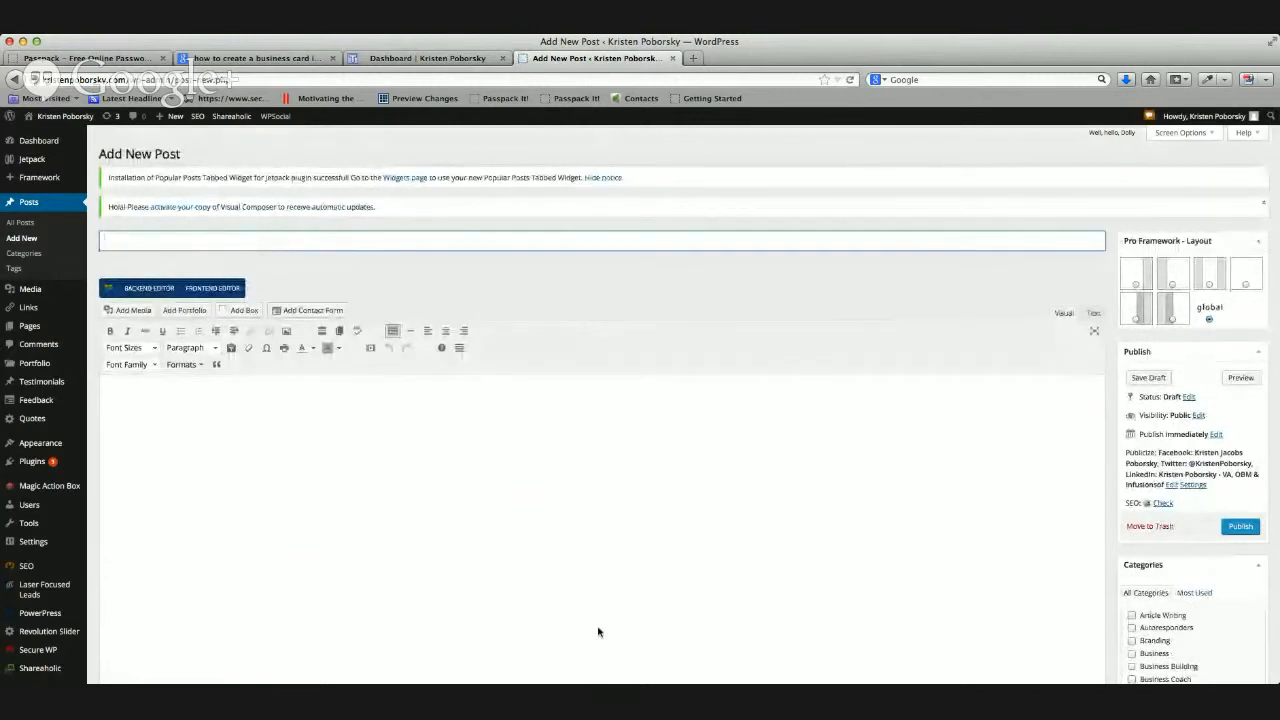
mouse_move(406, 348)
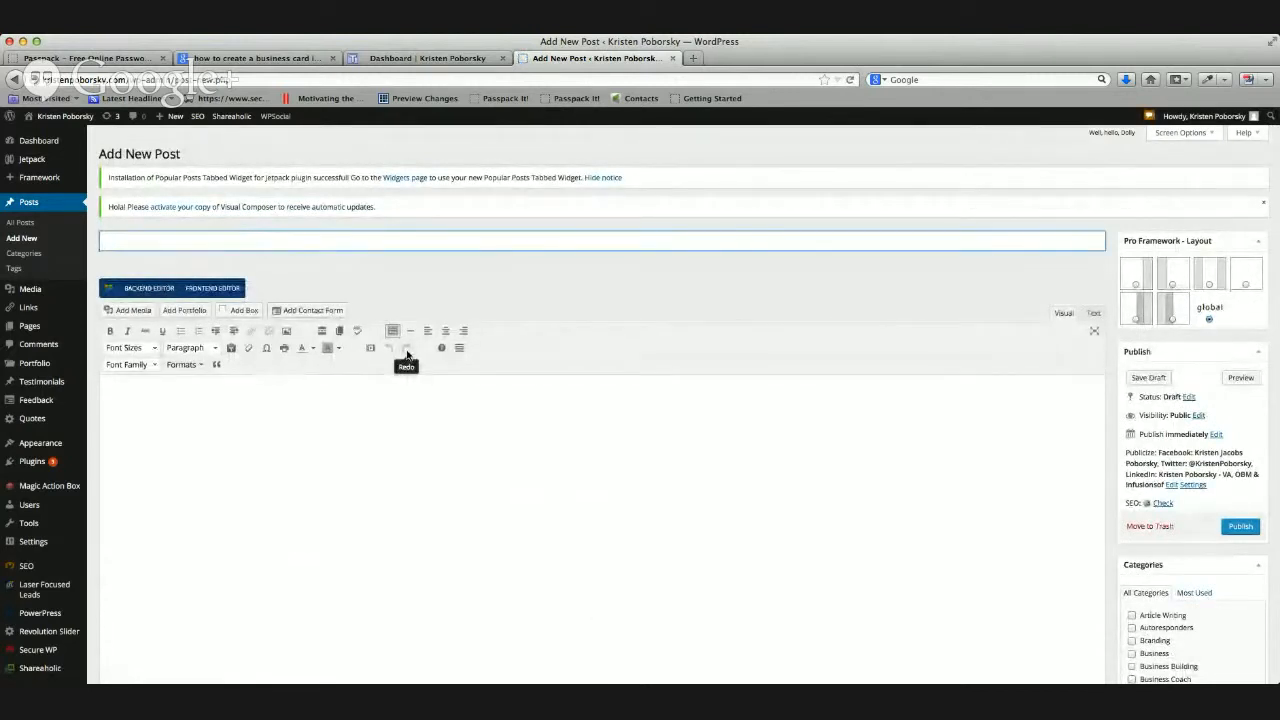
- Enter the post title 'Blog posting 101: How write your first post', correcting the wording midway
type("B")
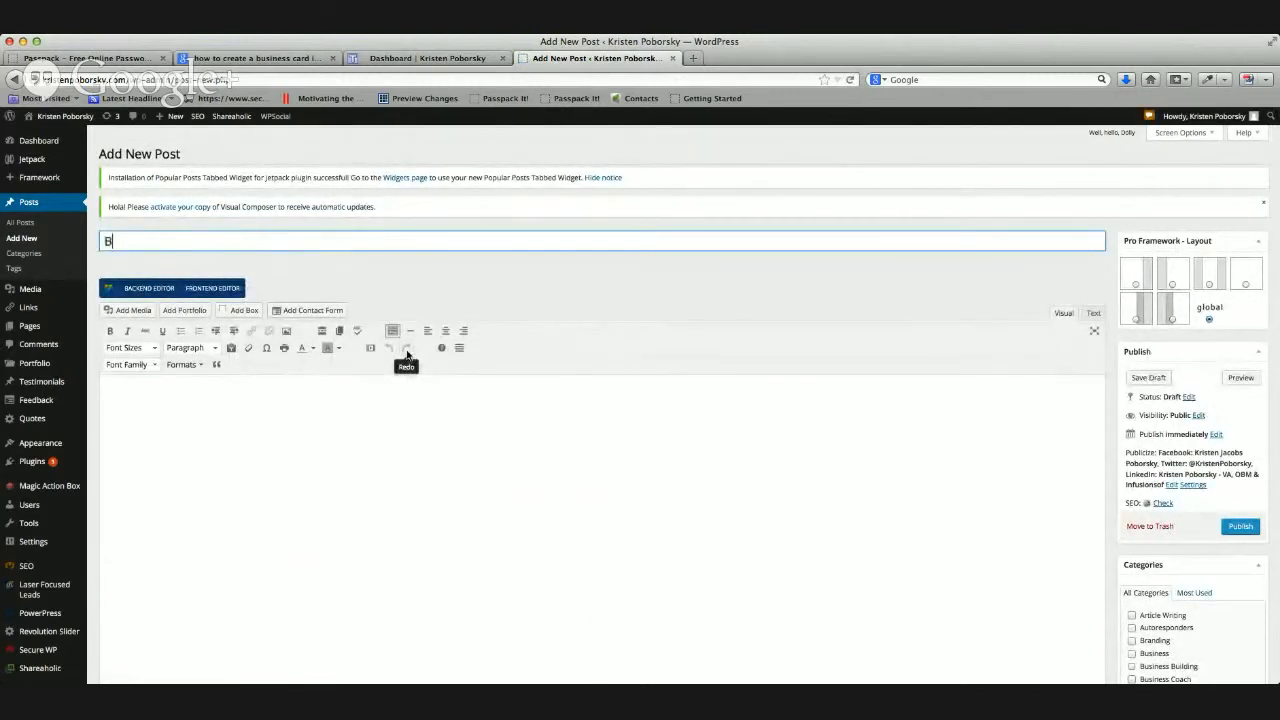
type("log")
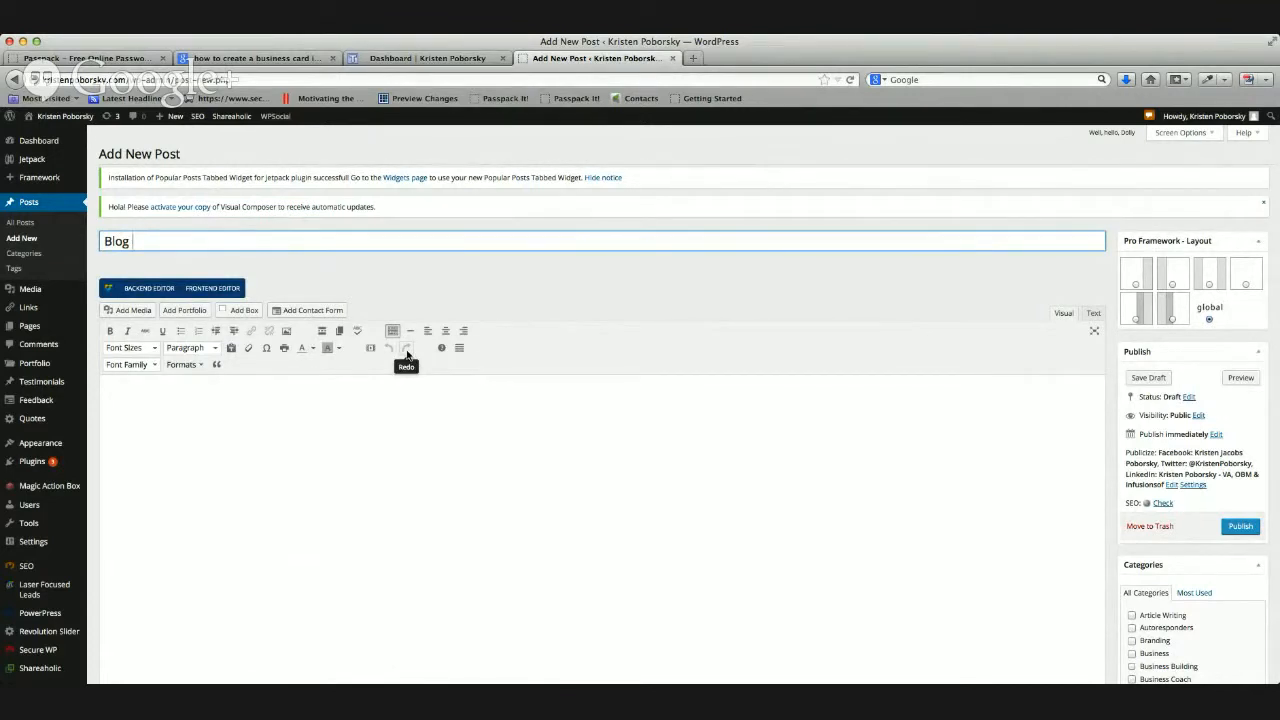
type("posting")
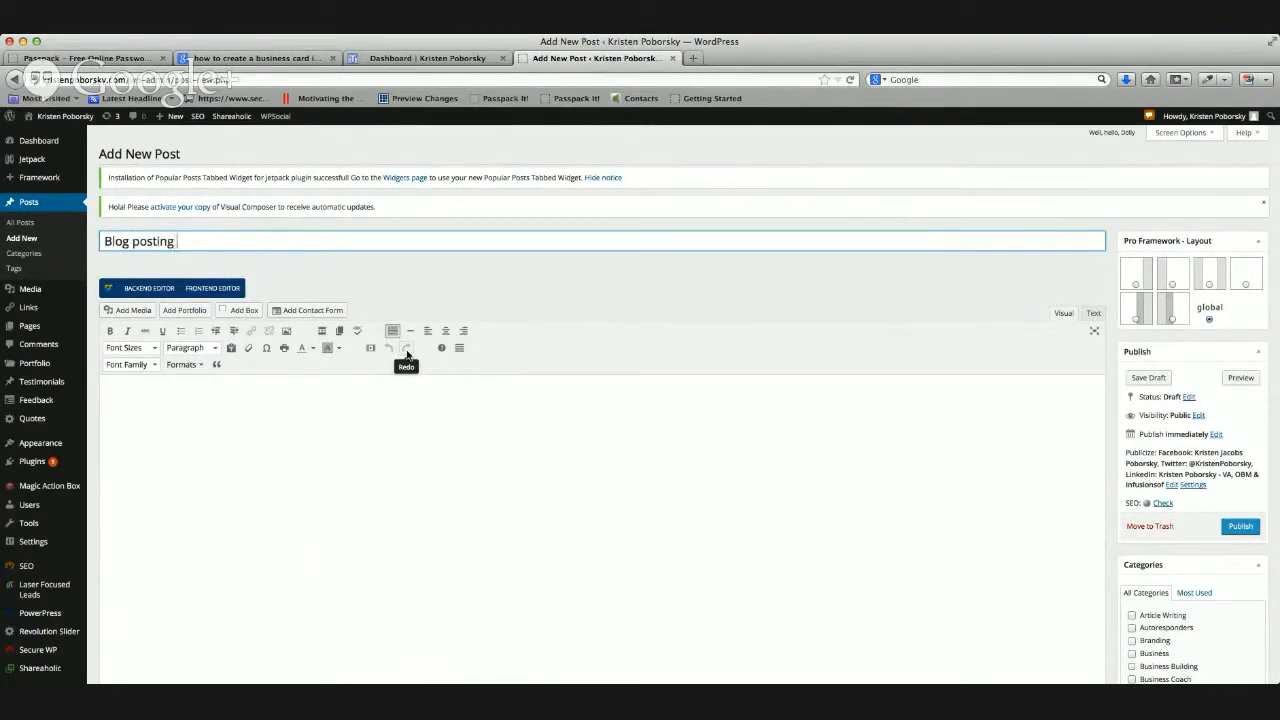
type("101")
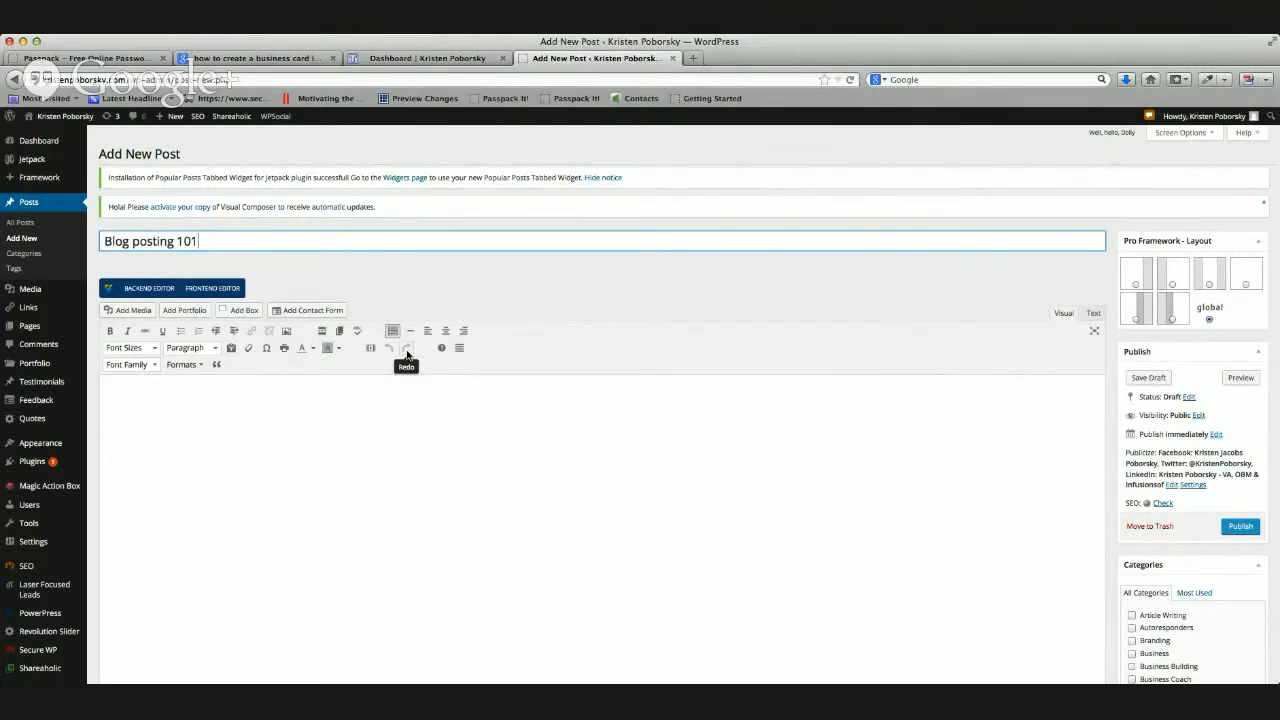
type(": ho")
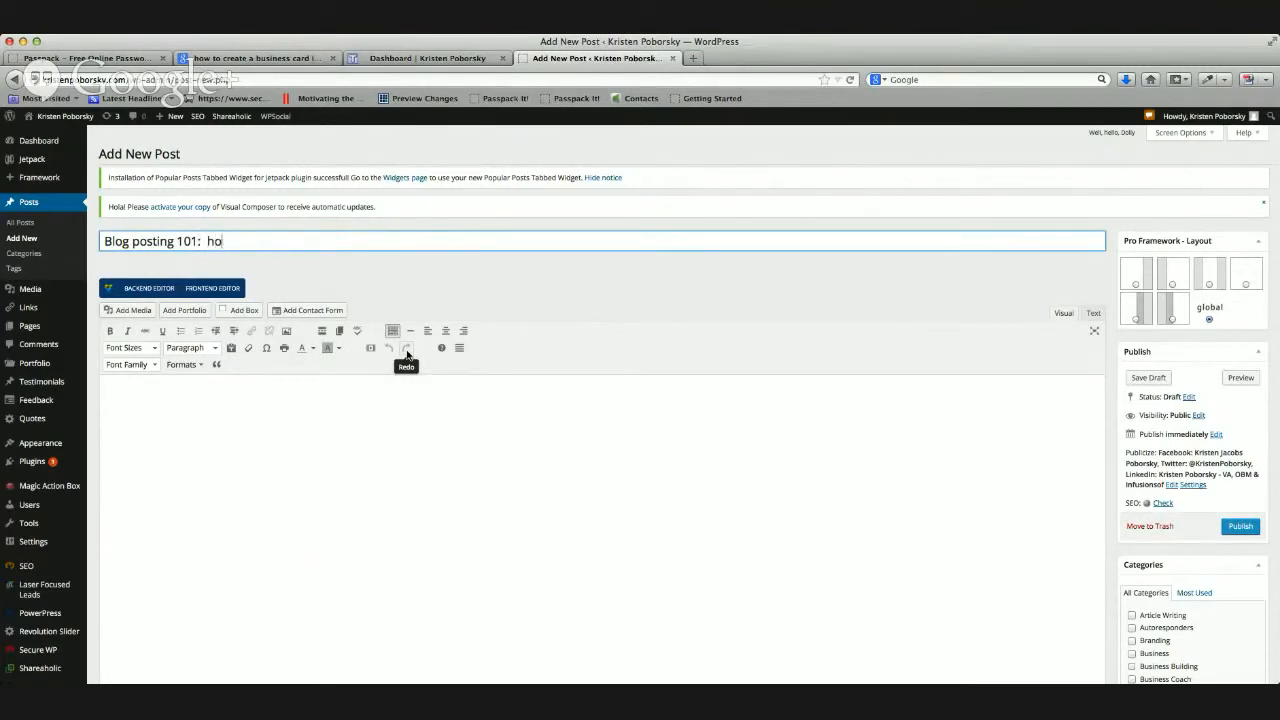
type("How to")
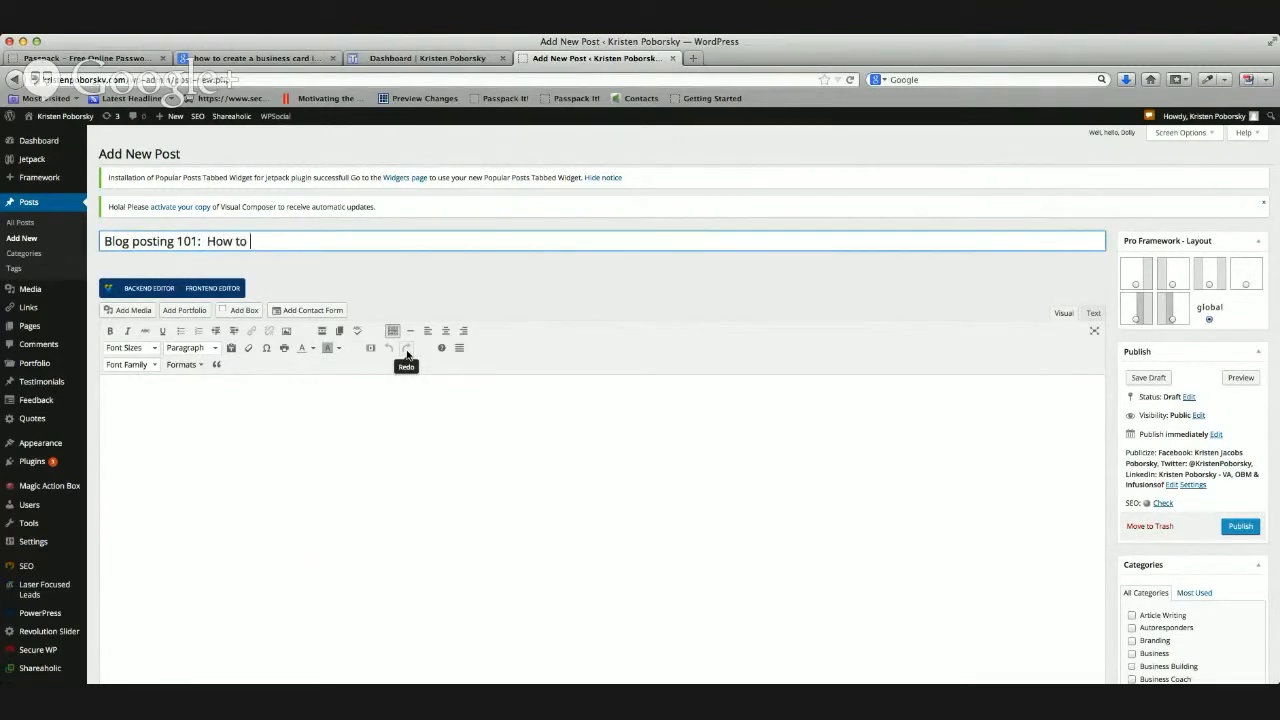
type("get your post")
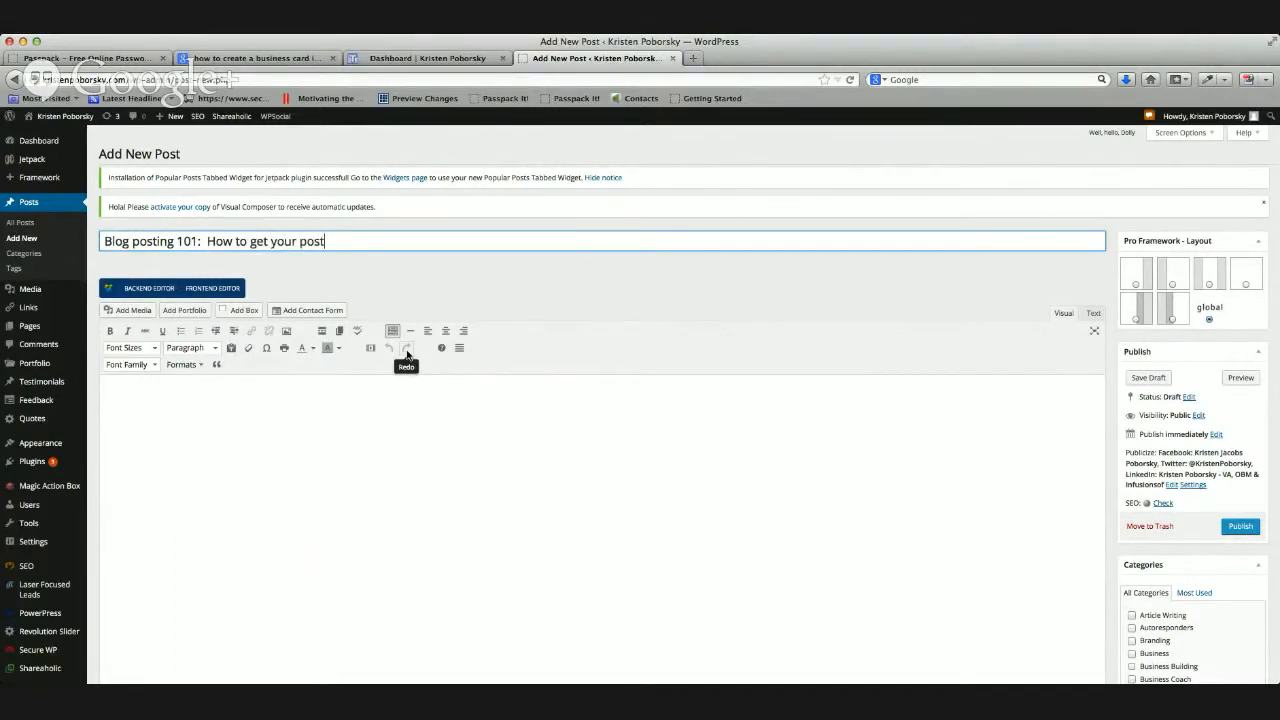
type("into y")
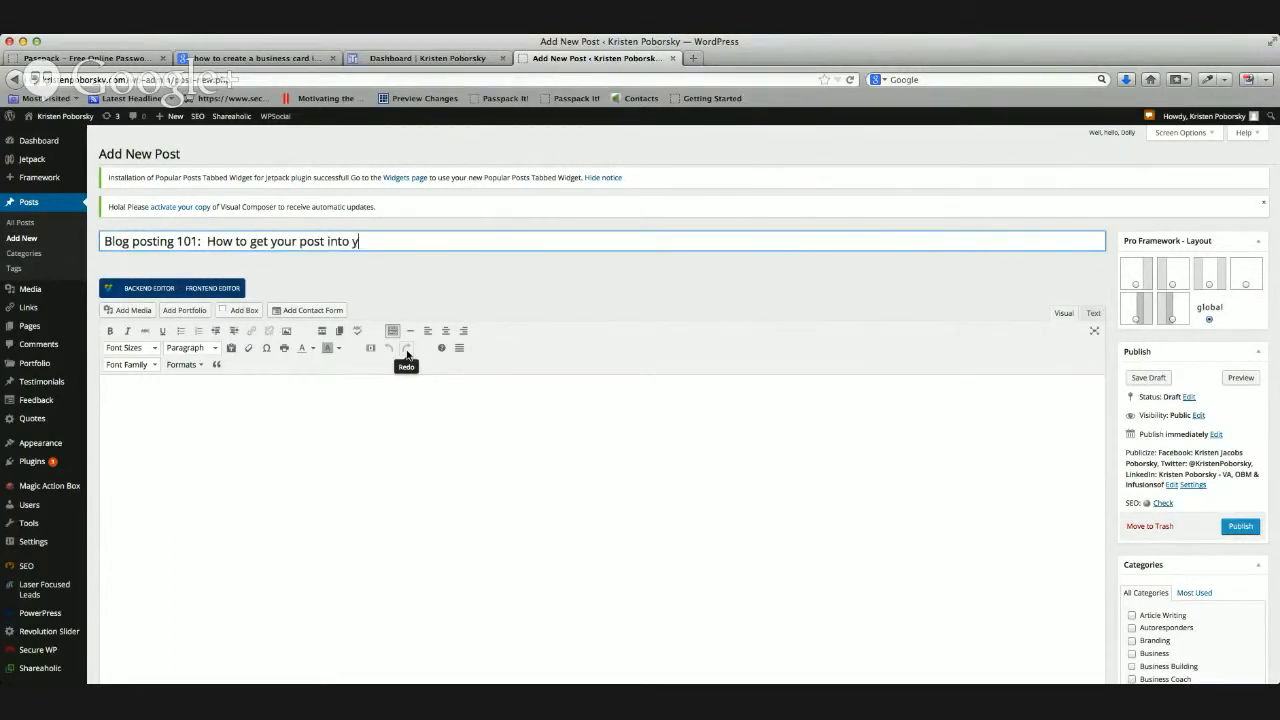
key("Backspace")
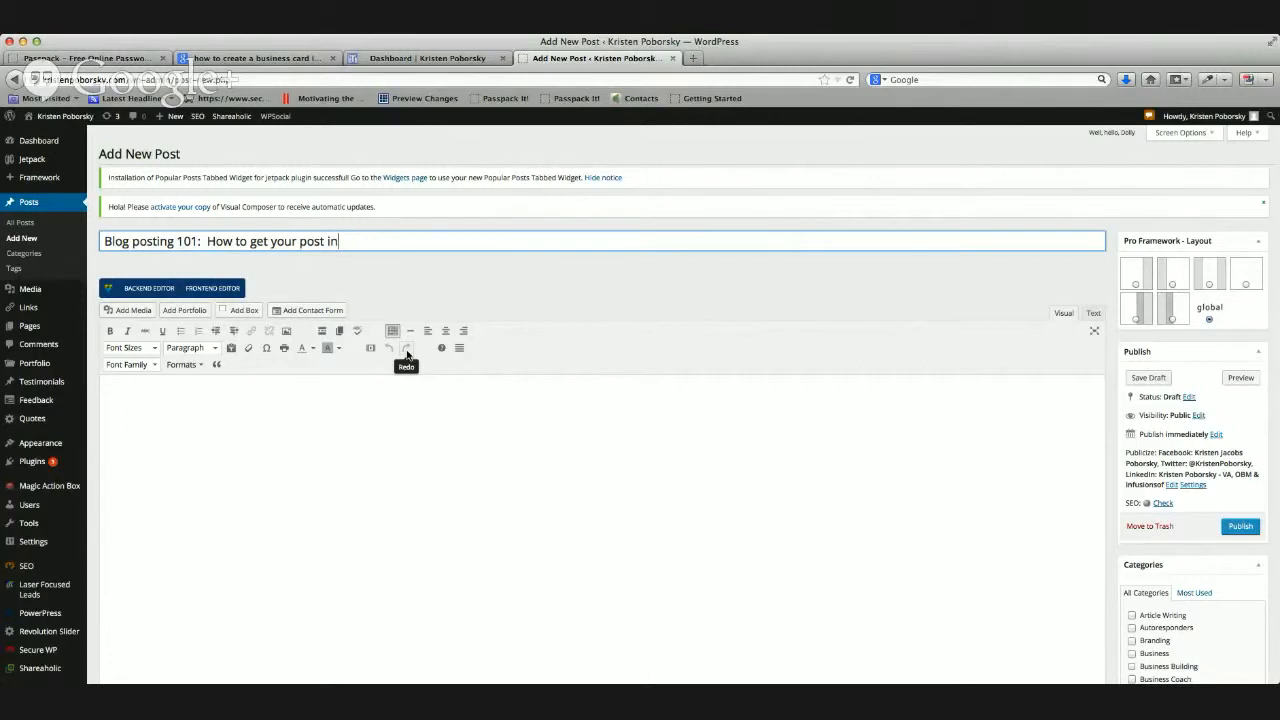
key("backspace")
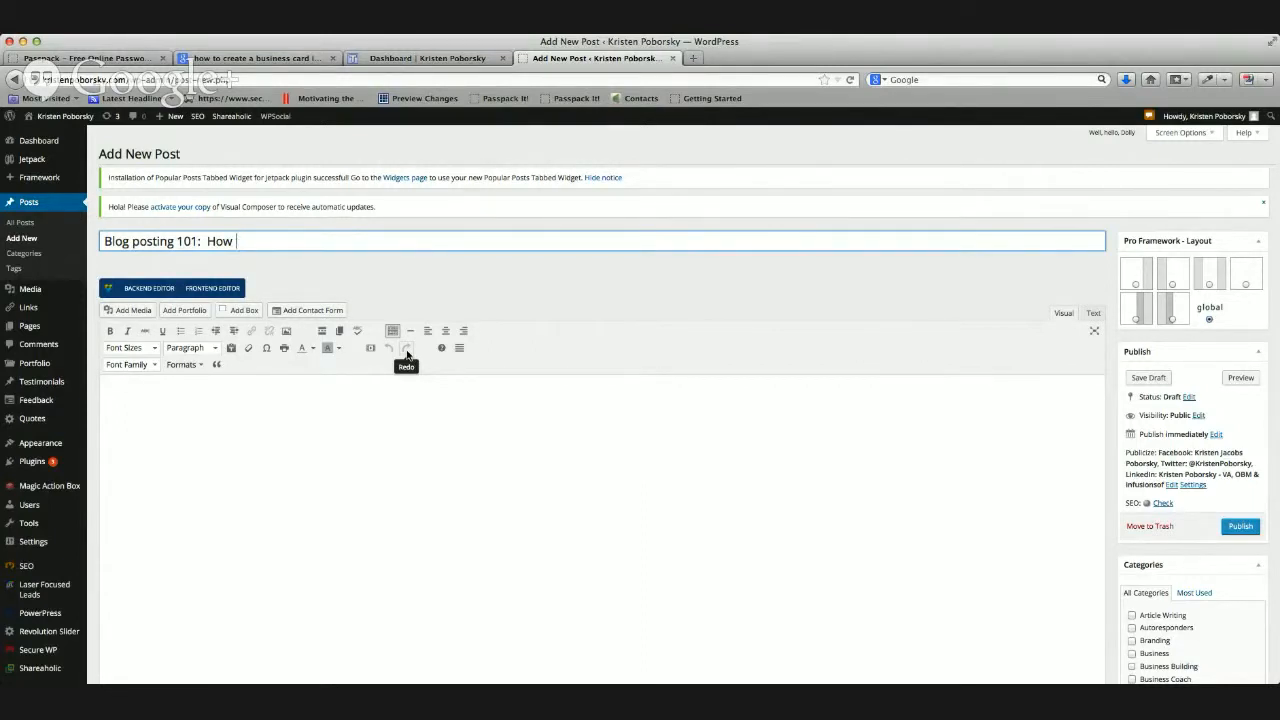
type("write you")
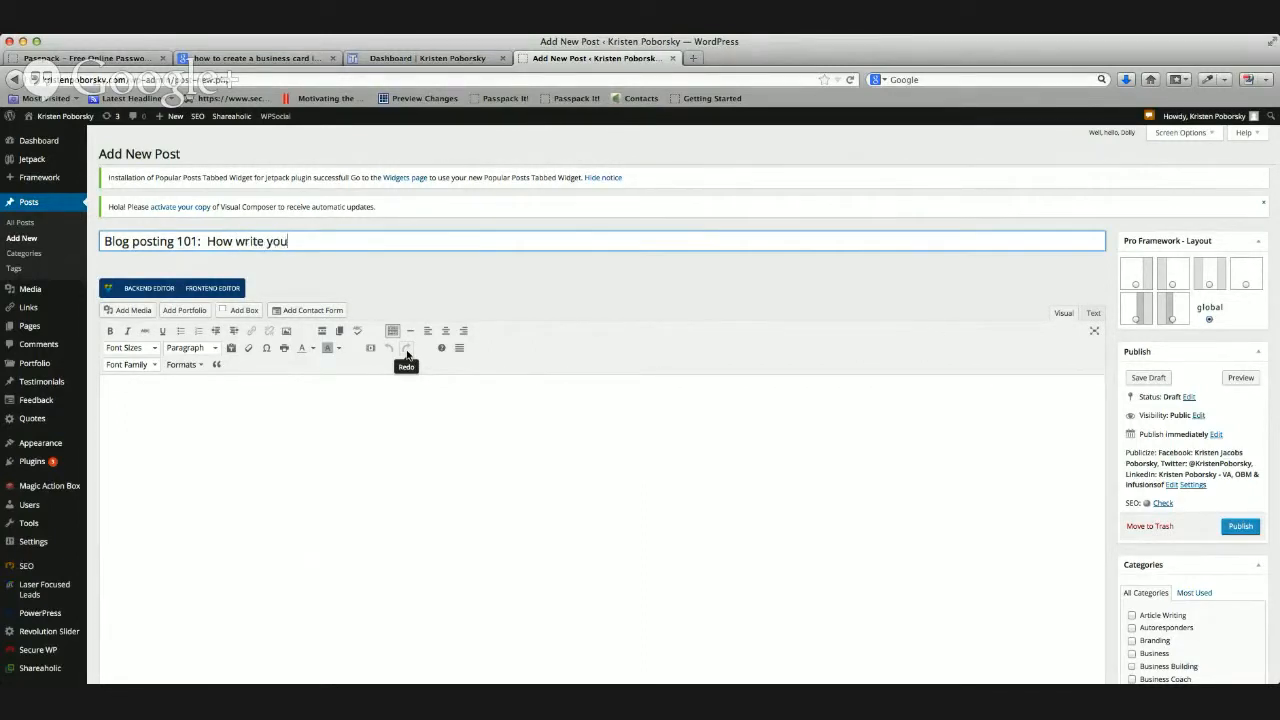
type("r firt")
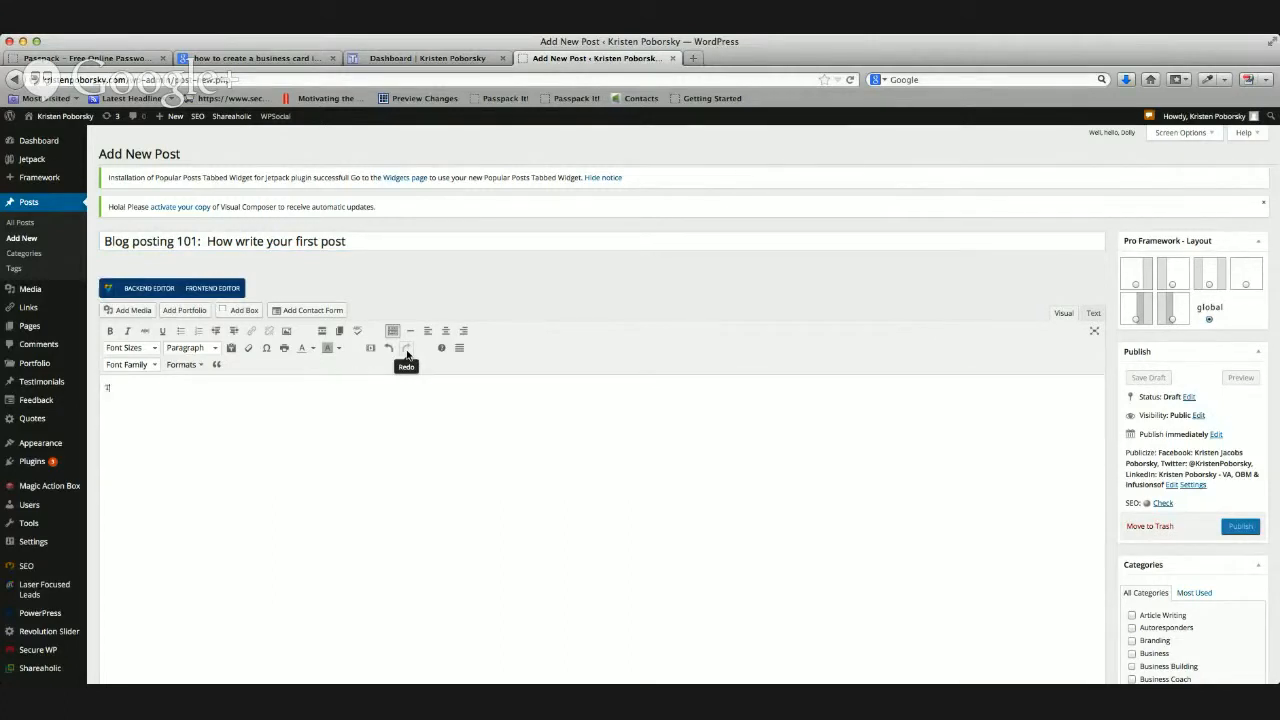
- Write the intro sentence about posting on a WordPress site, then the line 'Watch the video here:'
type("This is a short training")
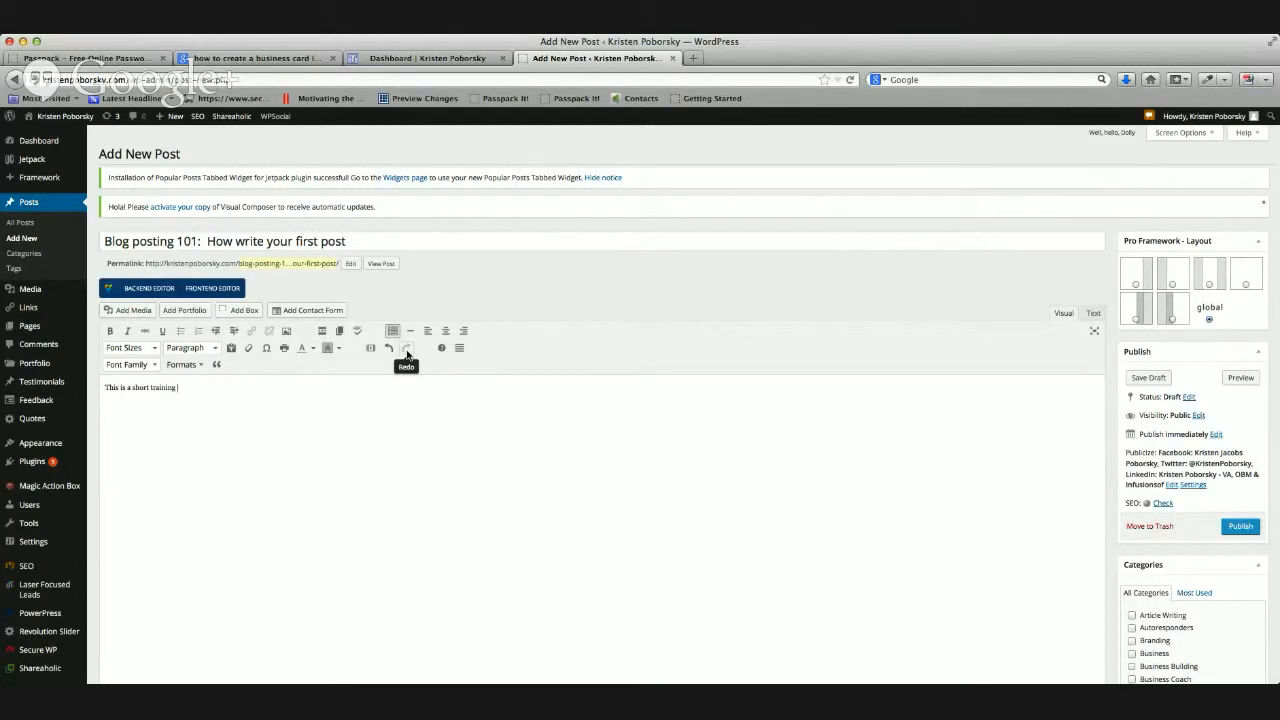
type("artibl")
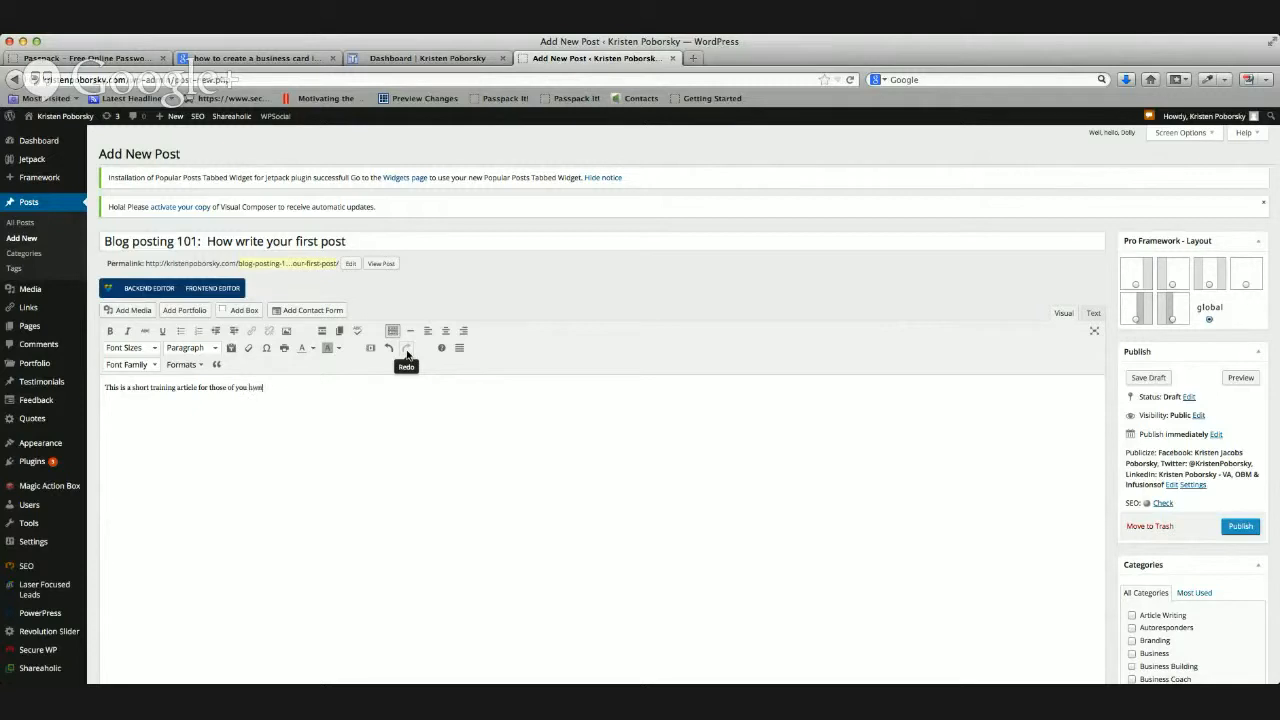
type("who")
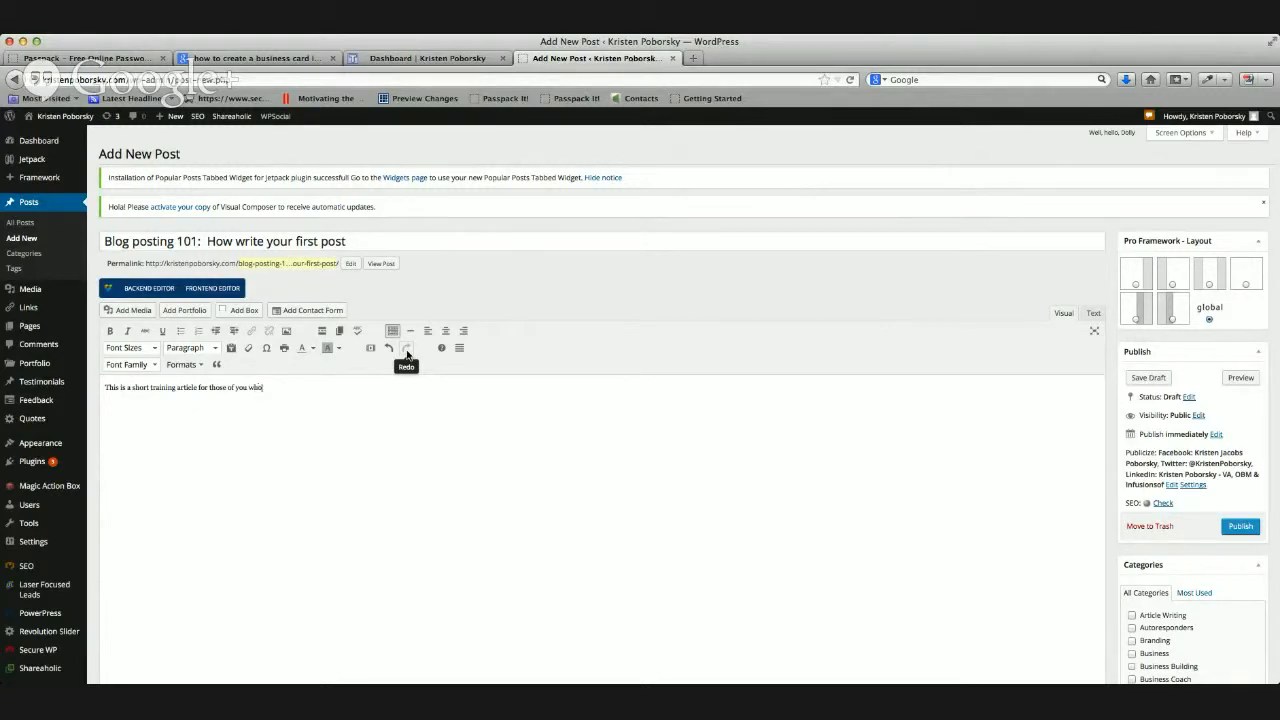
type("want to be able to write")
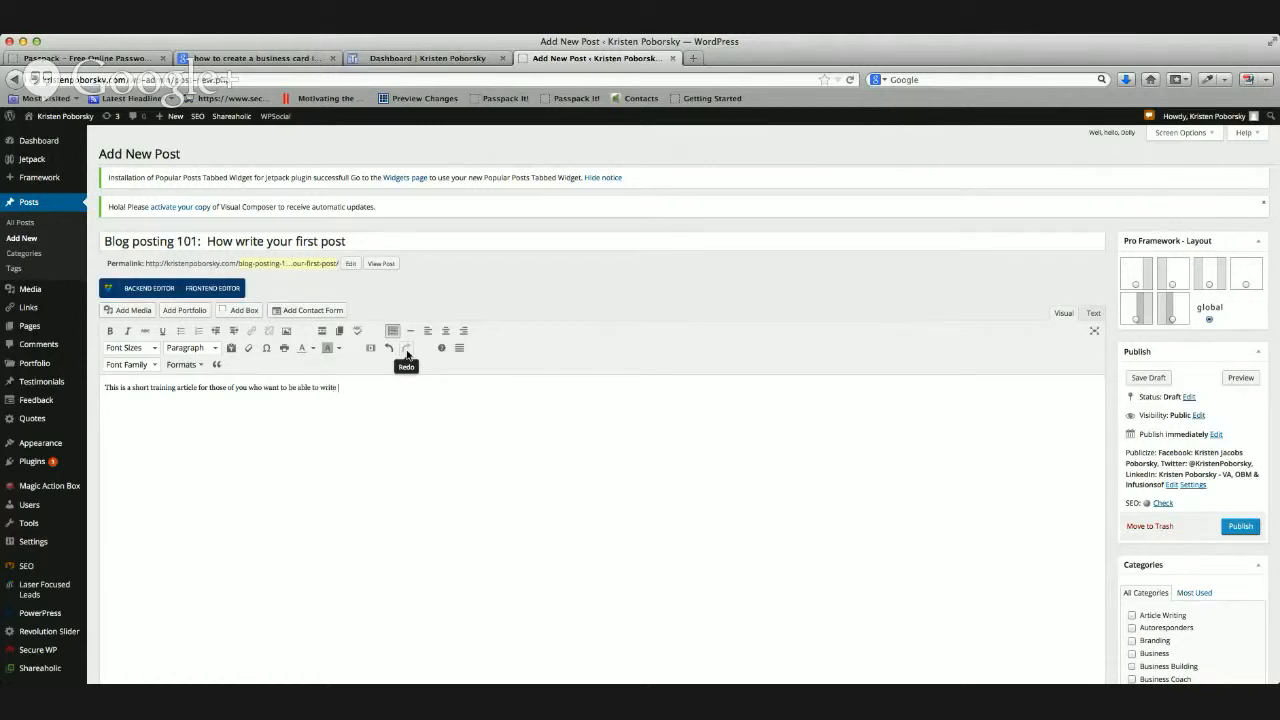
type("and post onl")
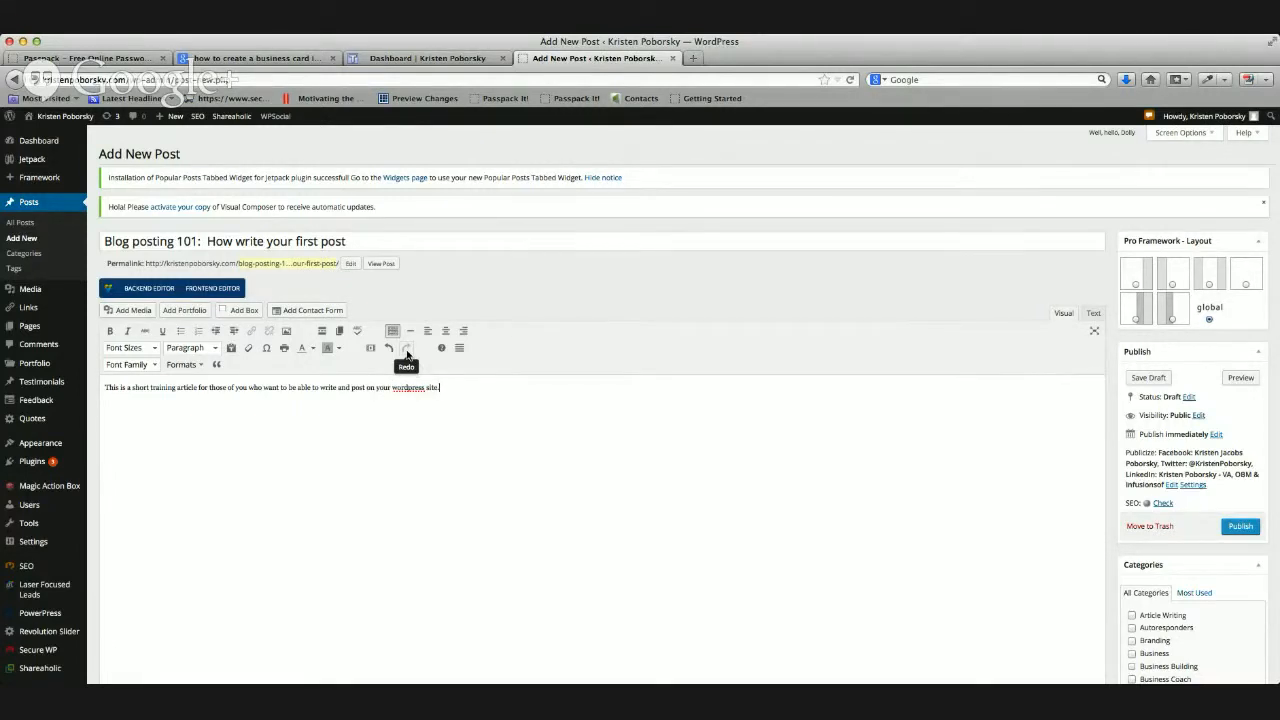
type("He")
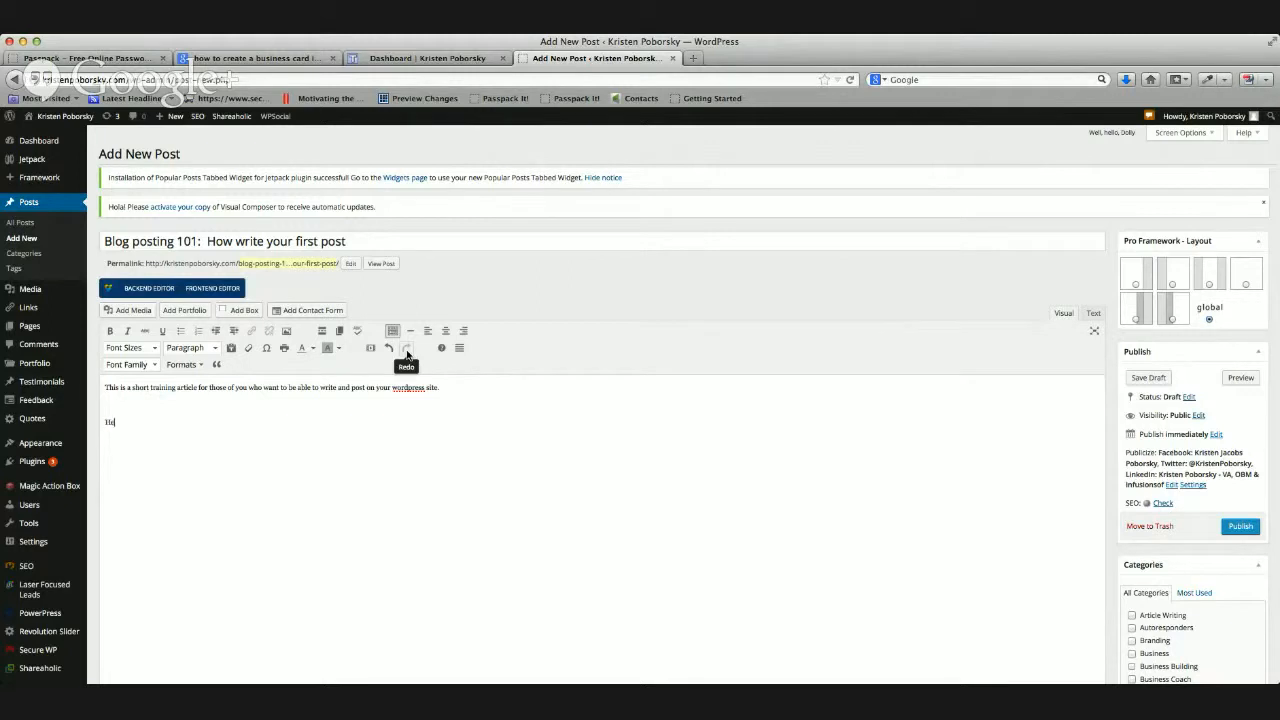
type("ere")
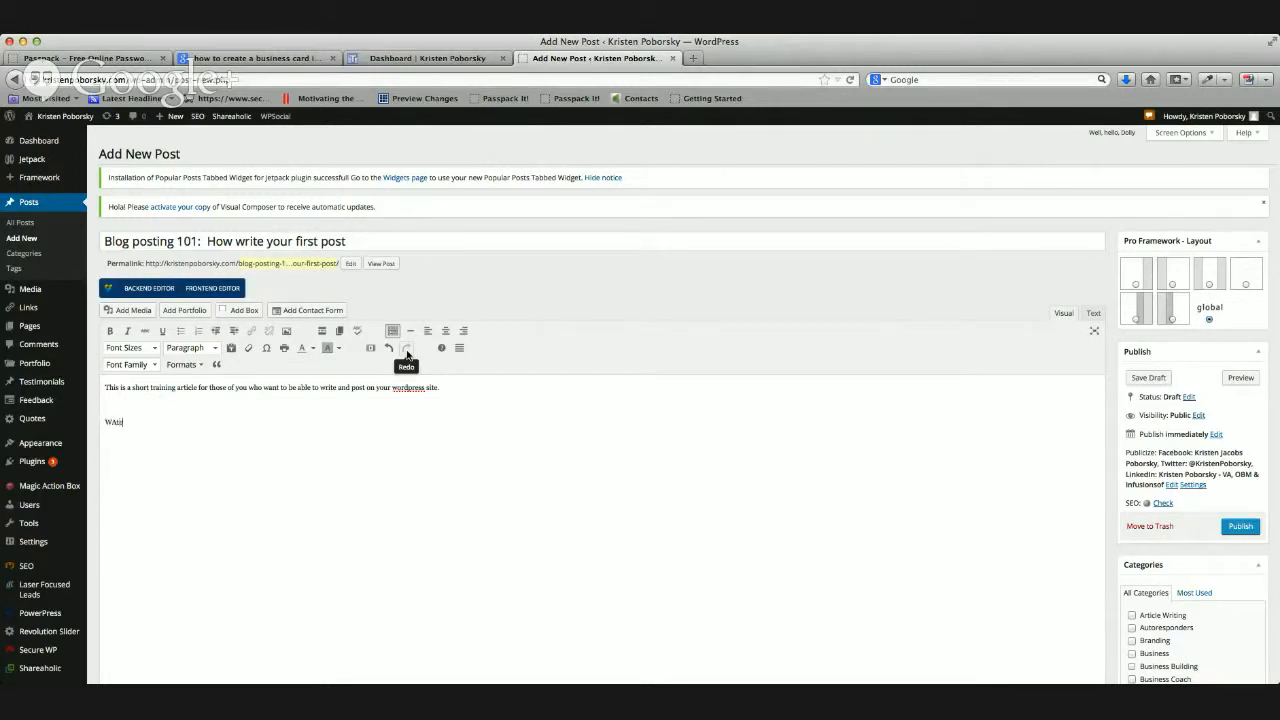
key("Backspace")
type("atch the video:")
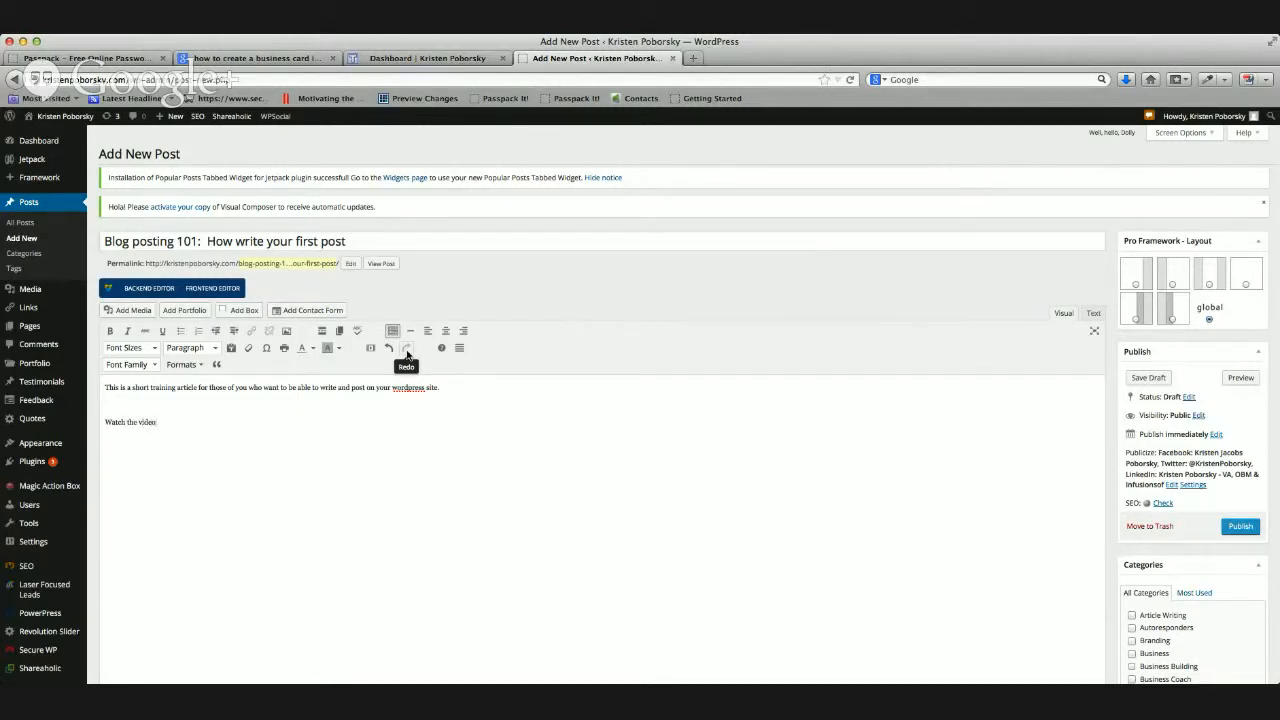
type("here:")
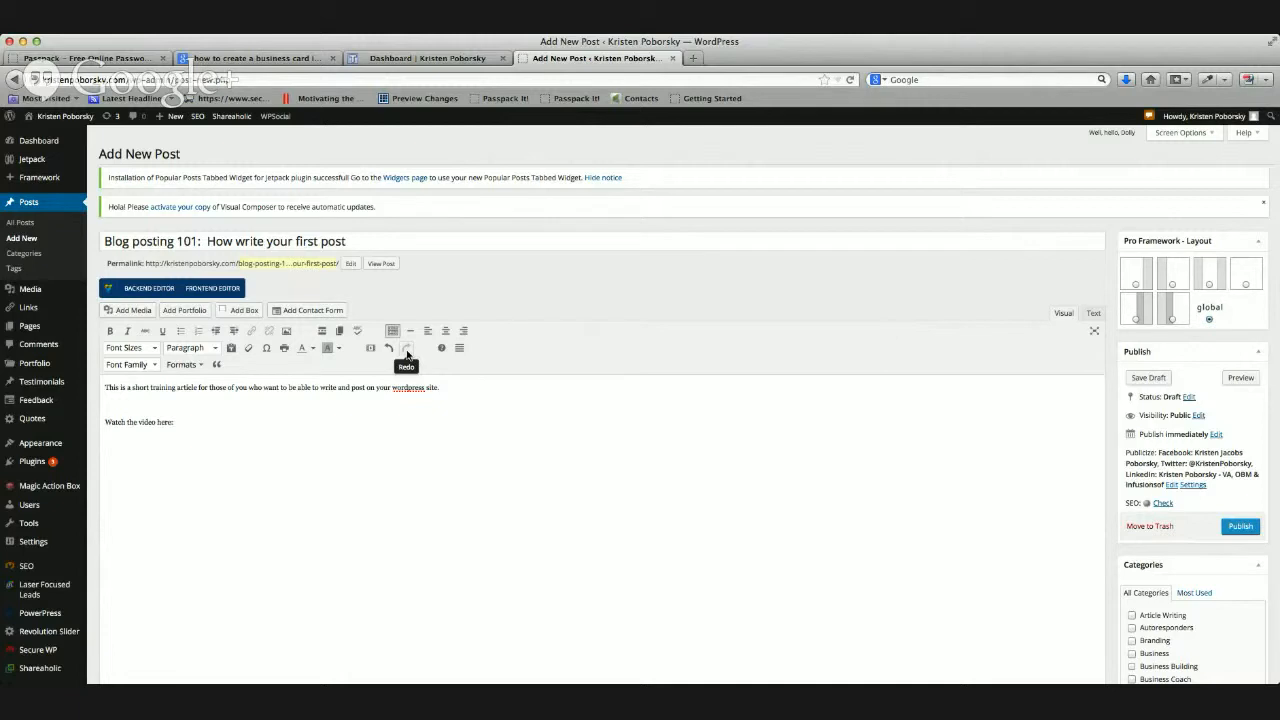
left_click(104, 440)
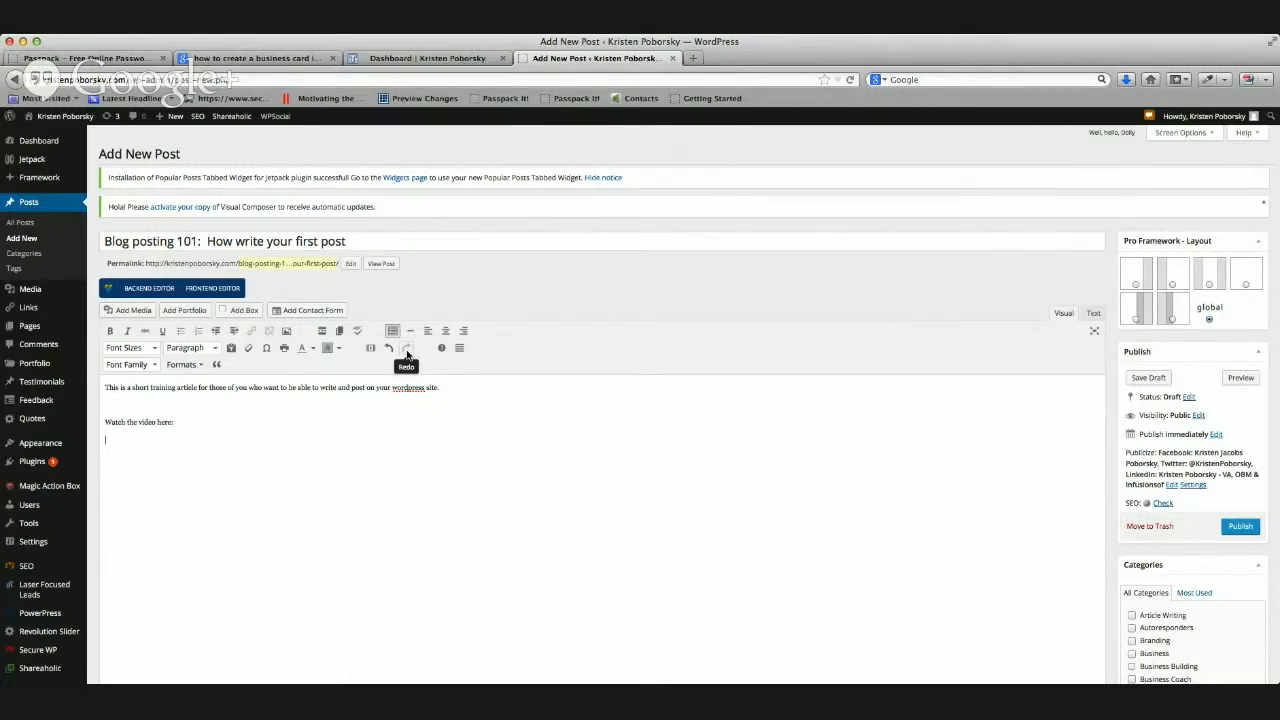
mouse_move(410, 364)
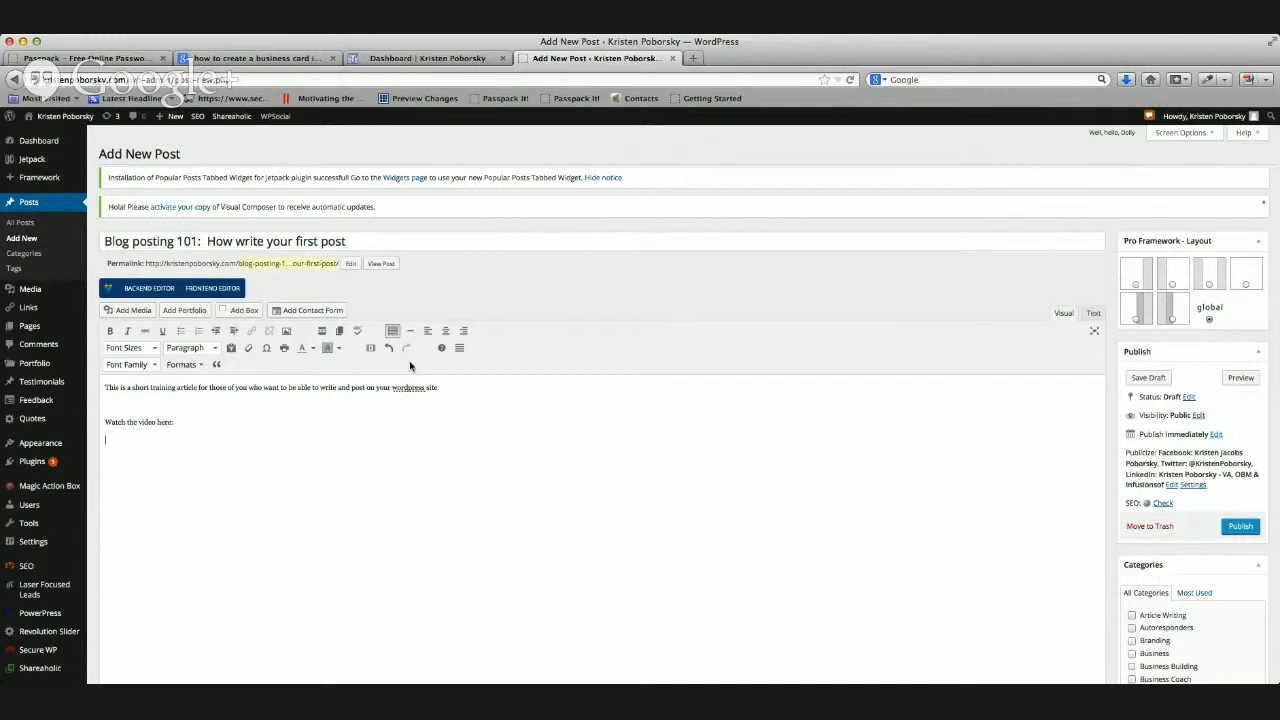
mouse_move(212, 474)
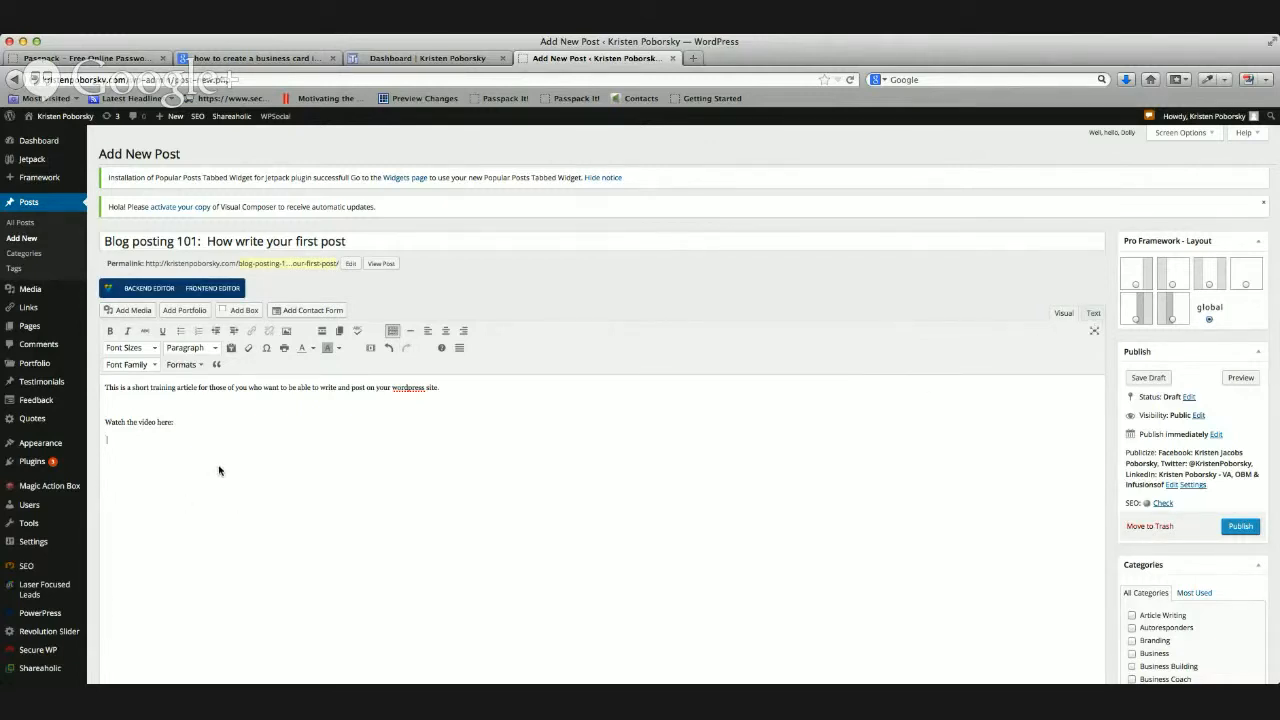
- Add the 'Here are the step by step instructions to write your first post on your blog' line
type("Hi")
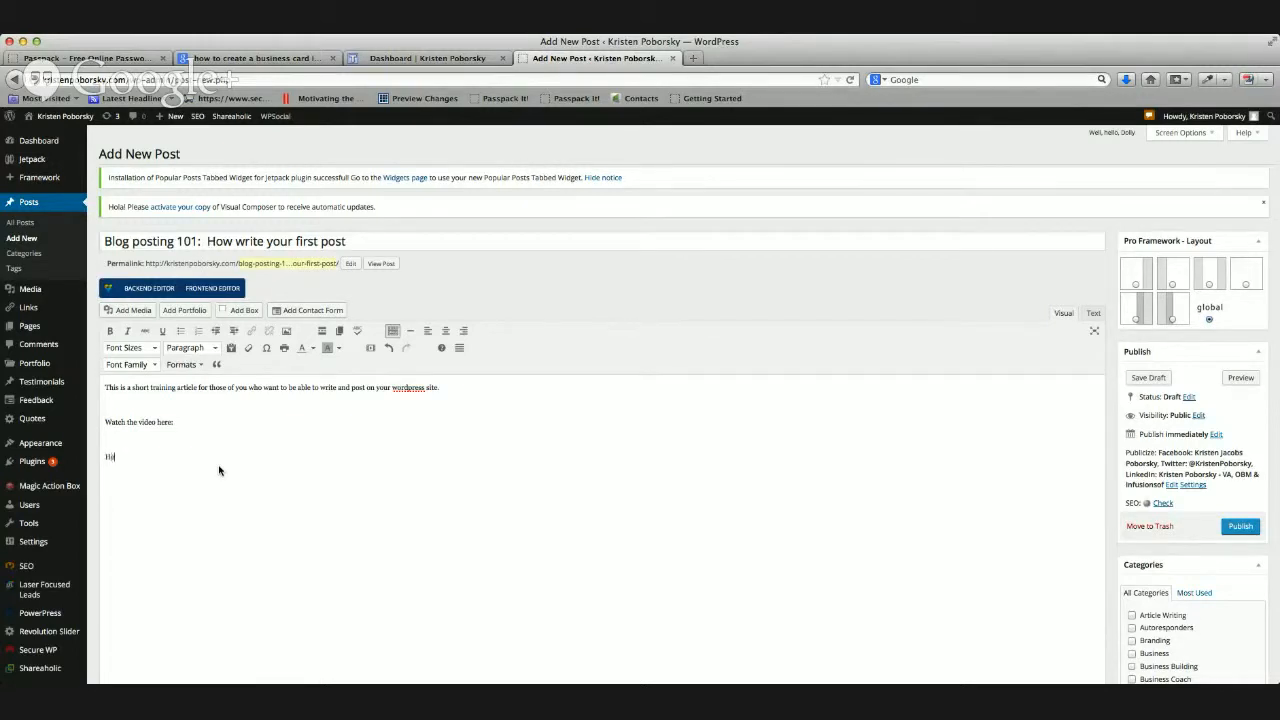
type("Here are the step by step")
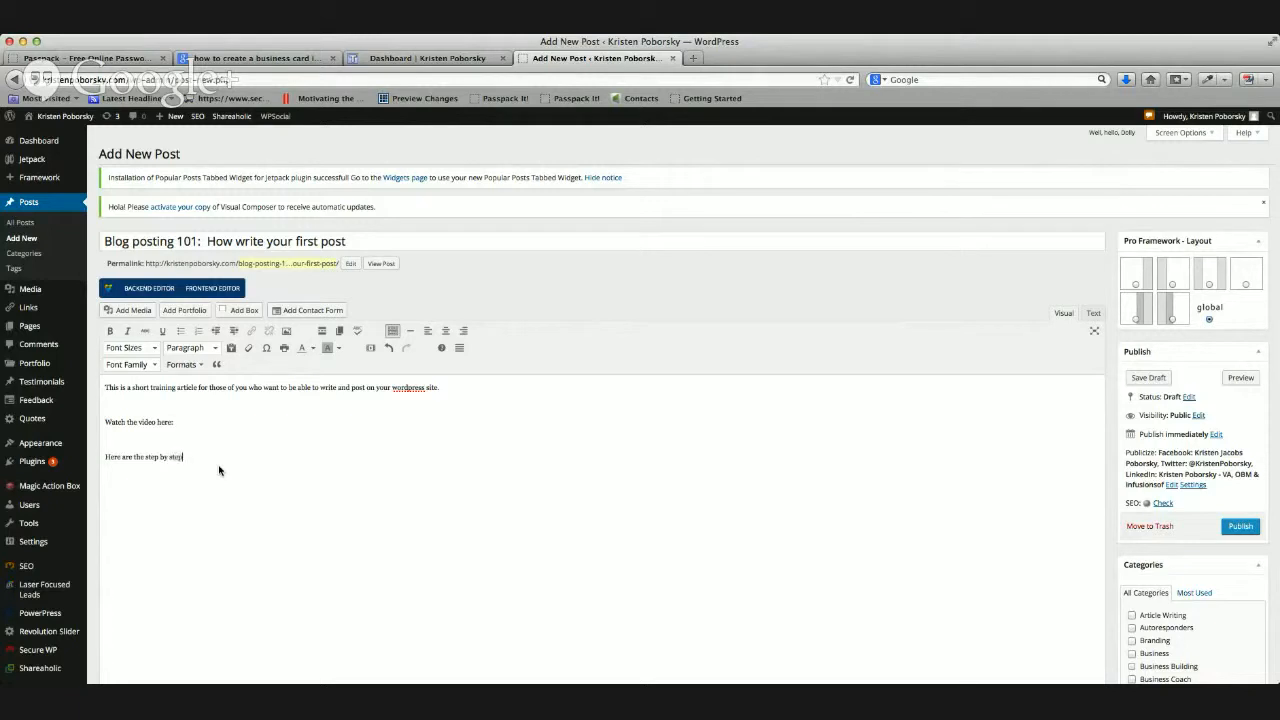
type("instructions to w")
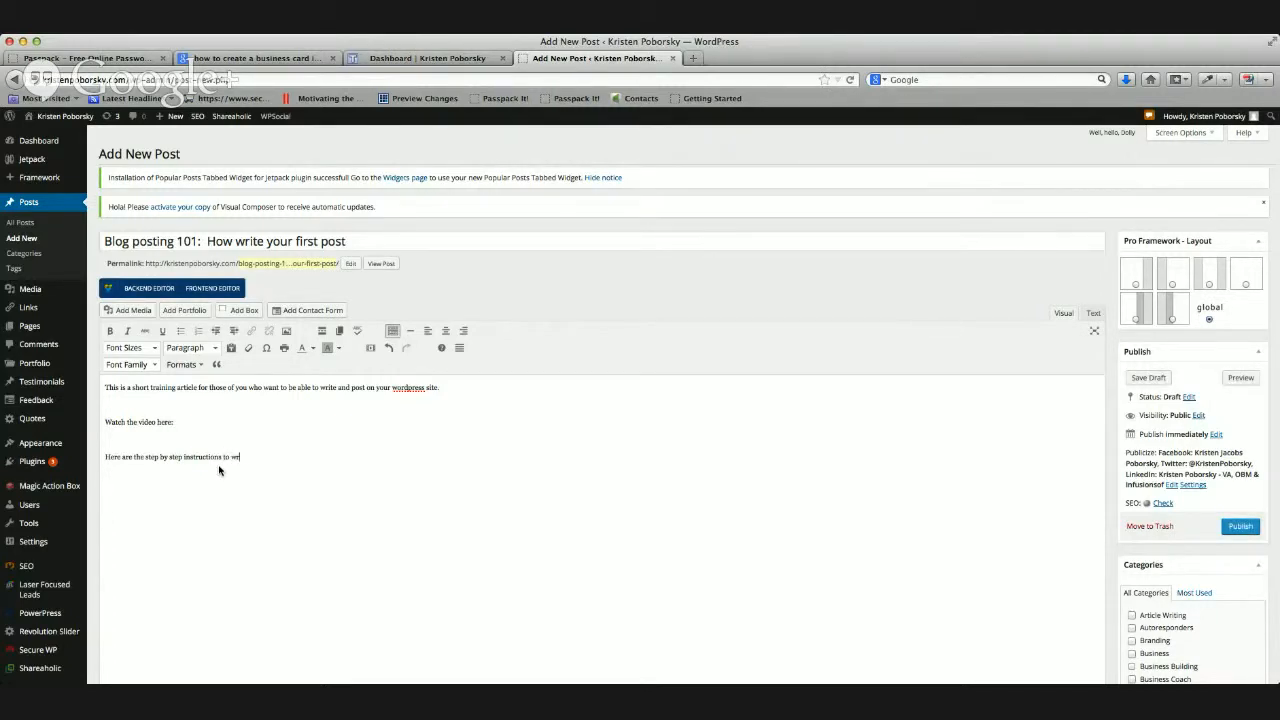
type("rite your first post")
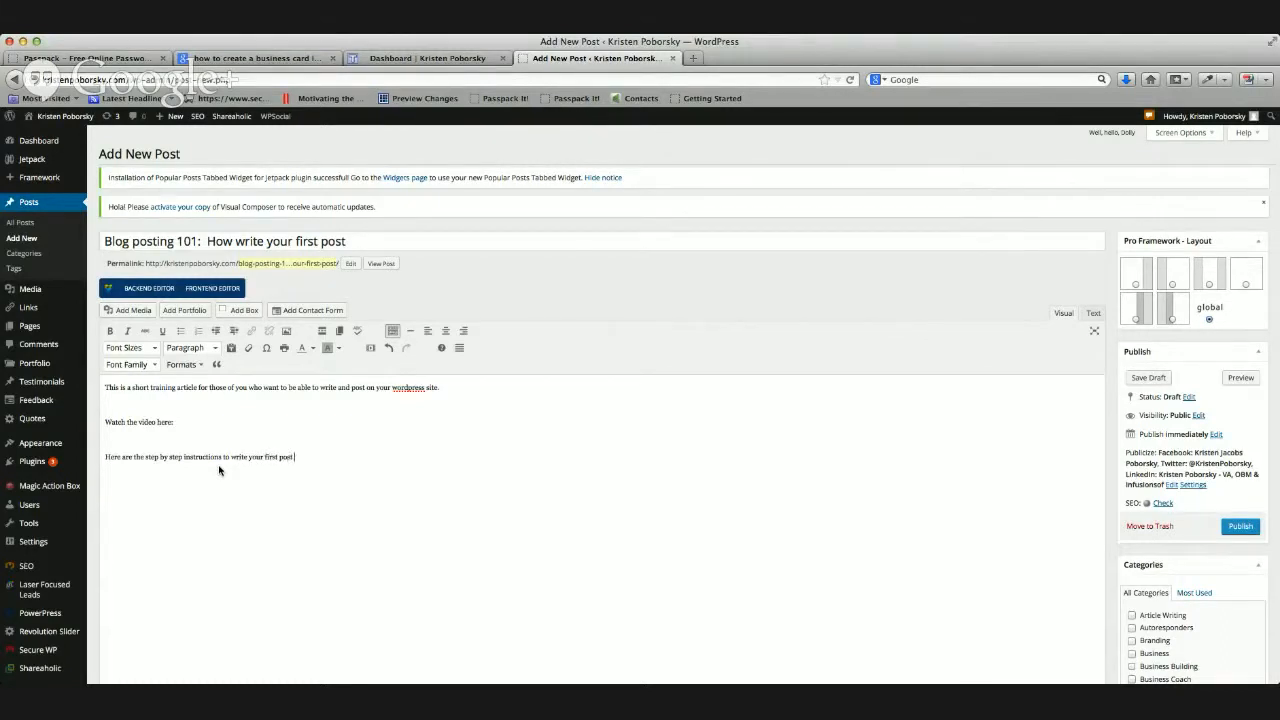
type("on your b")
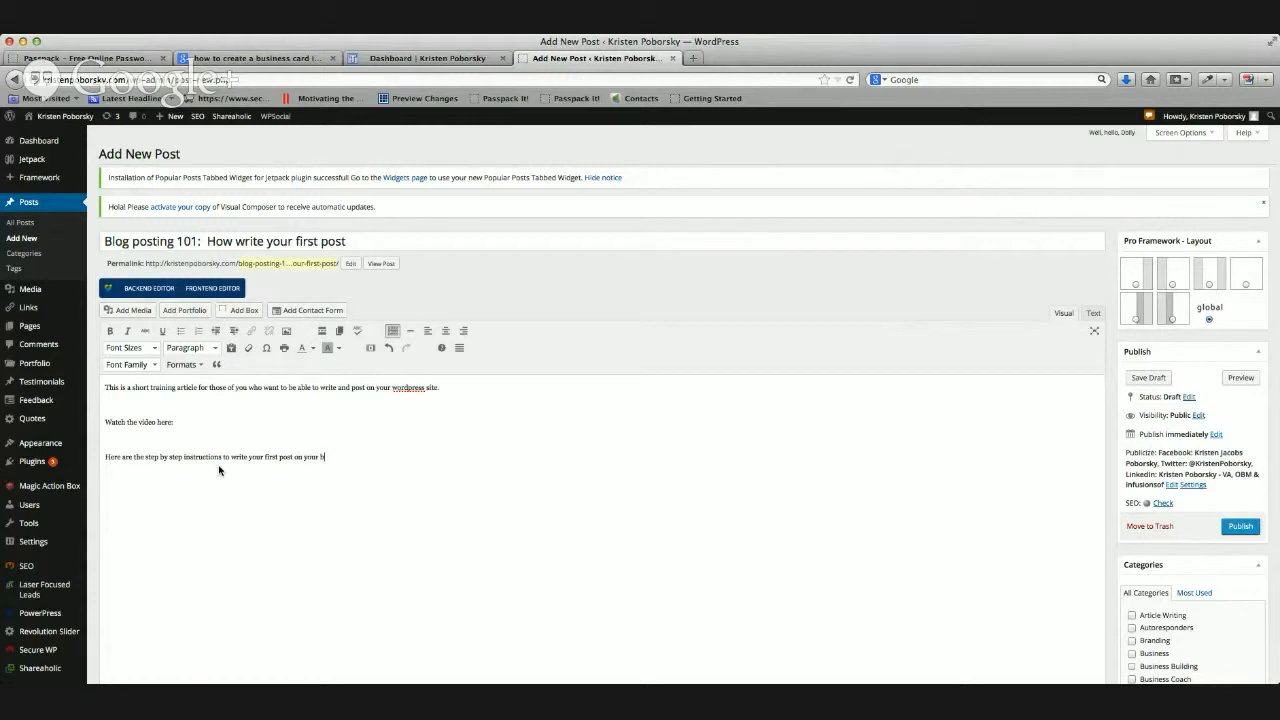
type("og")
type("1.")
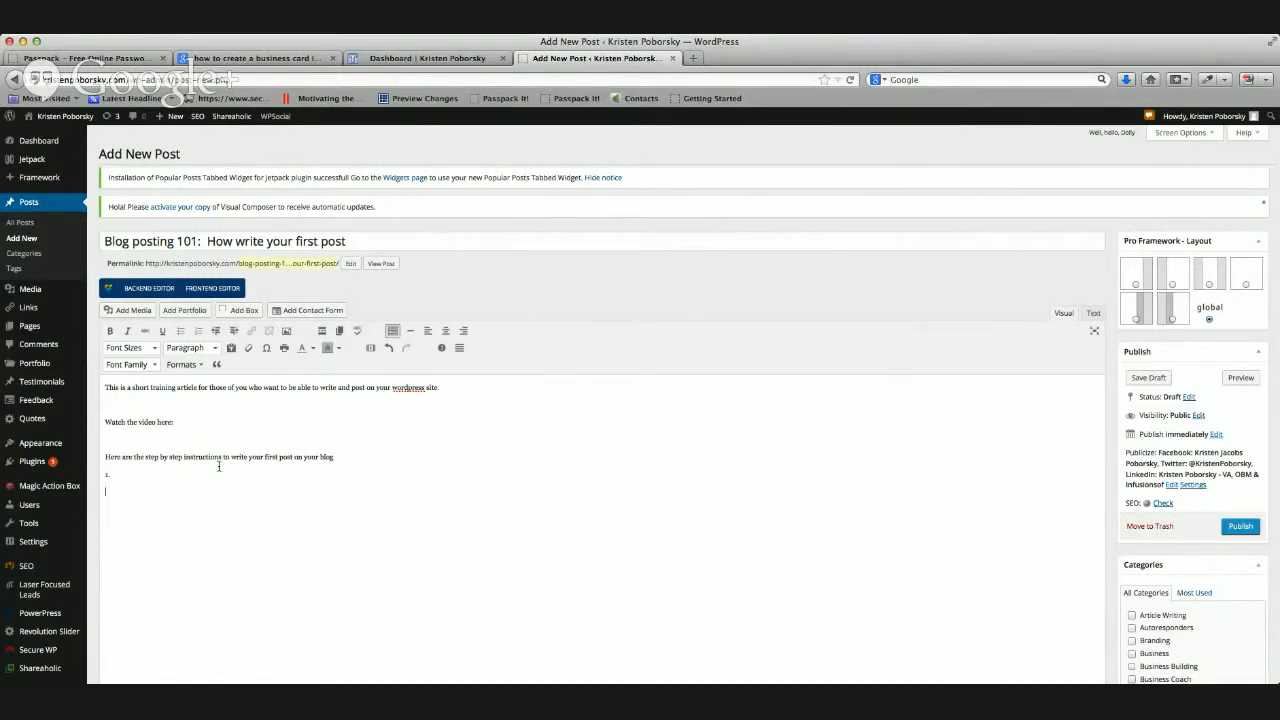
key("enter")
type("2")
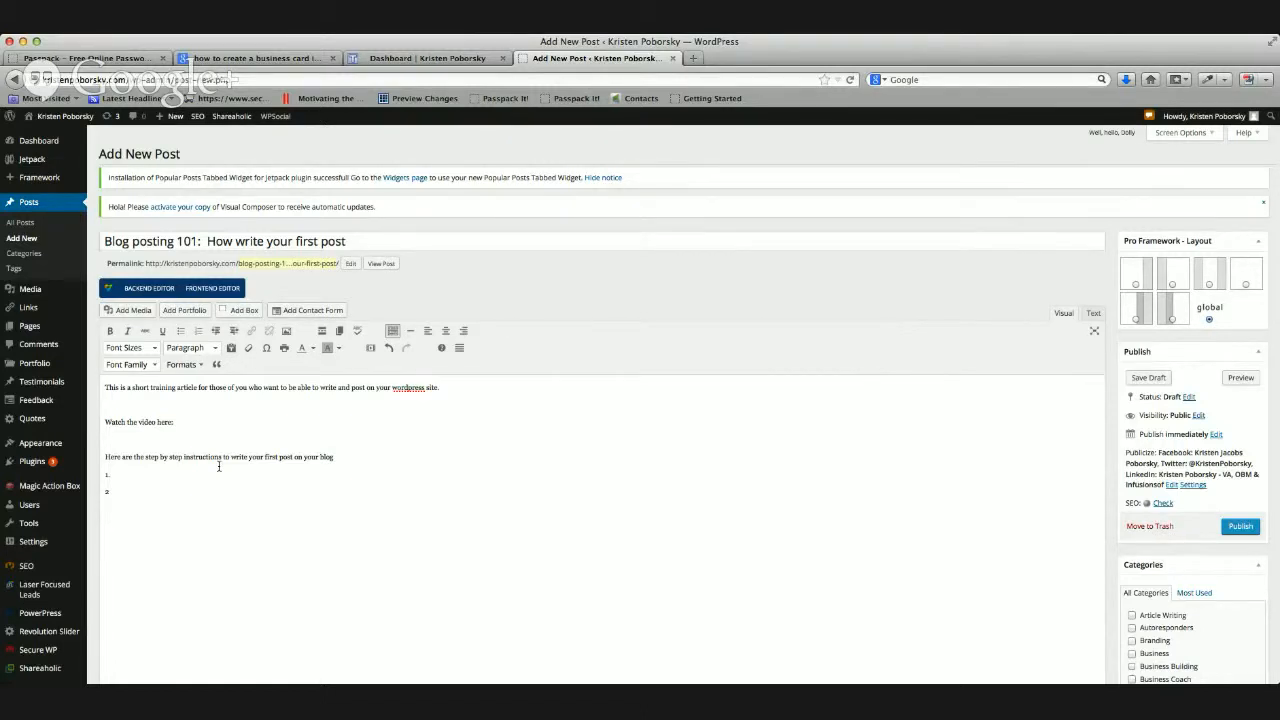
- Add the 'Here is the link to download the step by step instructions' sentence and save the draft
type("Here is")
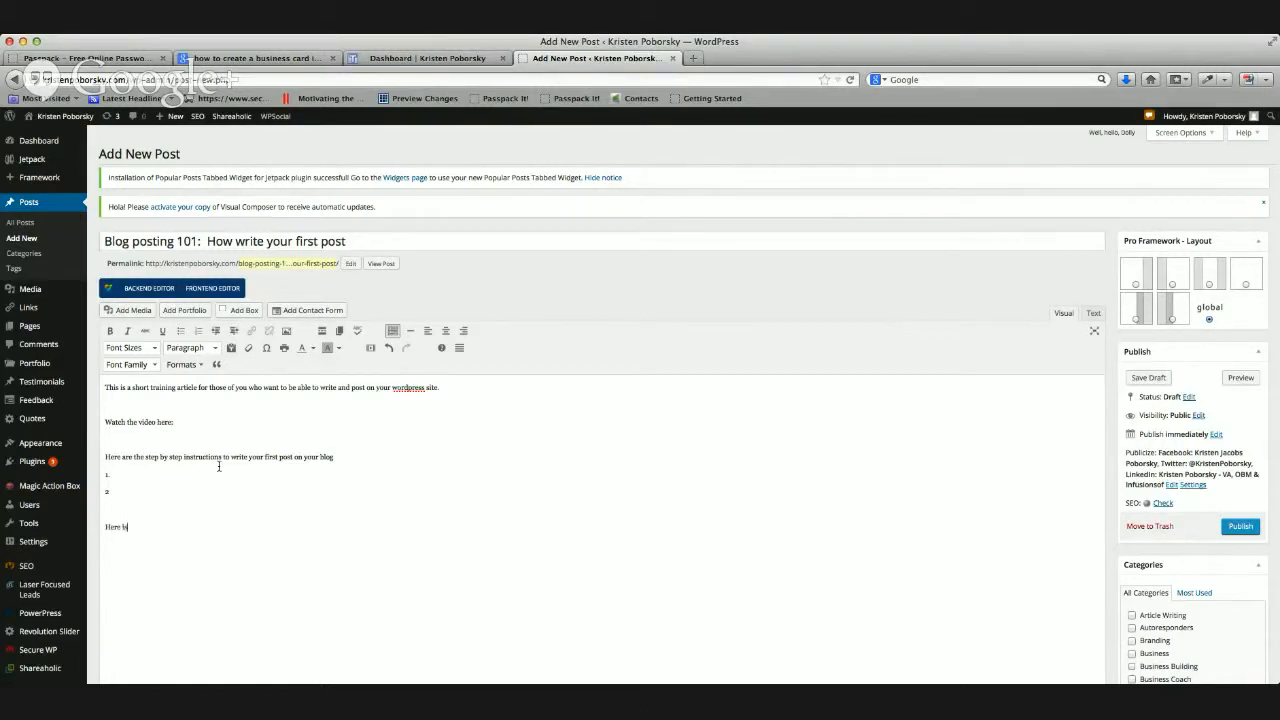
type("the link to d")
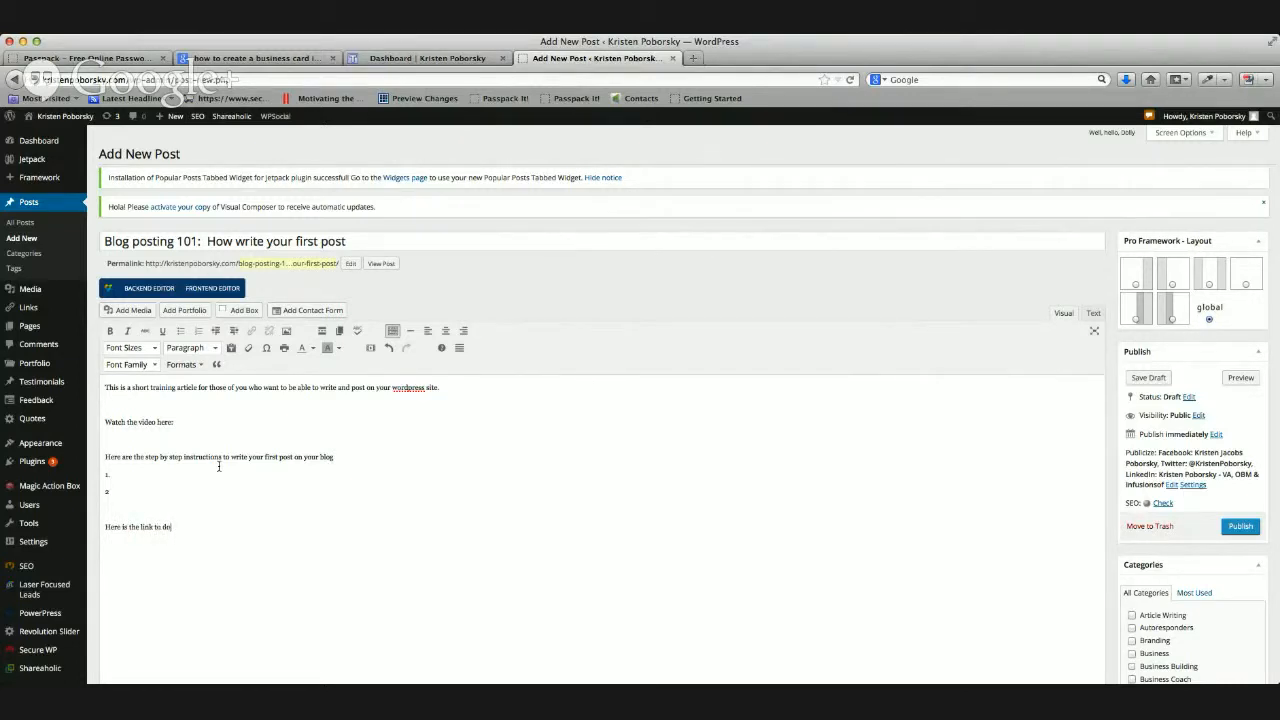
type("ownload the")
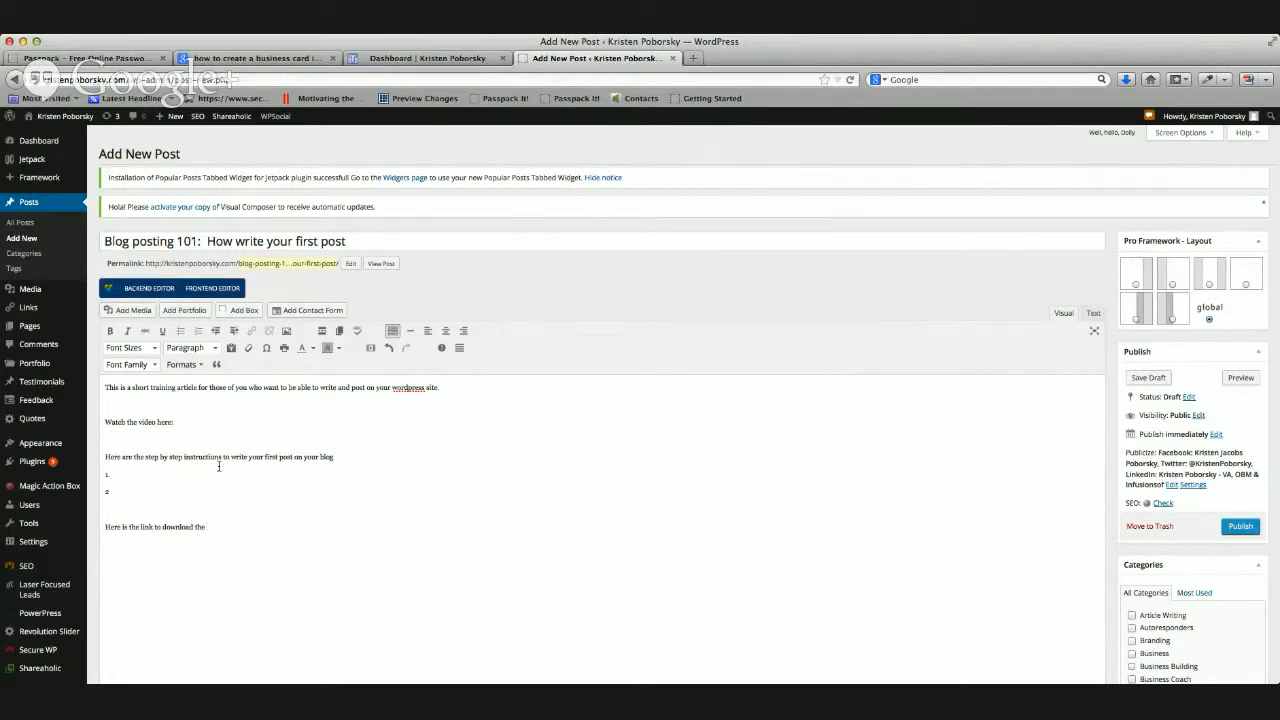
type("step")
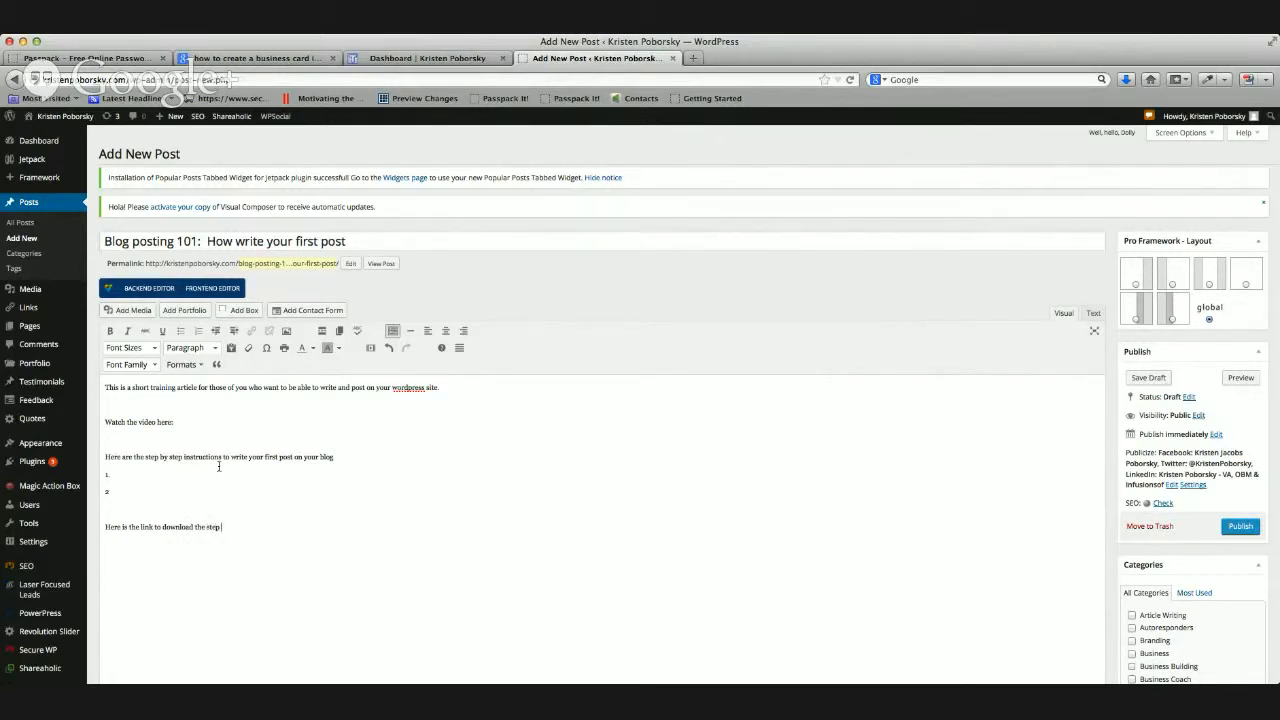
type("by step instructions:")
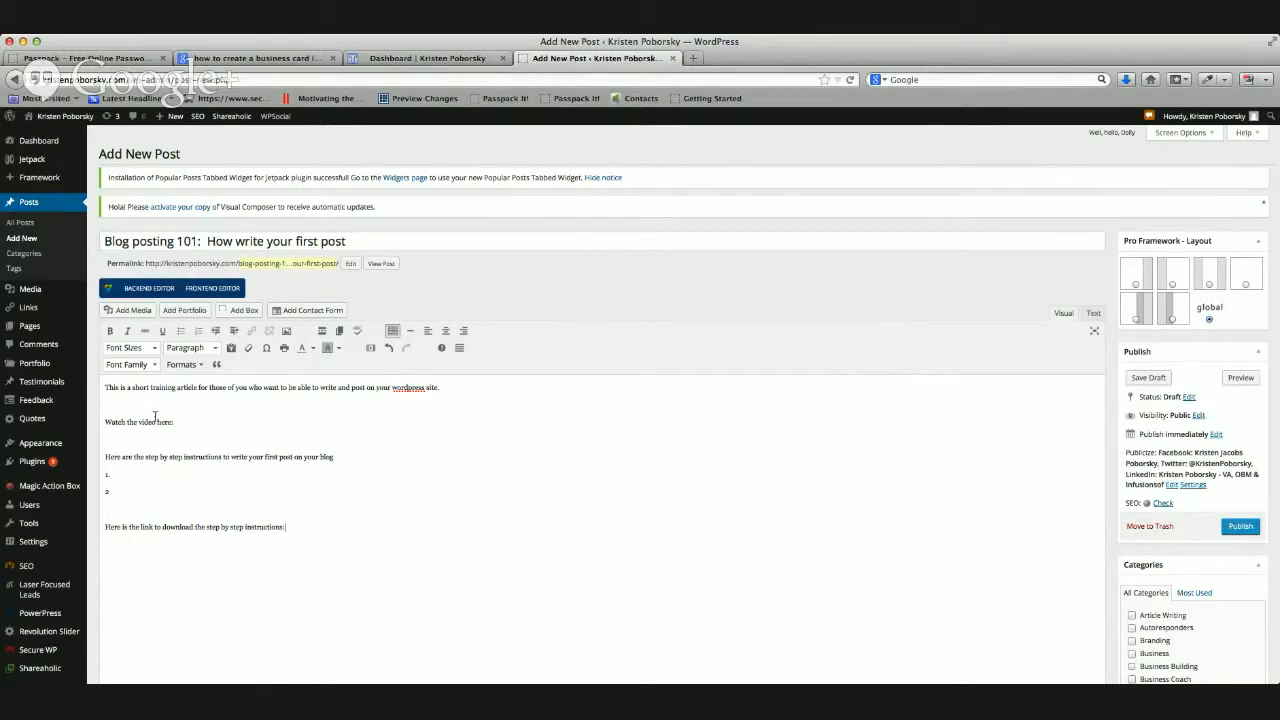
mouse_move(264, 430)
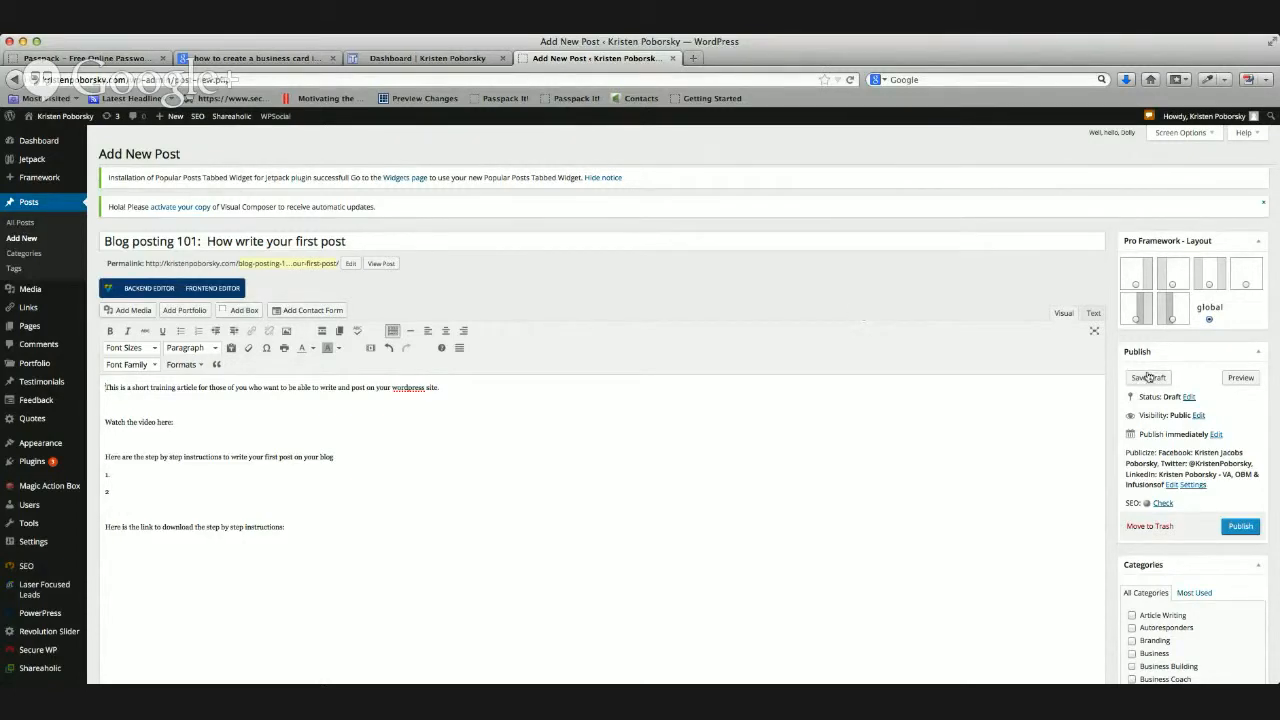
left_click(1148, 376)
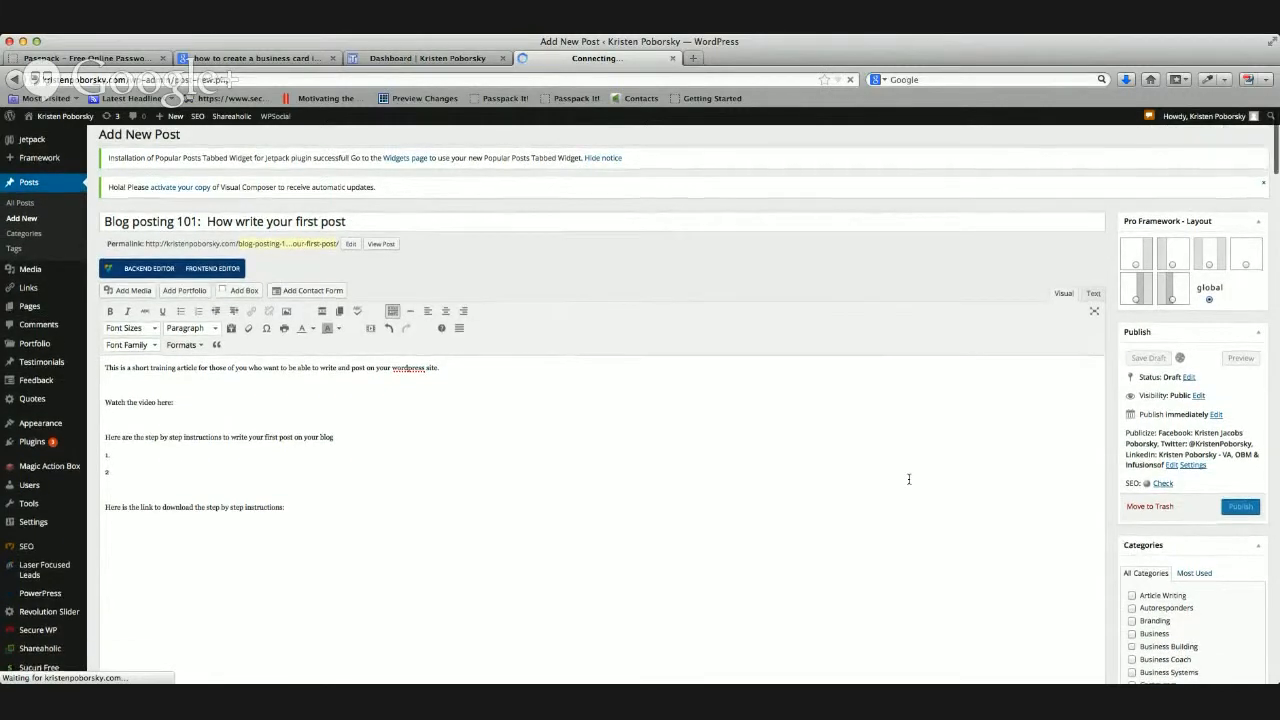
left_click(1148, 356)
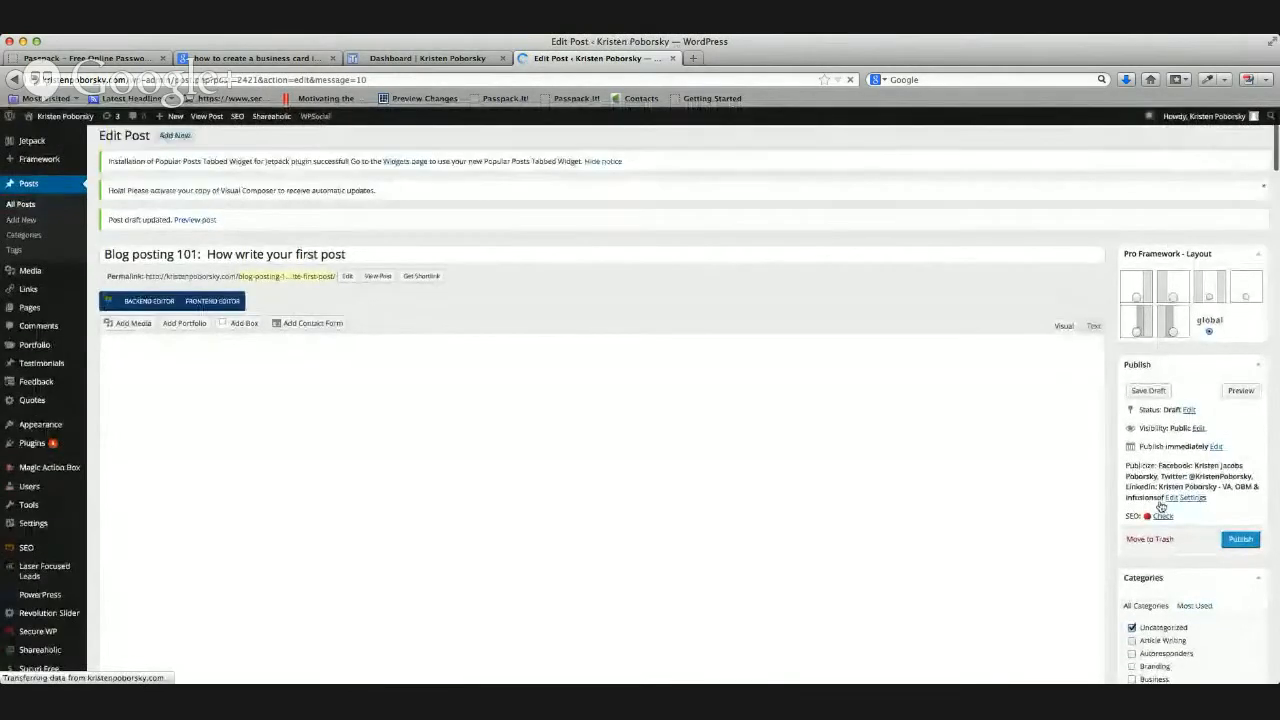
- Reach the Tags box in the sidebar and show the cloud of most used tags
scroll("down", 3)
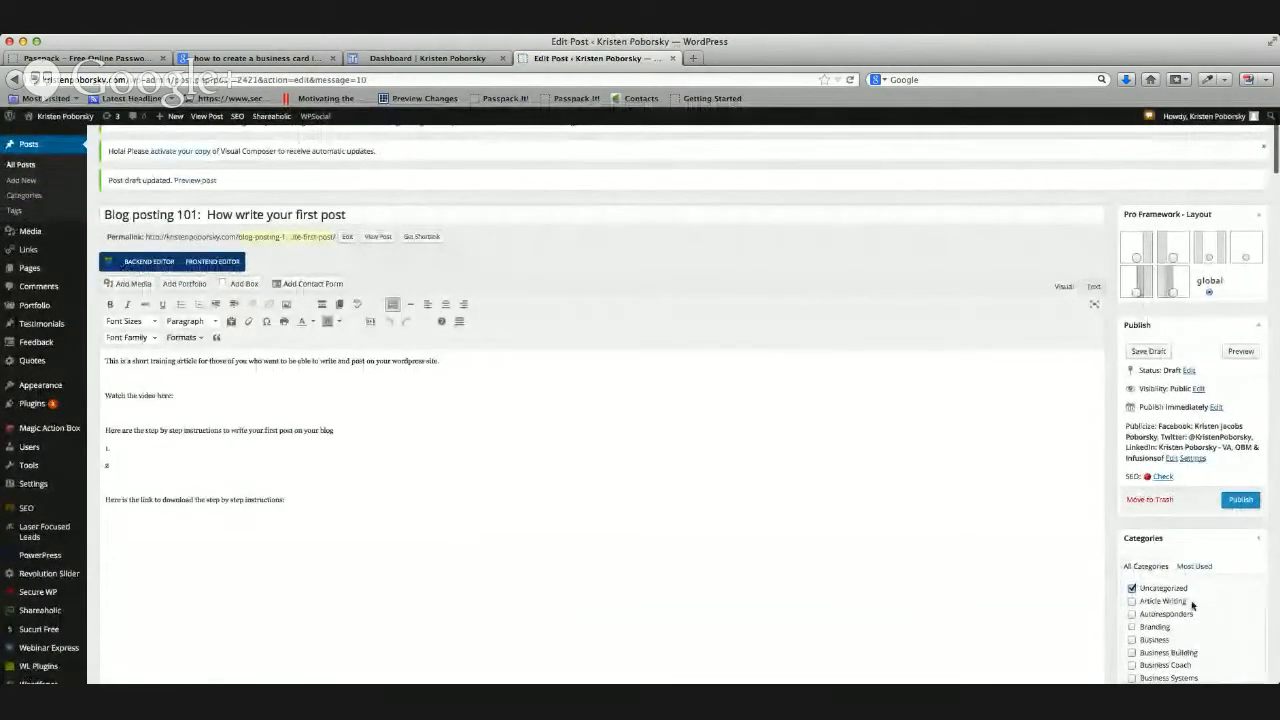
scroll("down", 3)
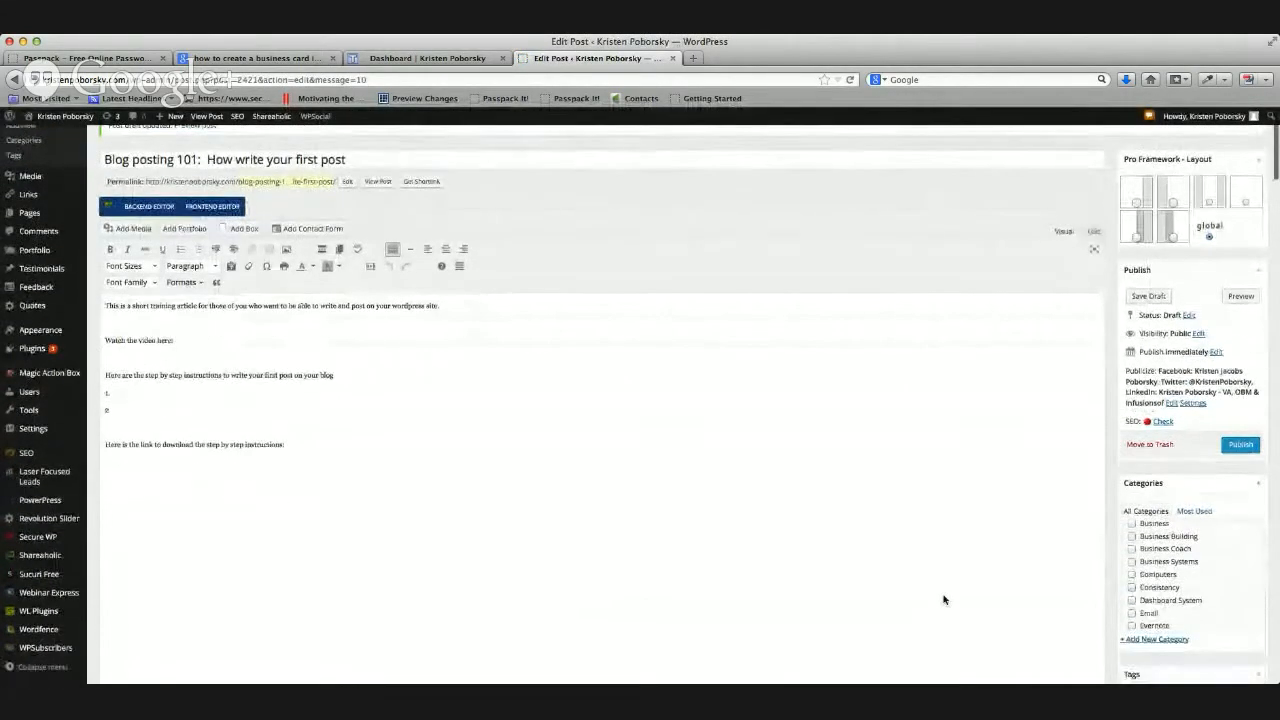
scroll("down", 3)
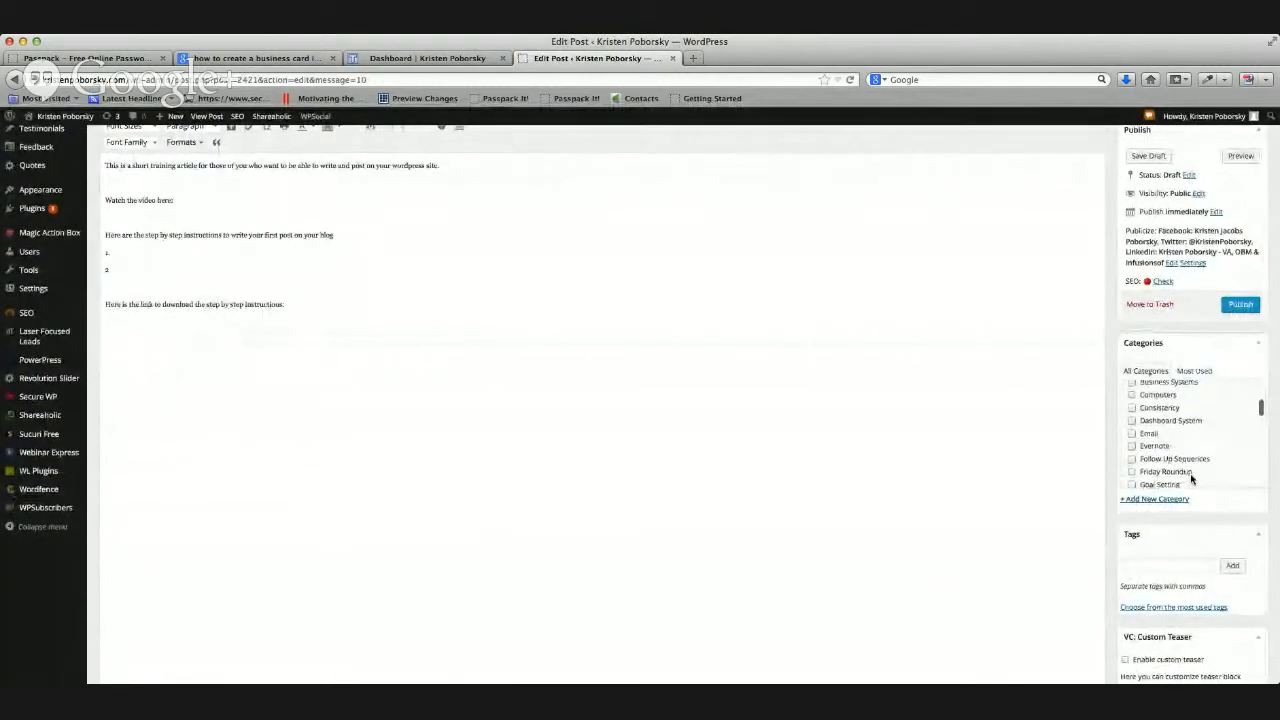
scroll("down", 3)
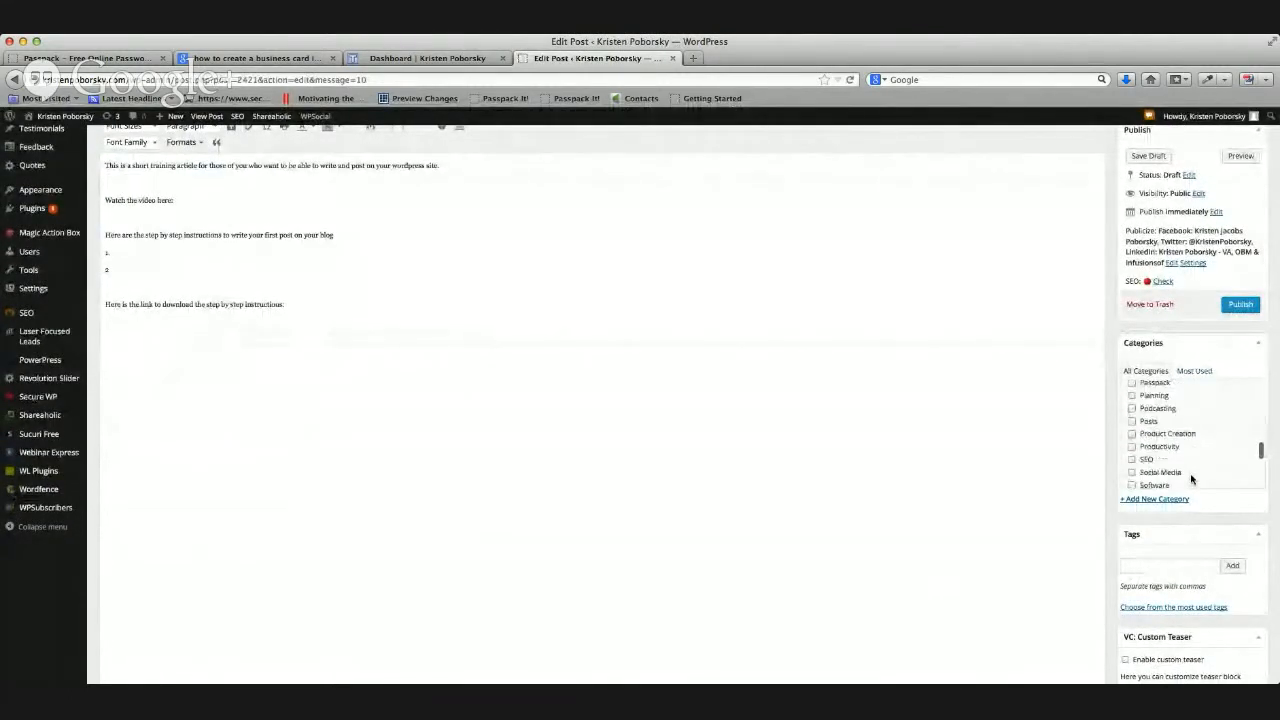
scroll("down", 3)
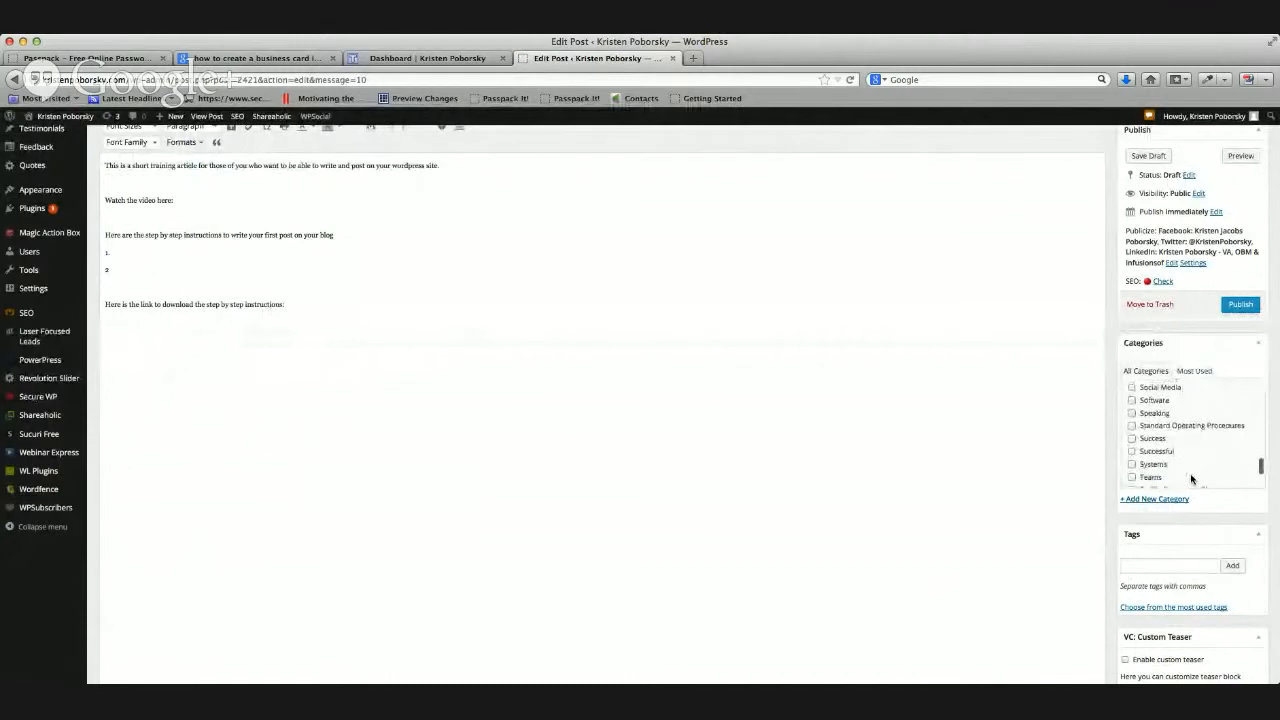
scroll("down", 3)
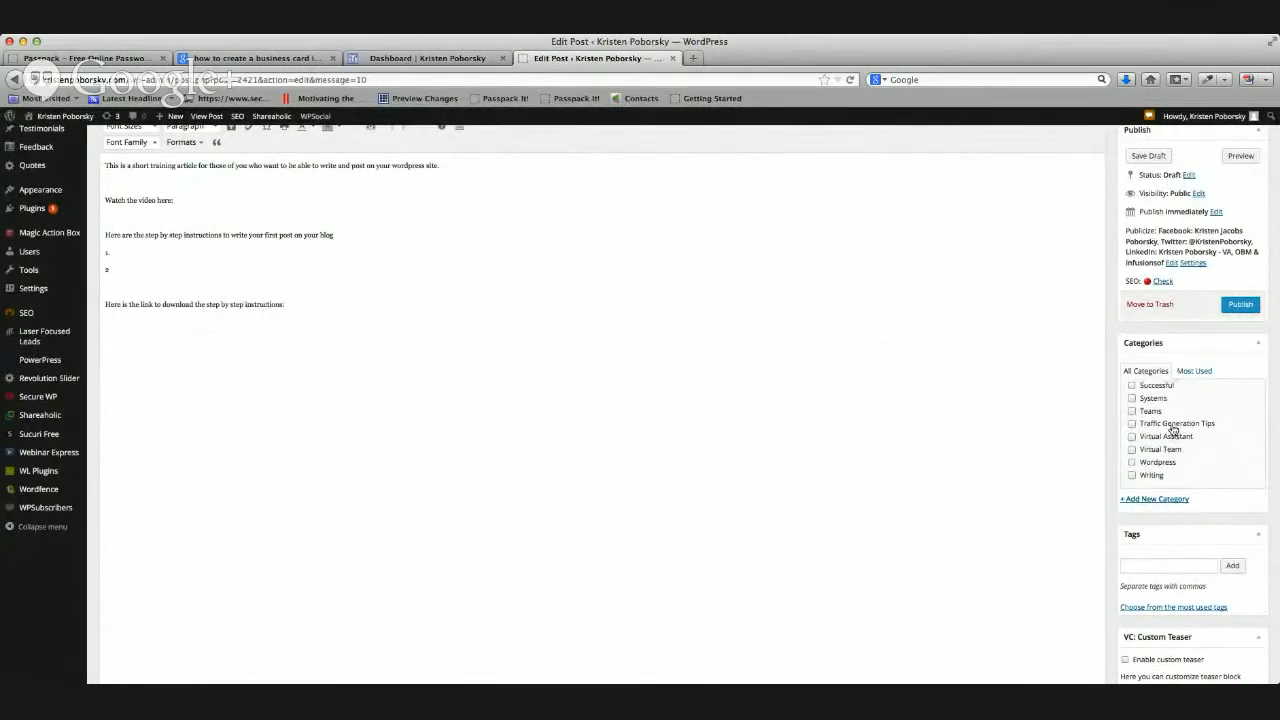
left_click(1132, 462)
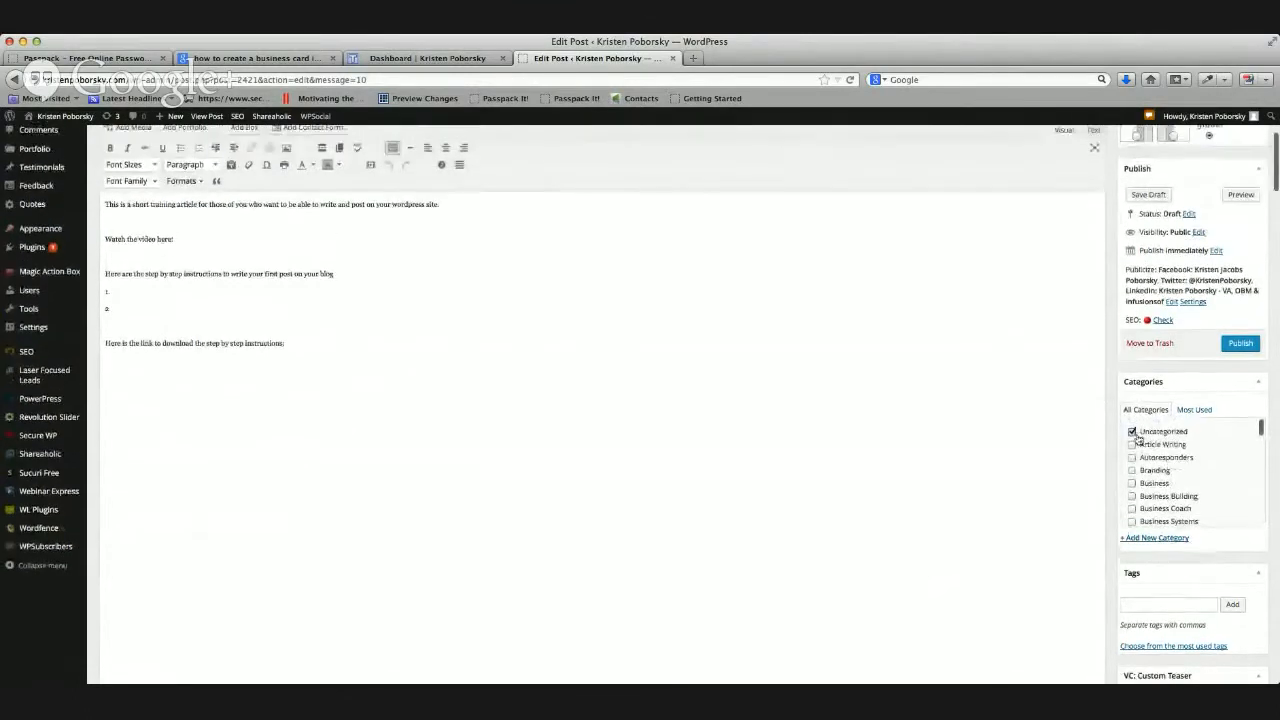
scroll("down", 3)
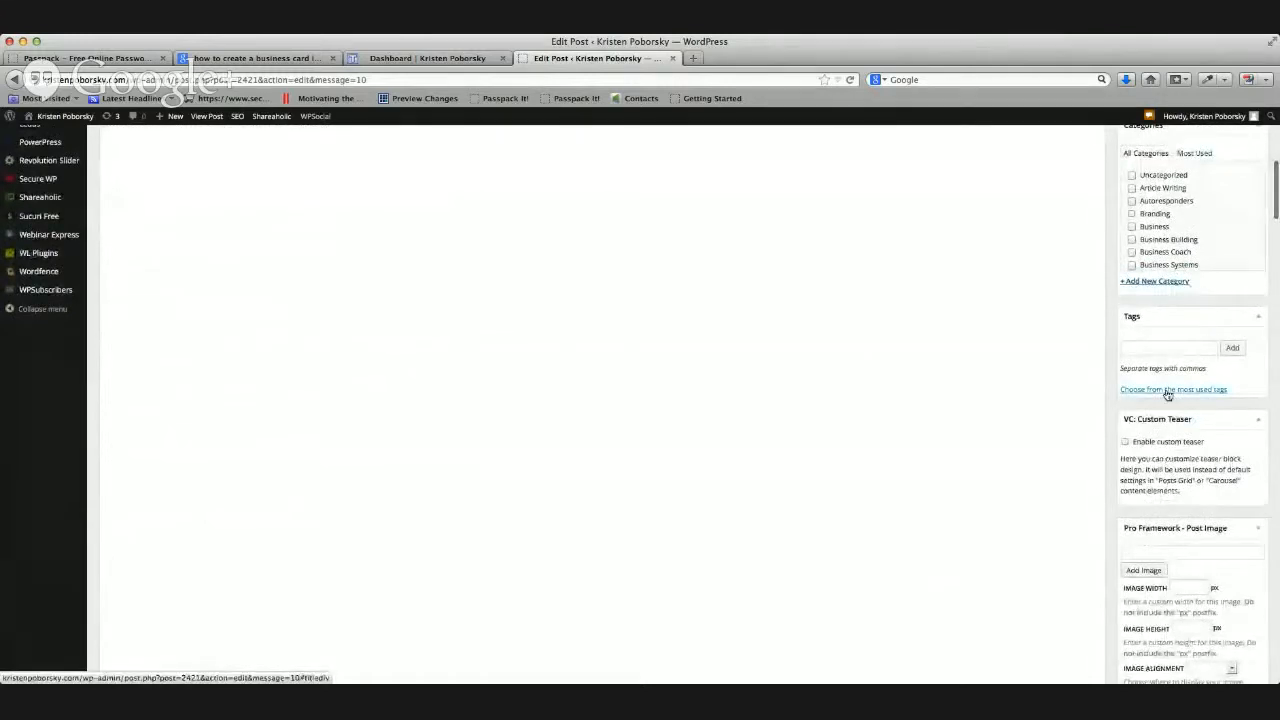
left_click(1174, 388)
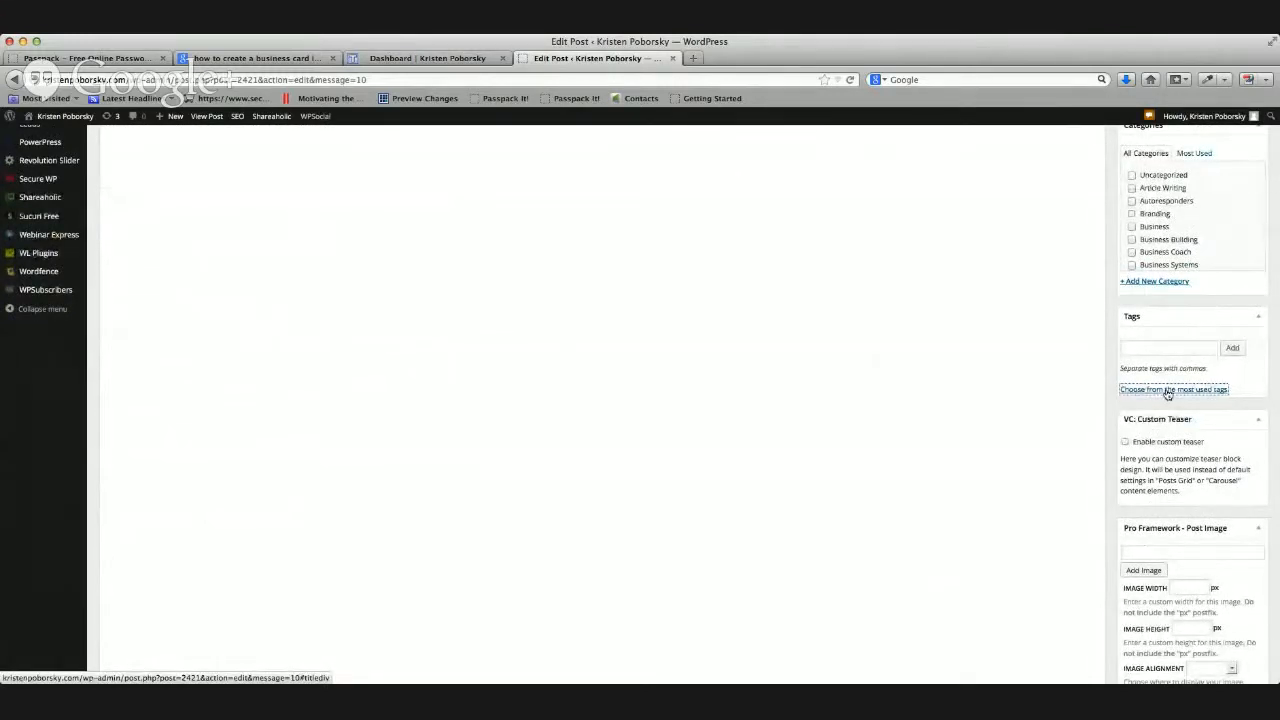
left_click(1174, 388)
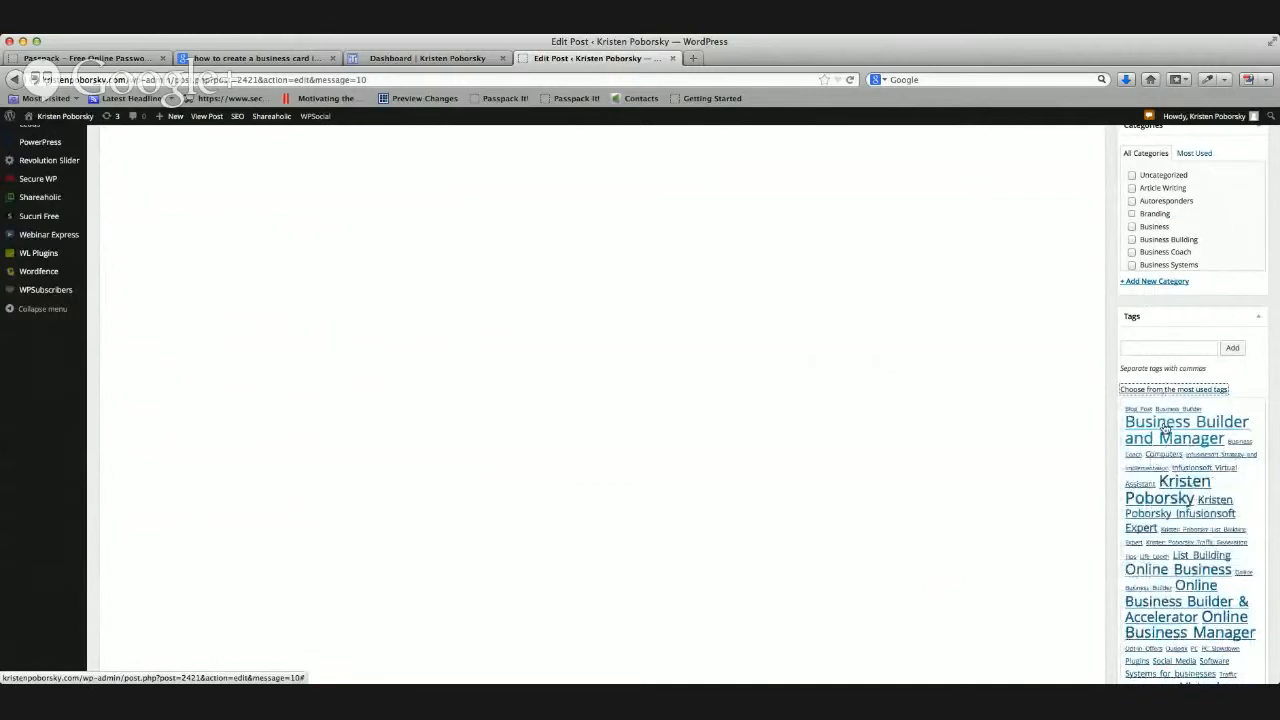
- Attach the Business Builder and Manager and Online Business Builder & Accelerator tags
left_click(1184, 428)
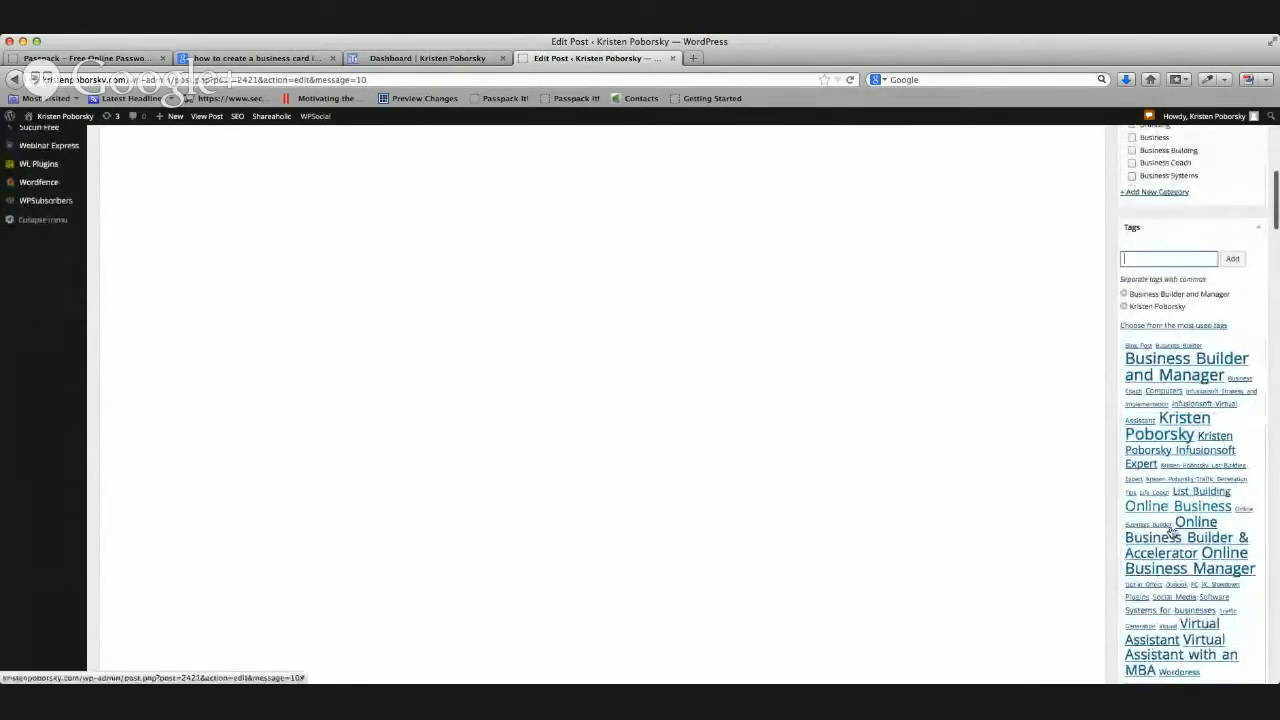
left_click(1188, 536)
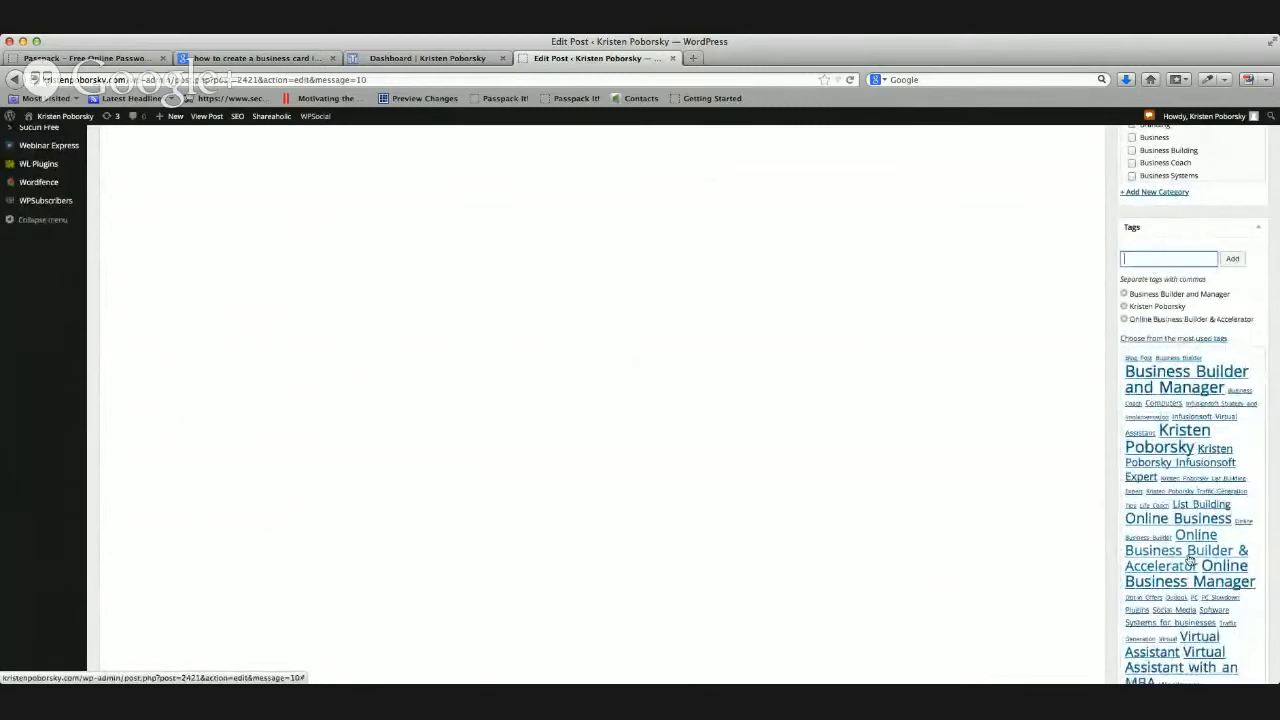
scroll("down", 3)
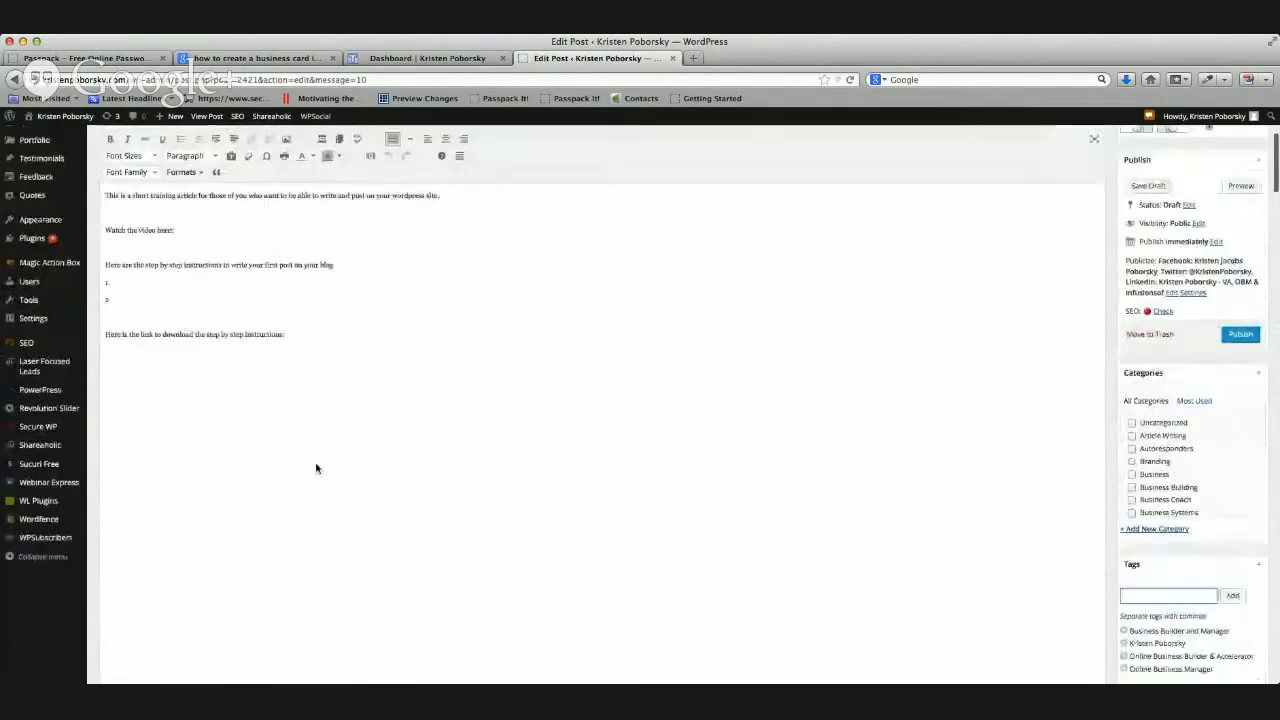
- Select the 'Watch the video here:' line in the body for formatting
left_click(1148, 184)
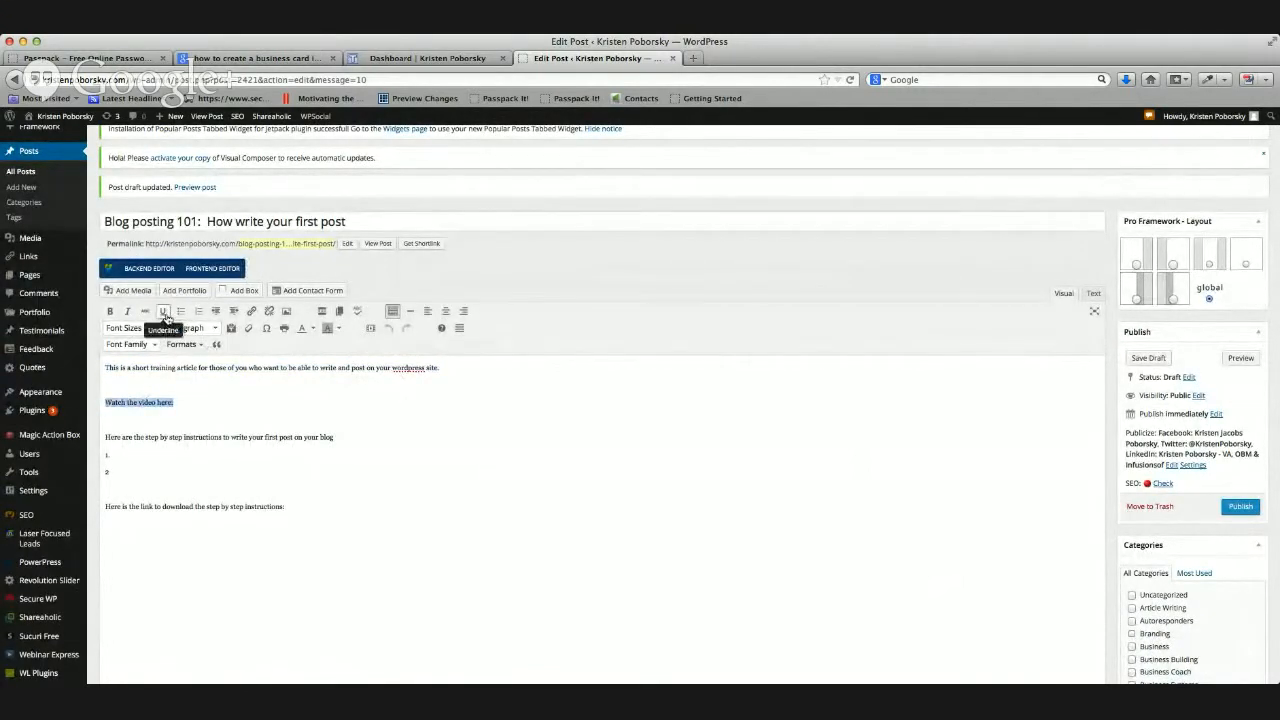
mouse_move(196, 312)
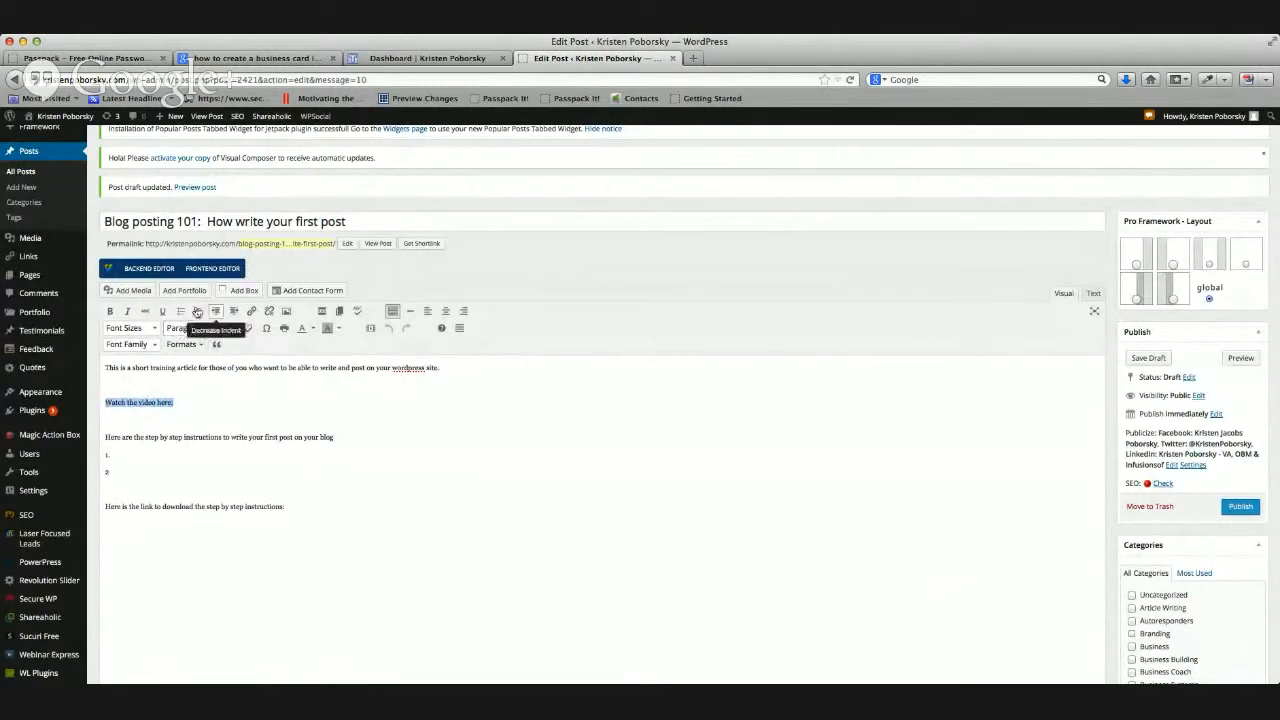
mouse_move(264, 344)
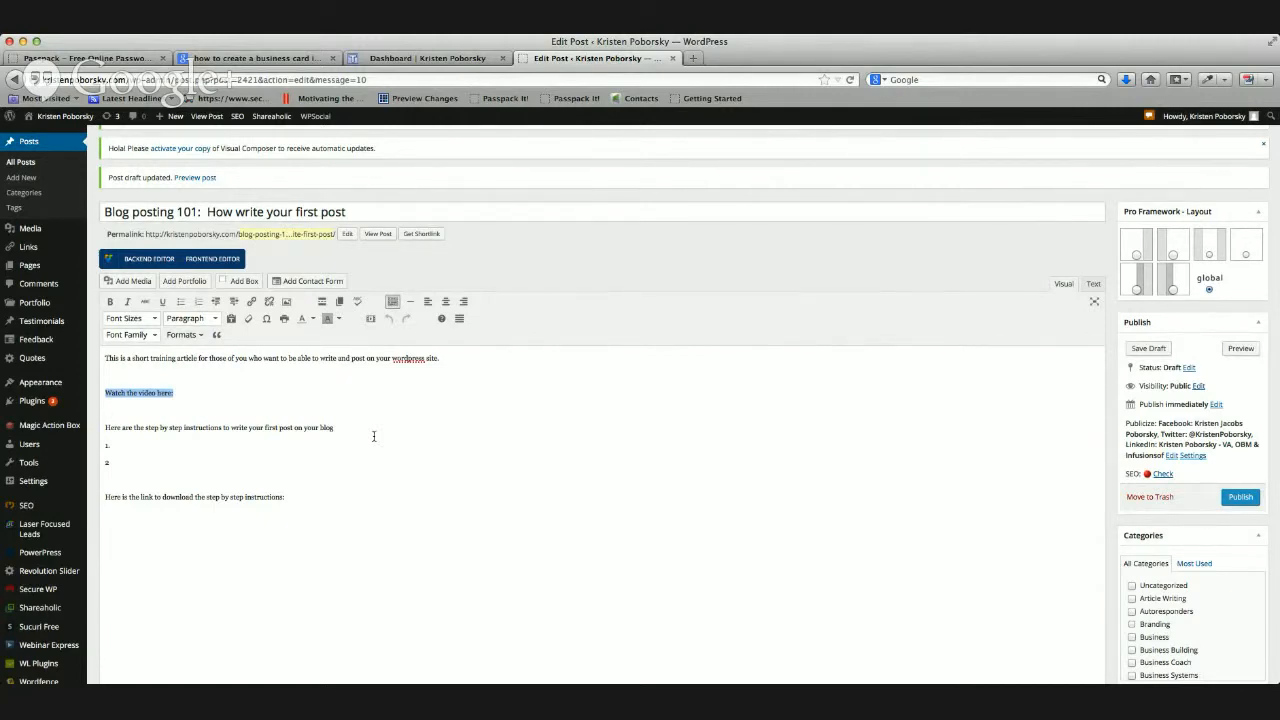
scroll("down", 3)
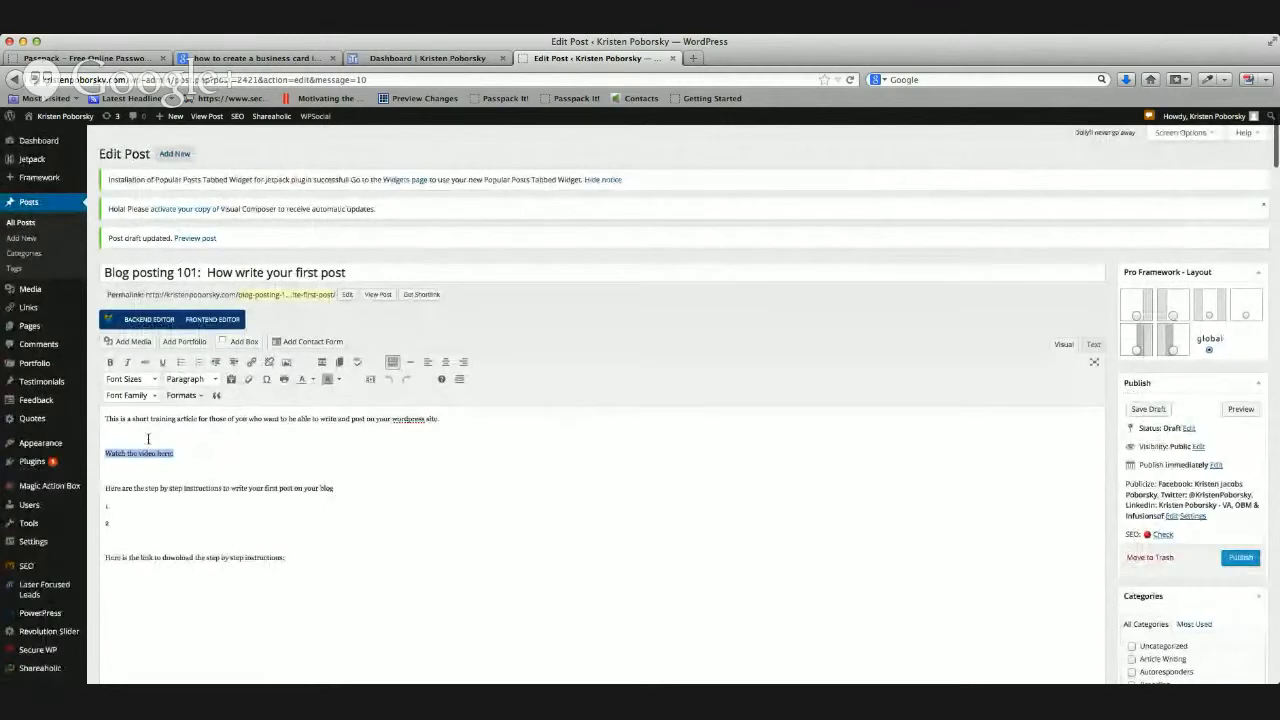
- Format the selected line as Heading 2 and choose its font family, Helvetica
left_click(190, 378)
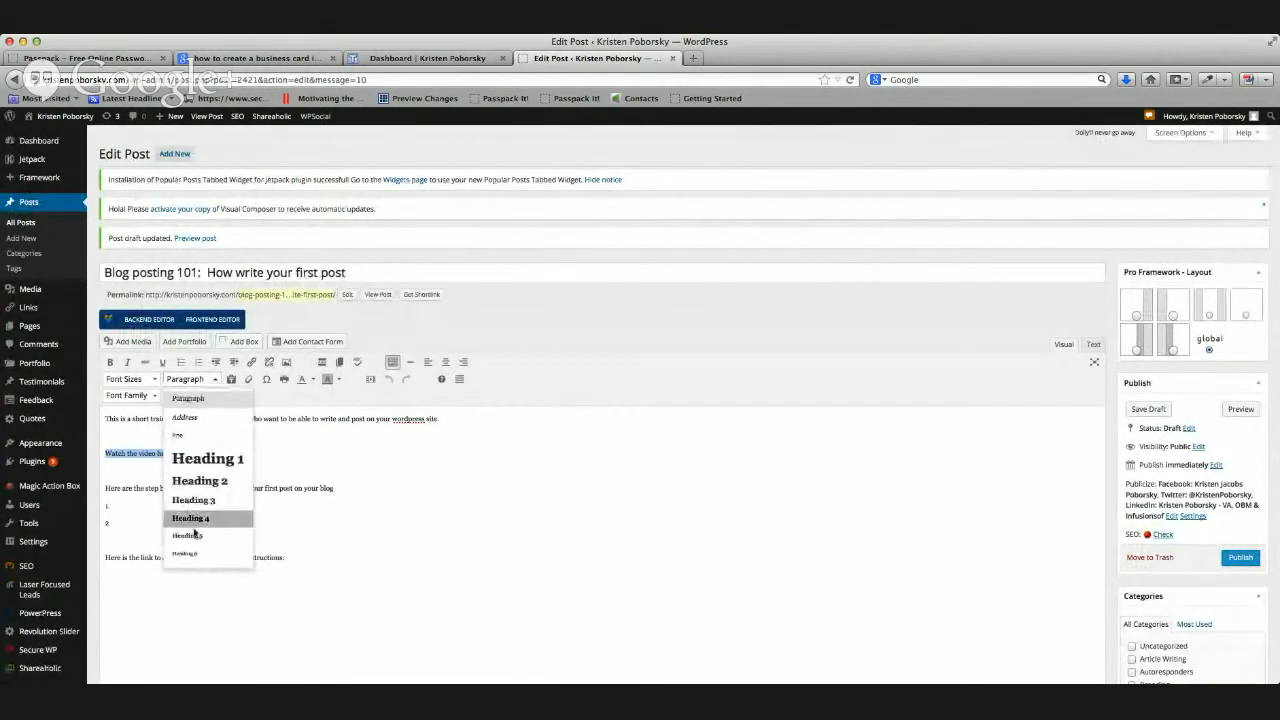
mouse_move(208, 458)
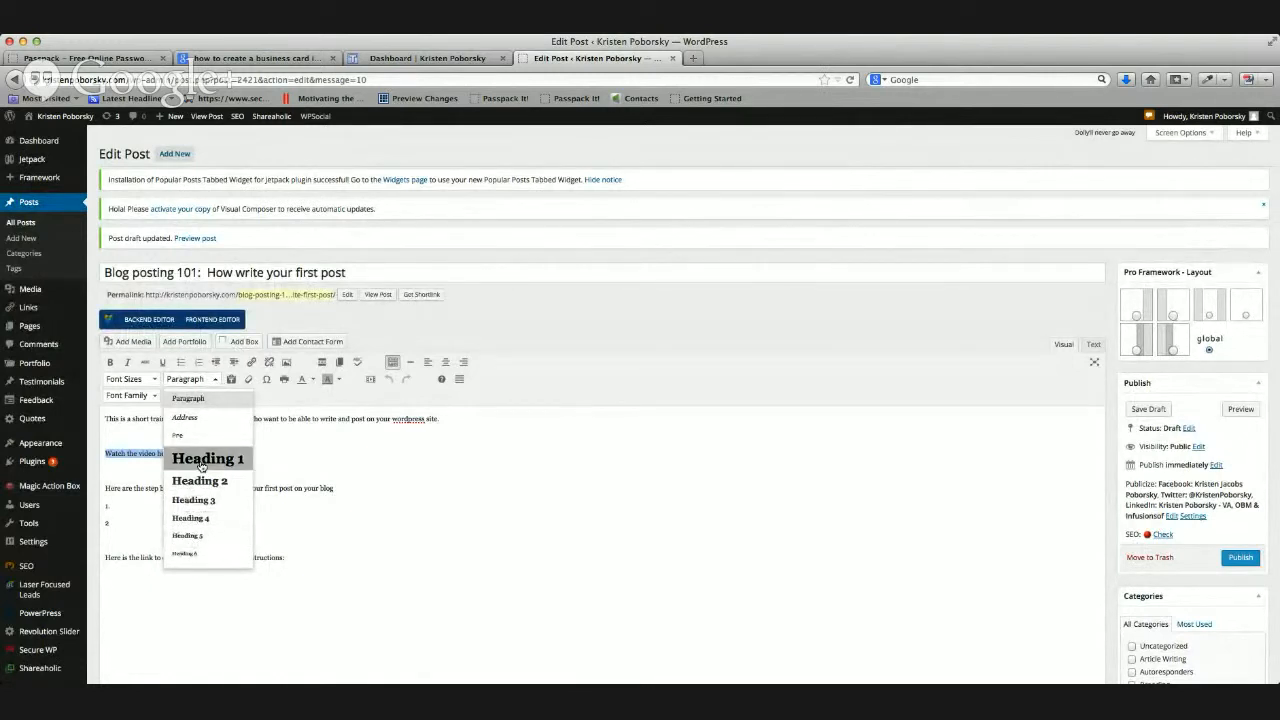
left_click(200, 480)
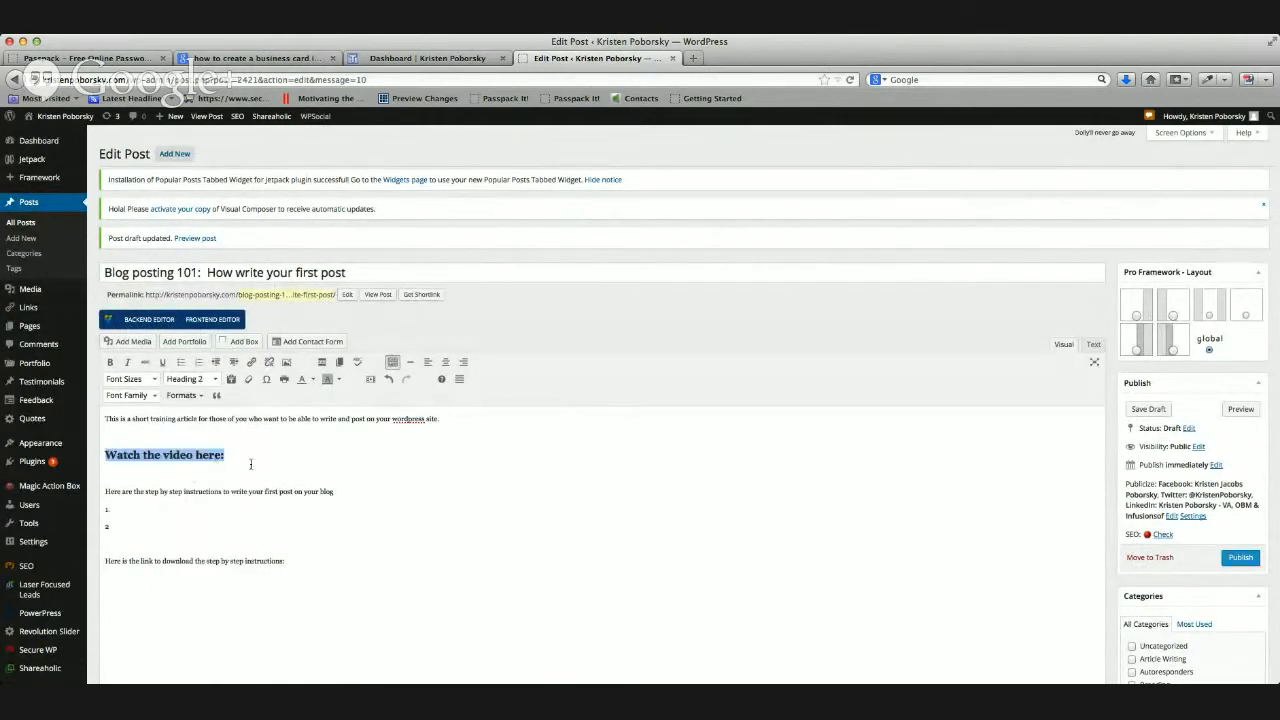
mouse_move(132, 396)
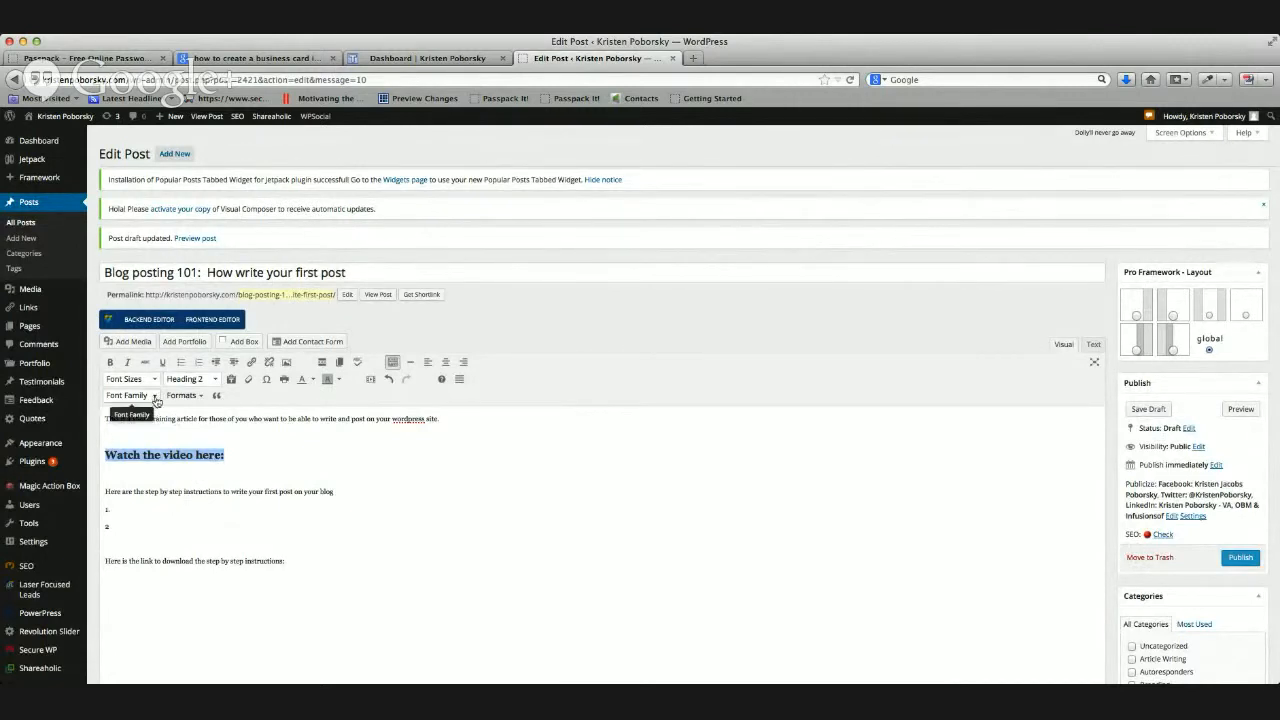
left_click(128, 394)
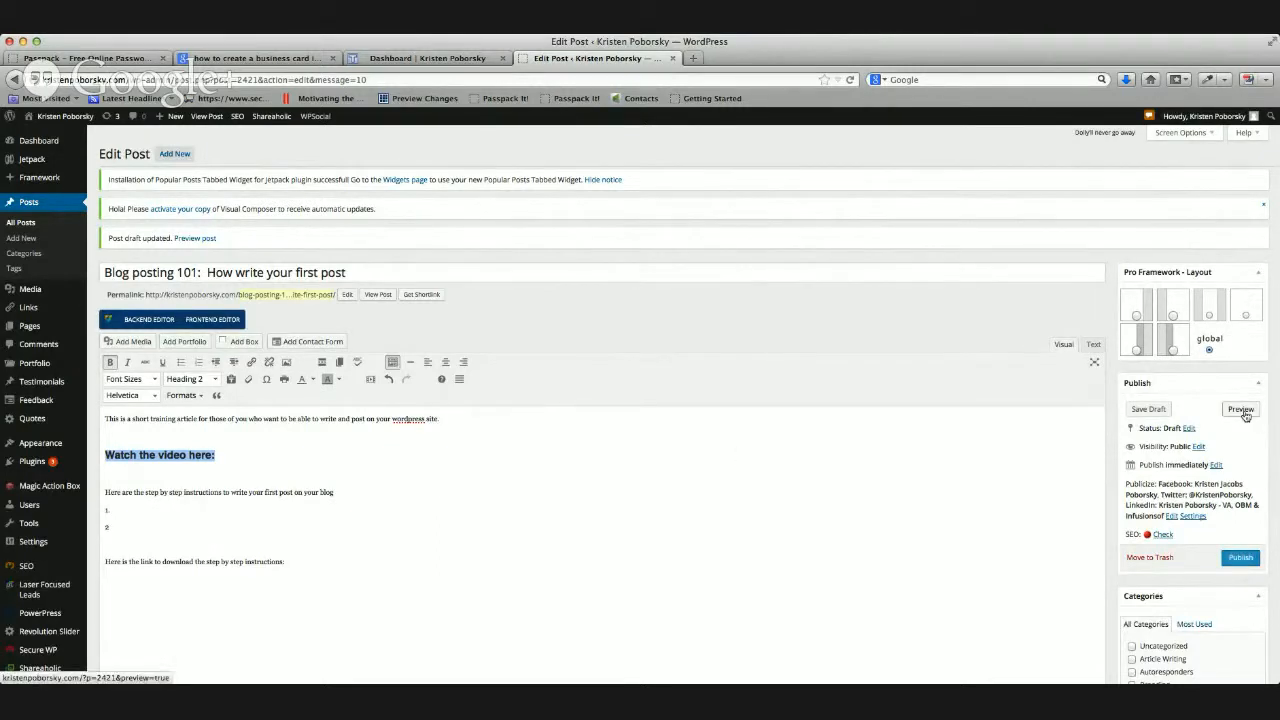
- Preview the post in a new tab, then return to the Edit Post tab
left_click(1240, 410)
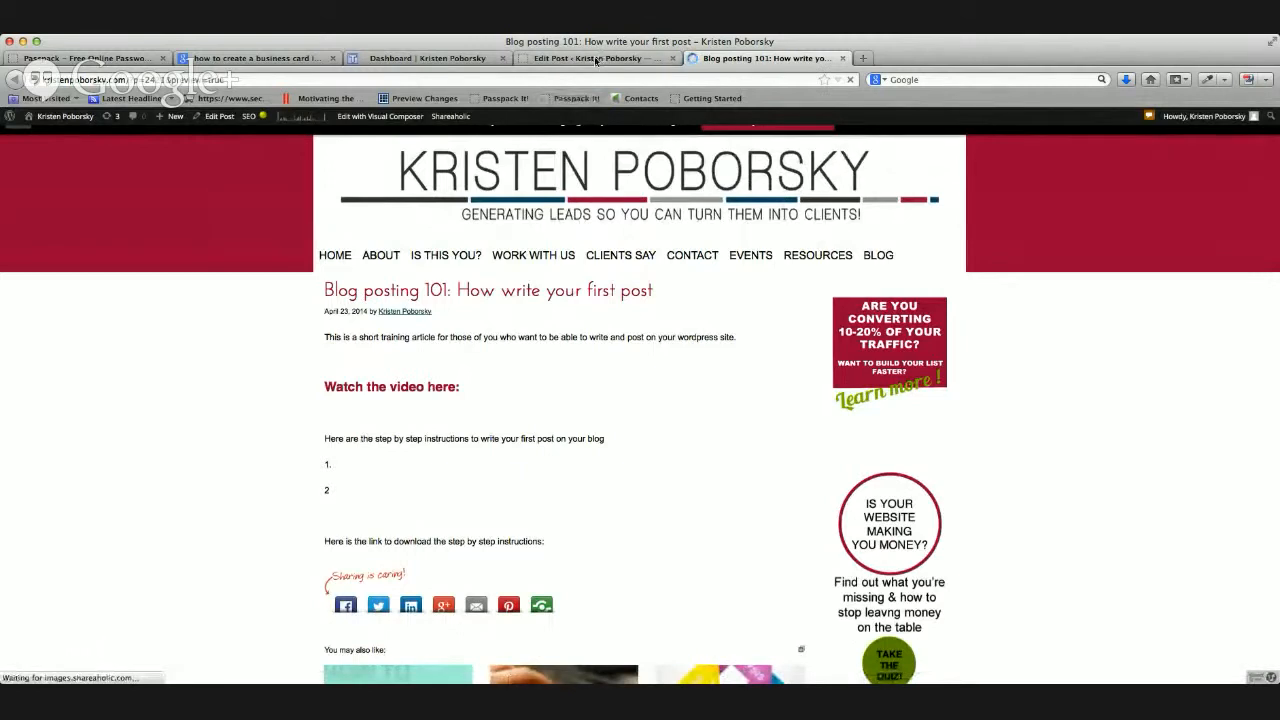
left_click(586, 58)
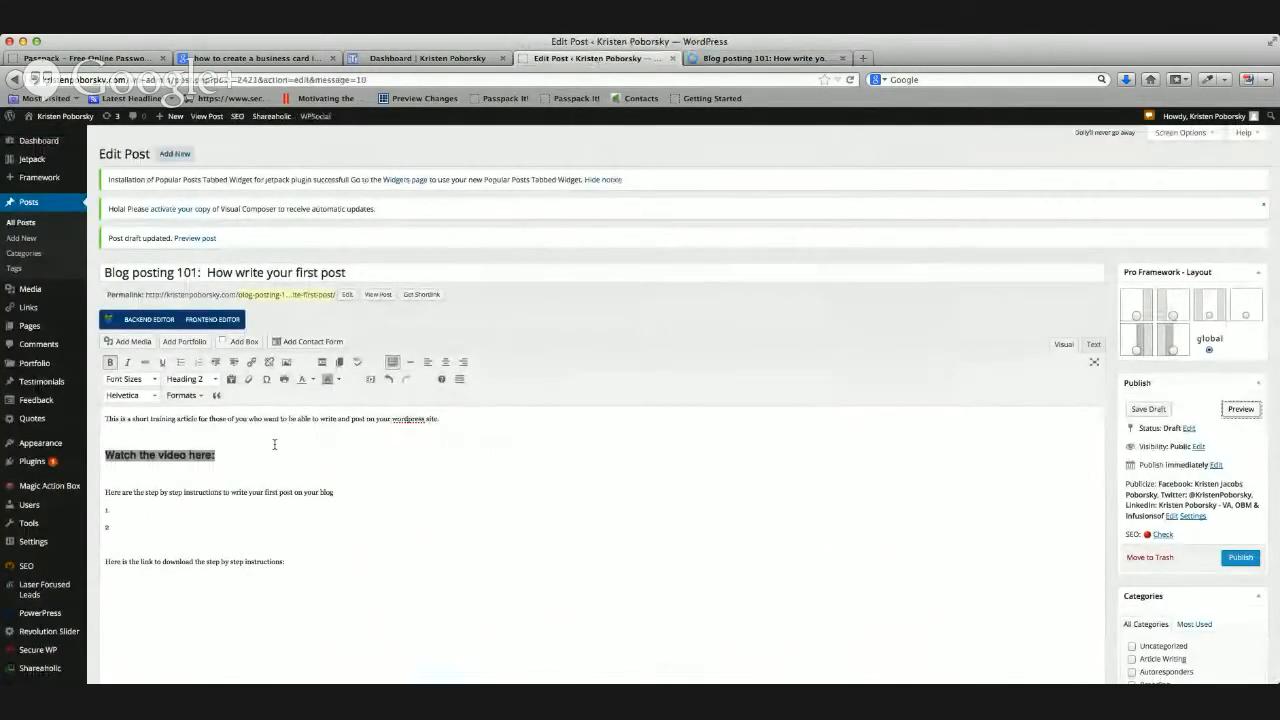
mouse_move(222, 378)
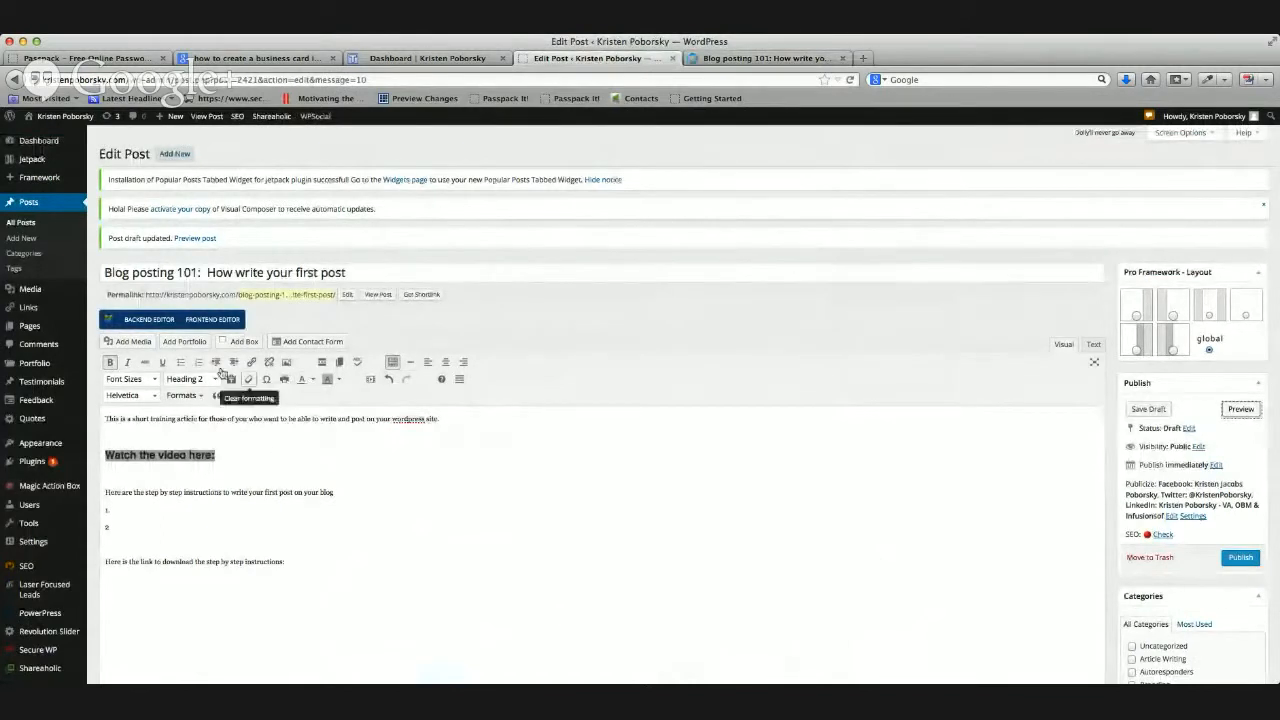
mouse_move(492, 464)
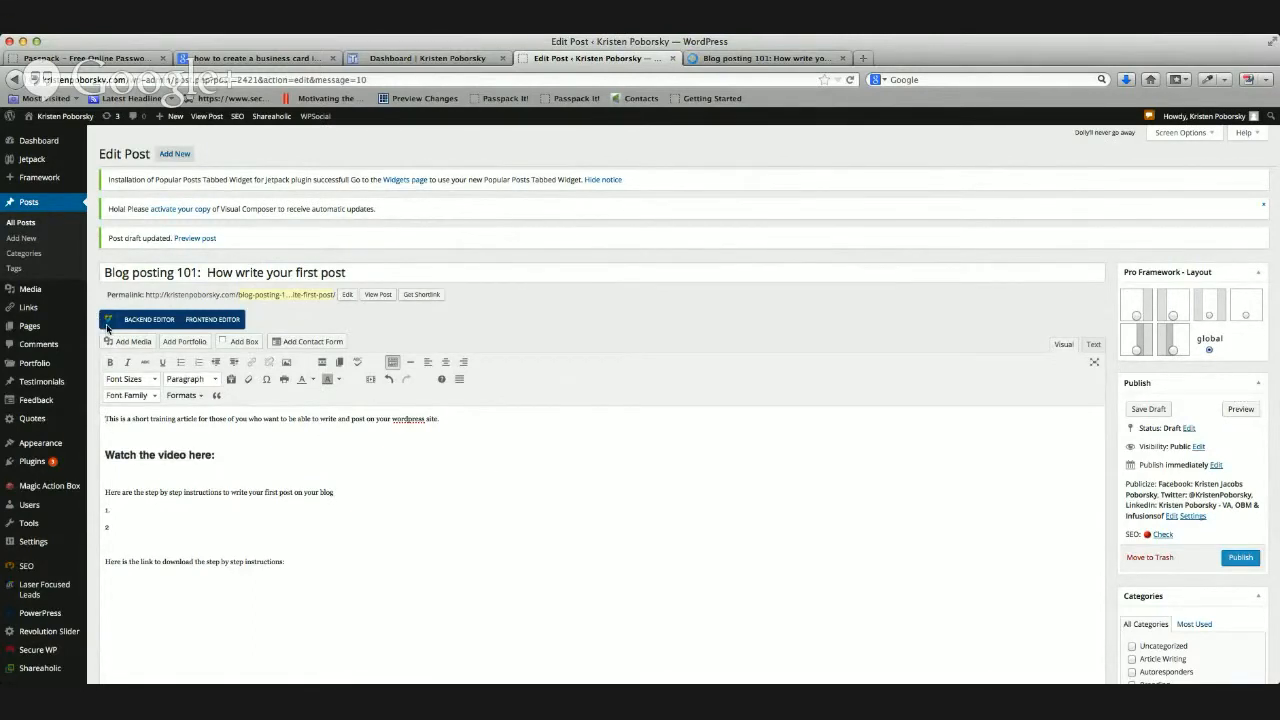
mouse_move(128, 340)
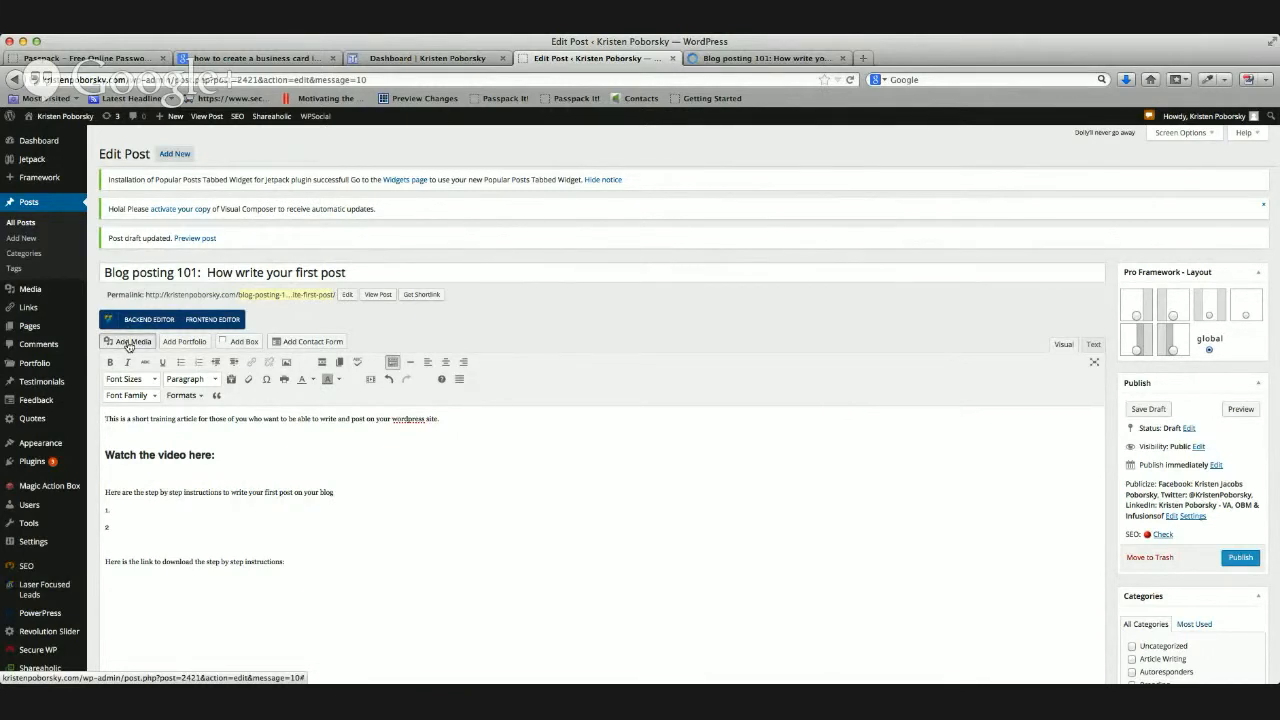
- Insert The Weekly Round Up podcasts image from the Media Library at the top of the body
left_click(128, 340)
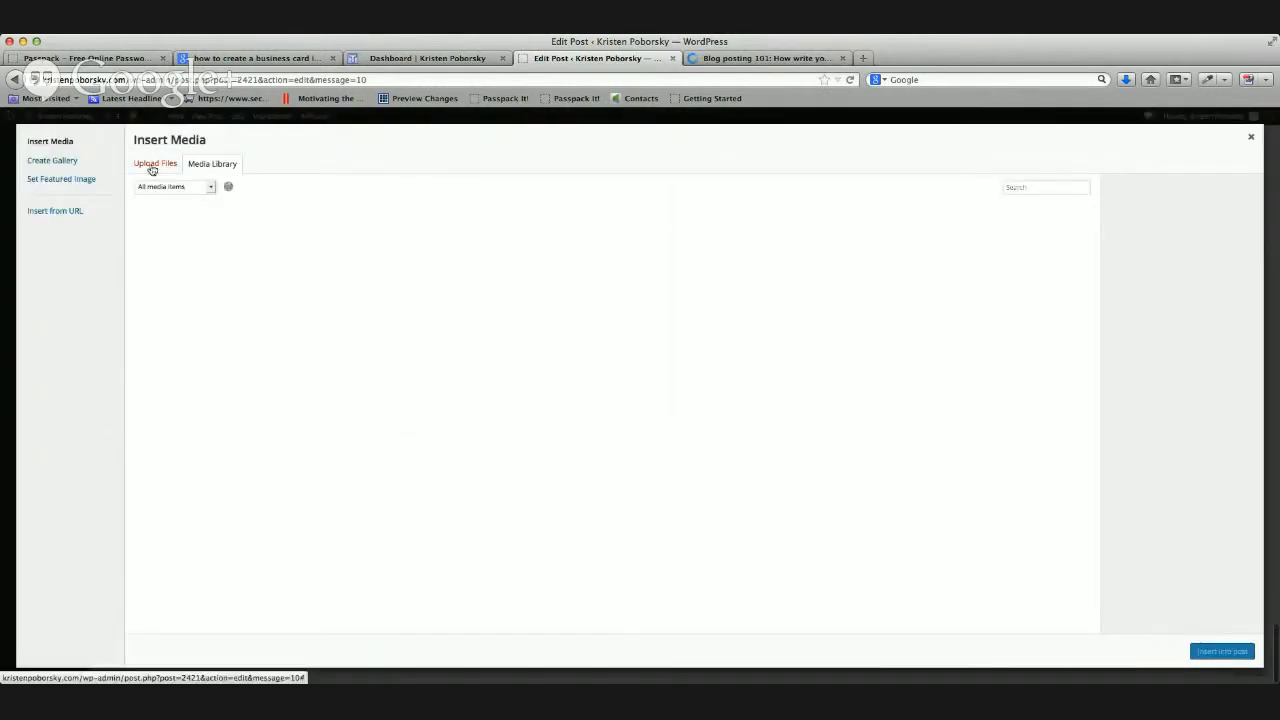
left_click(1250, 136)
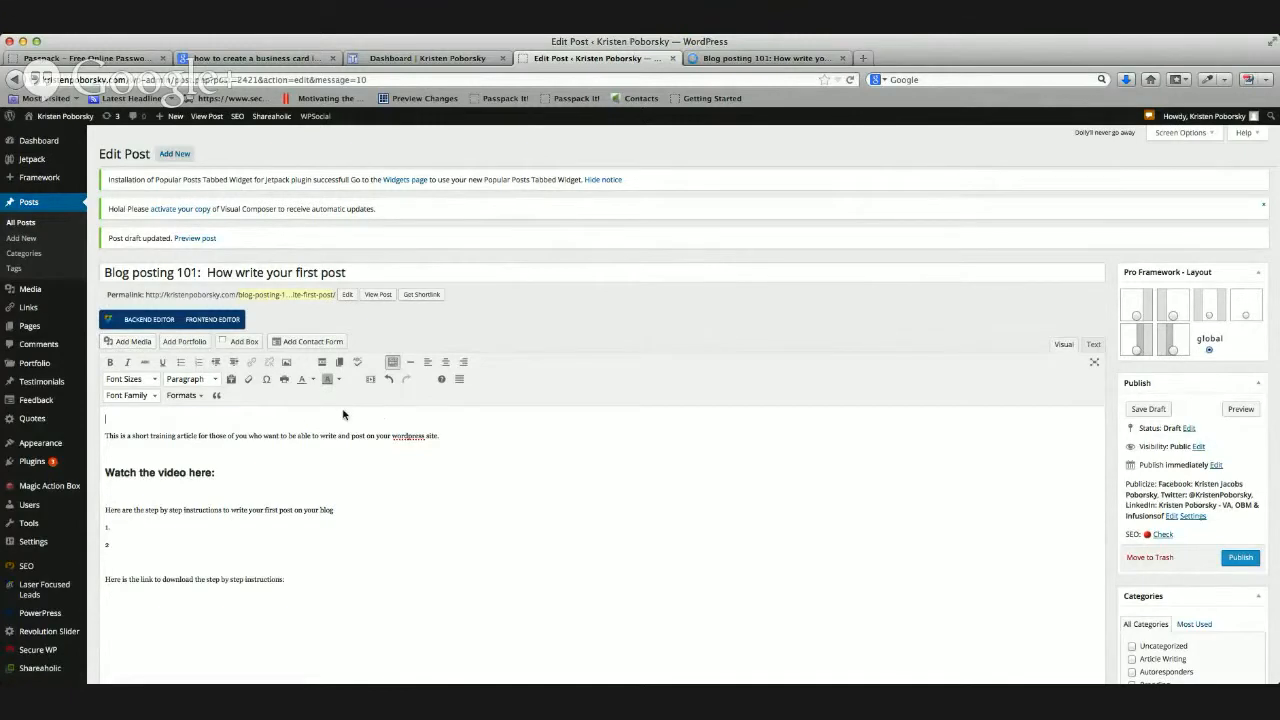
mouse_move(504, 390)
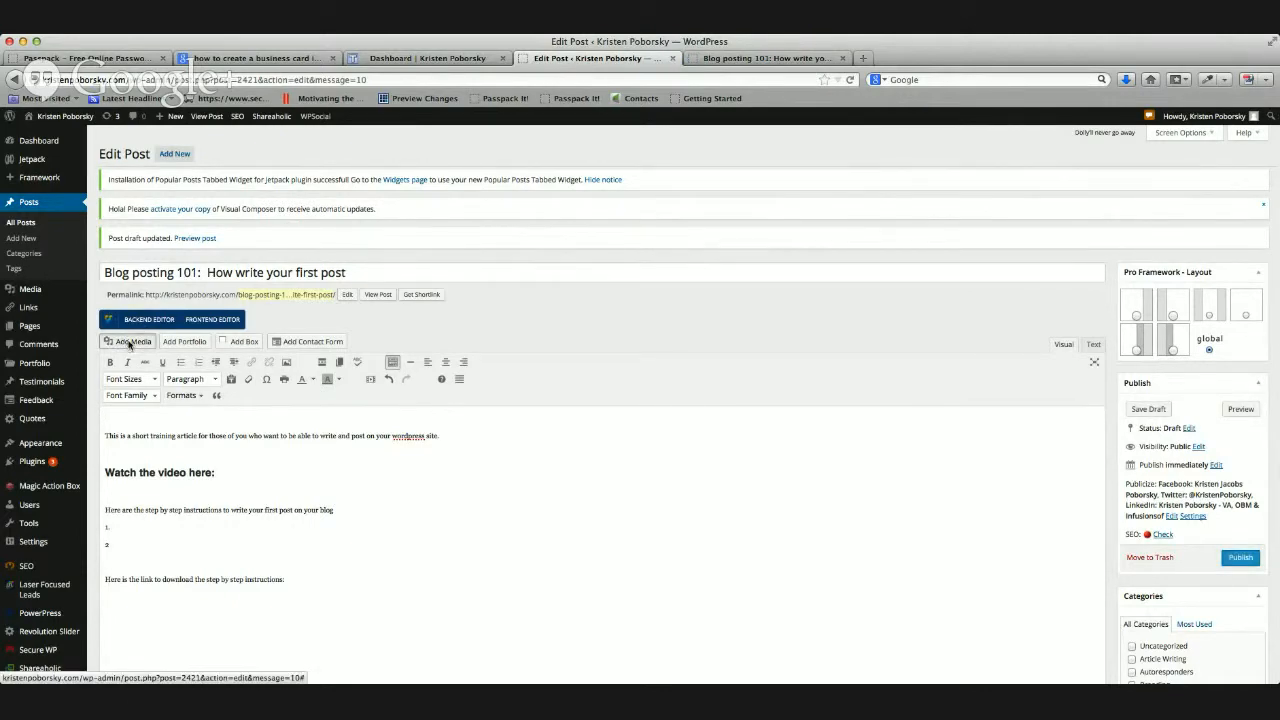
left_click(128, 340)
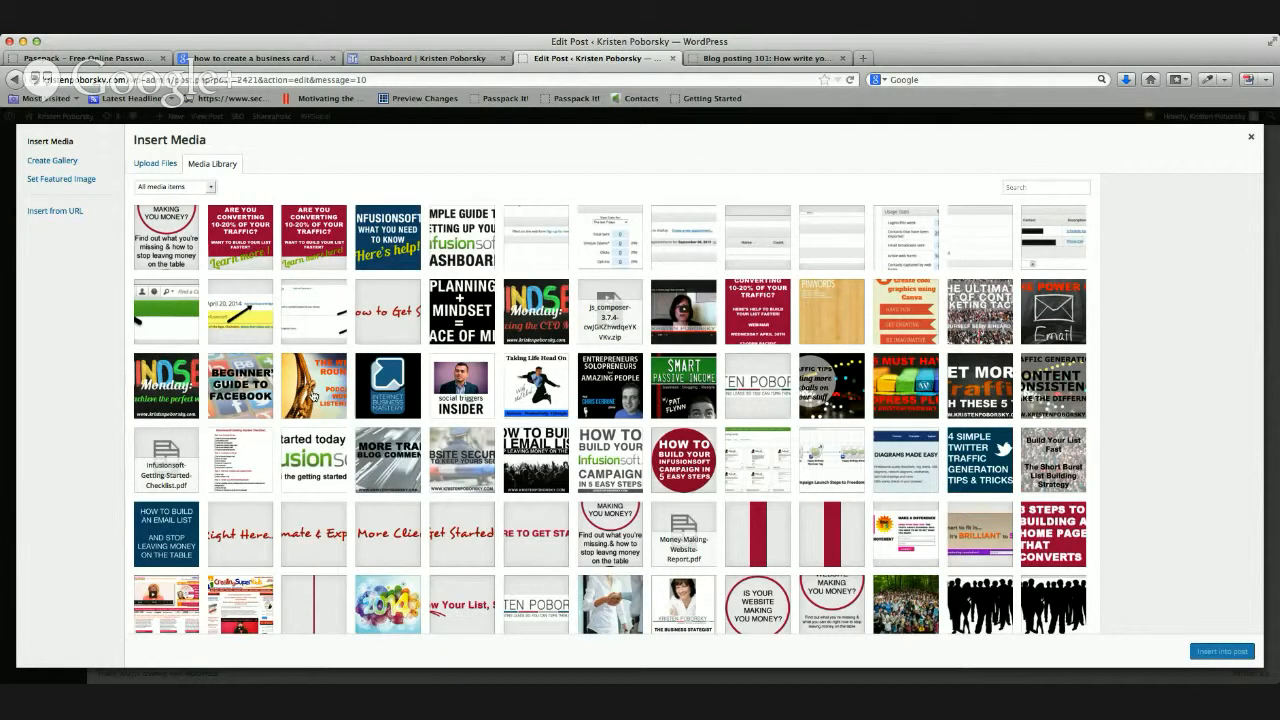
left_click(312, 384)
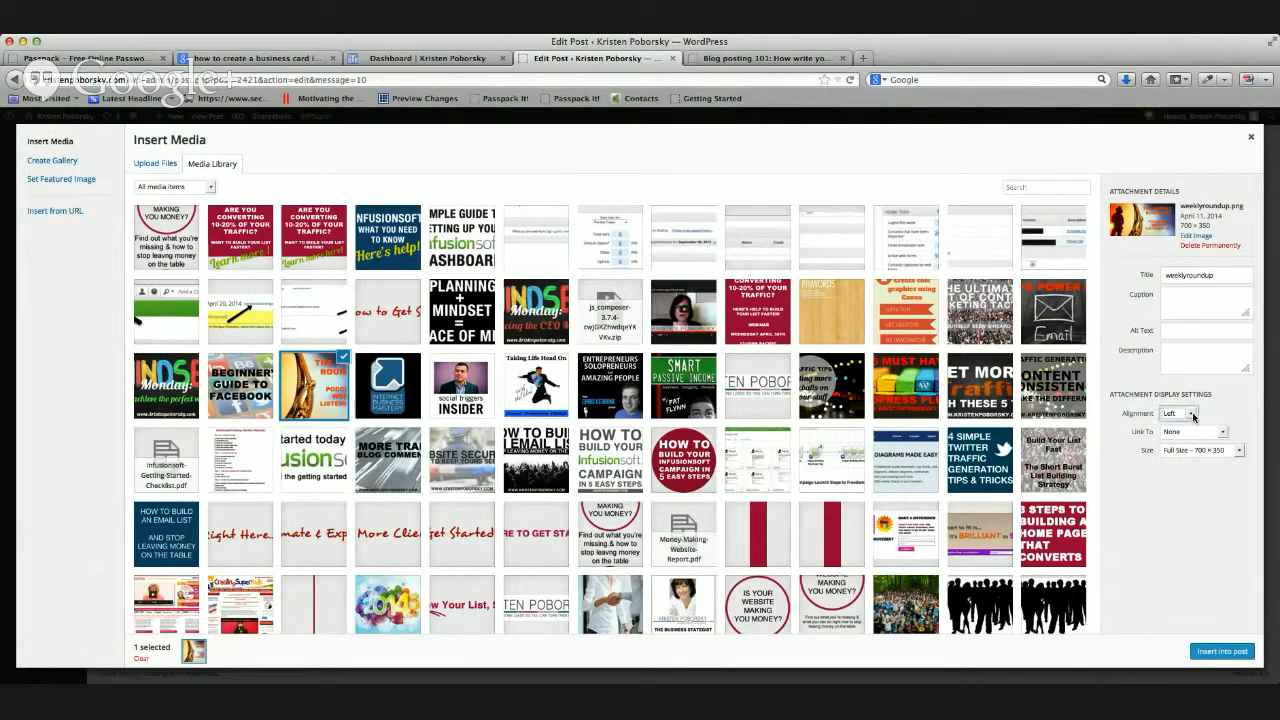
left_click(1178, 414)
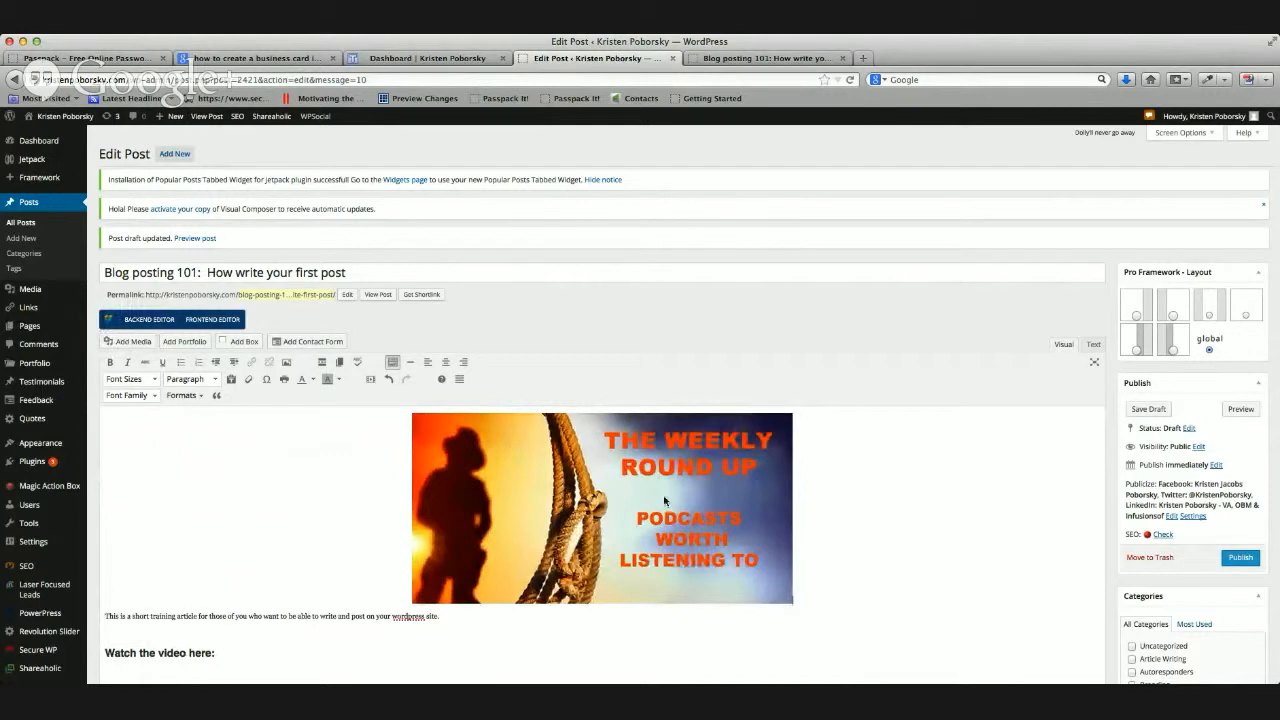
scroll("down", 3)
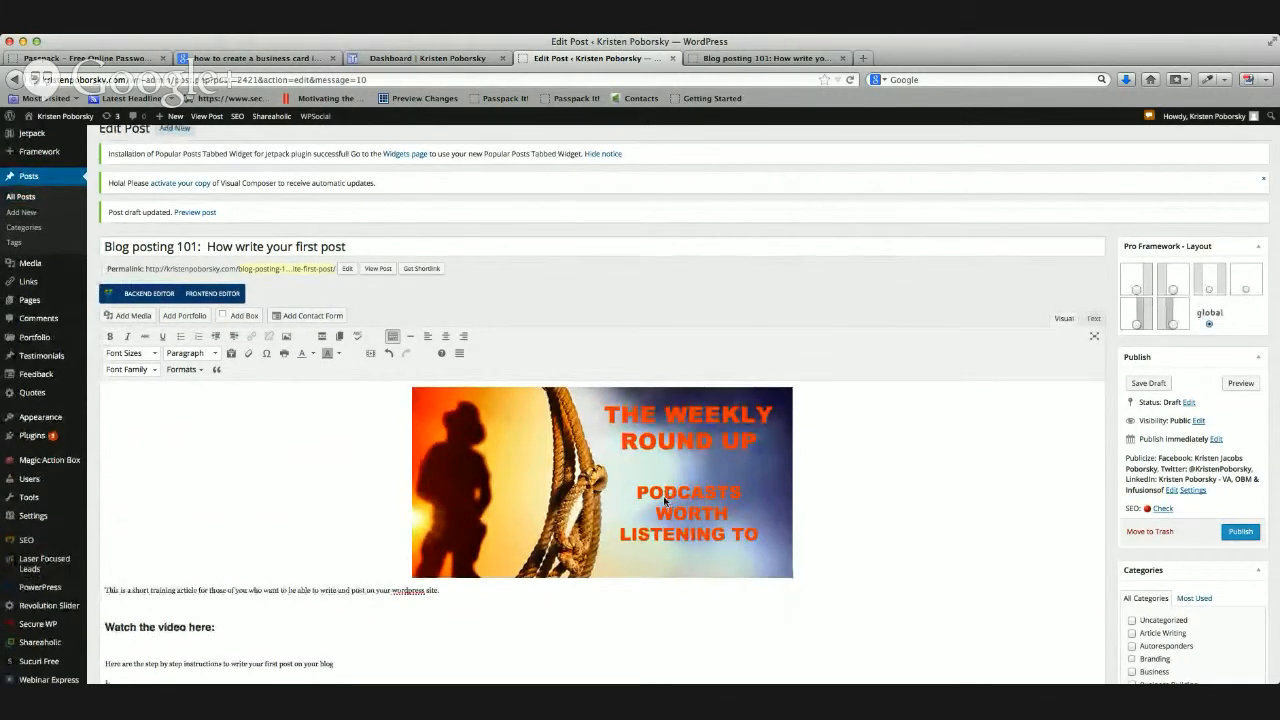
- Save the post with its new header image as a draft
scroll("down", 3)
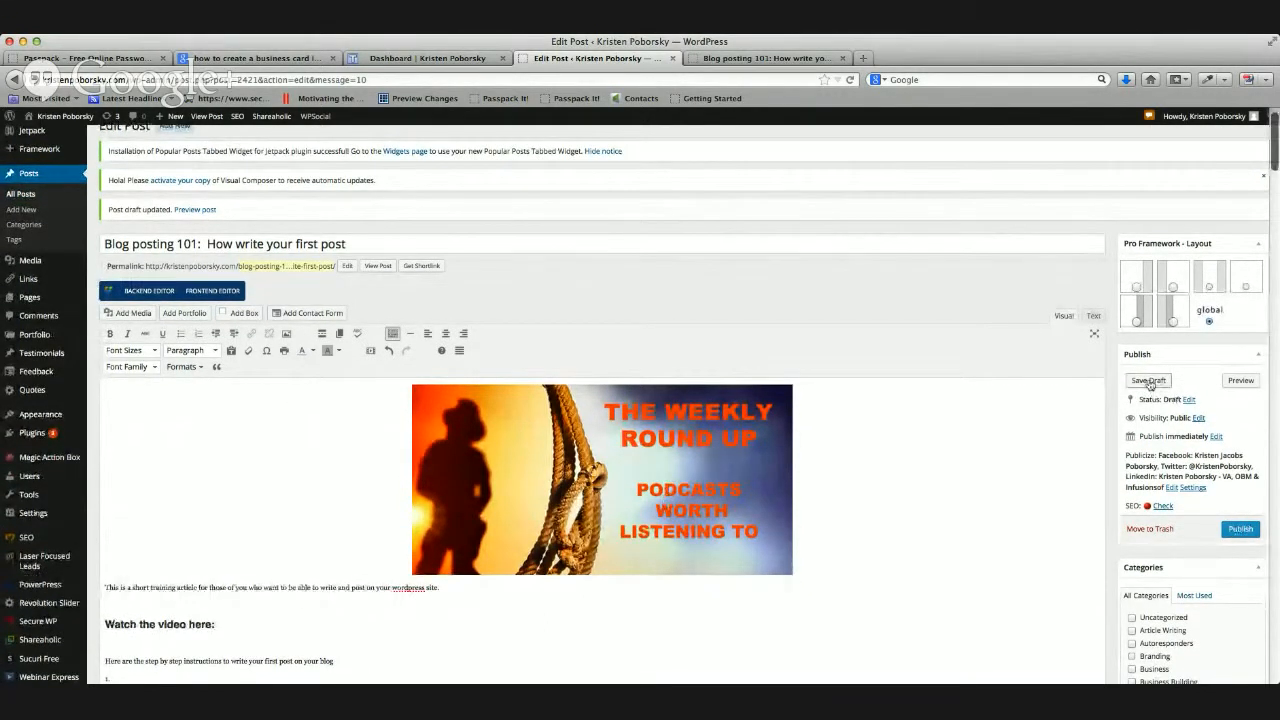
left_click(1240, 380)
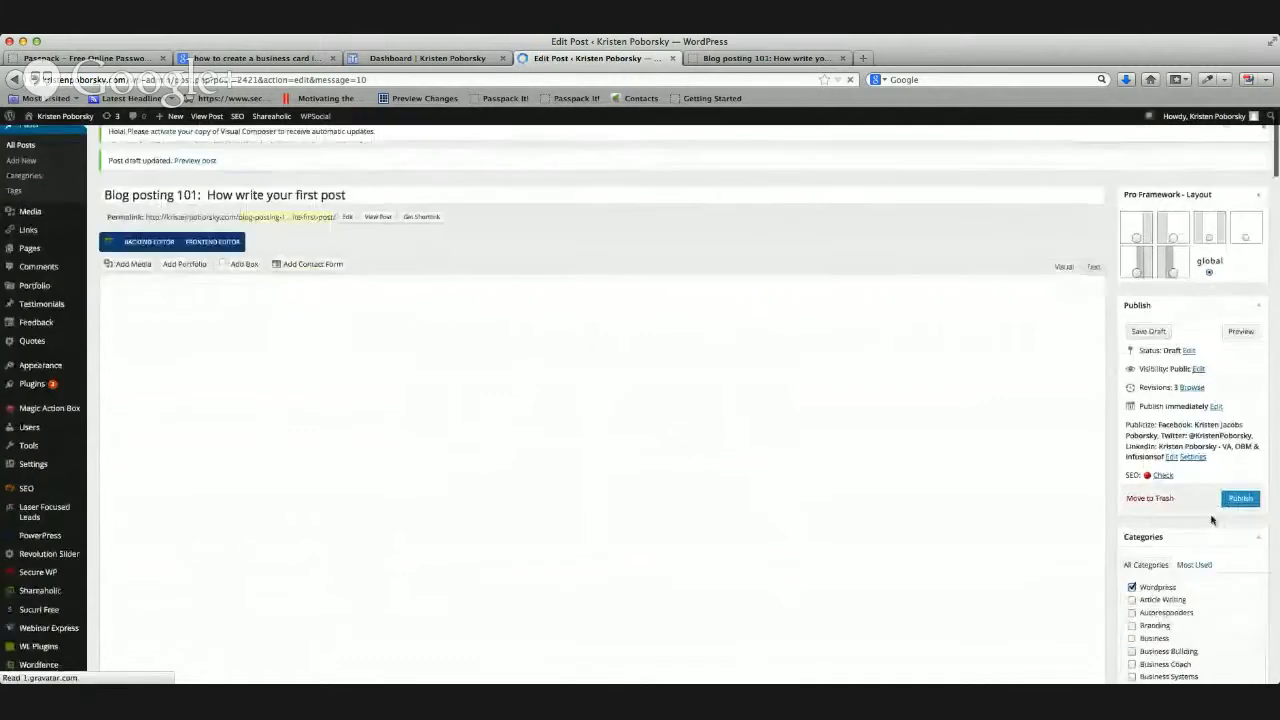
scroll("down", 3)
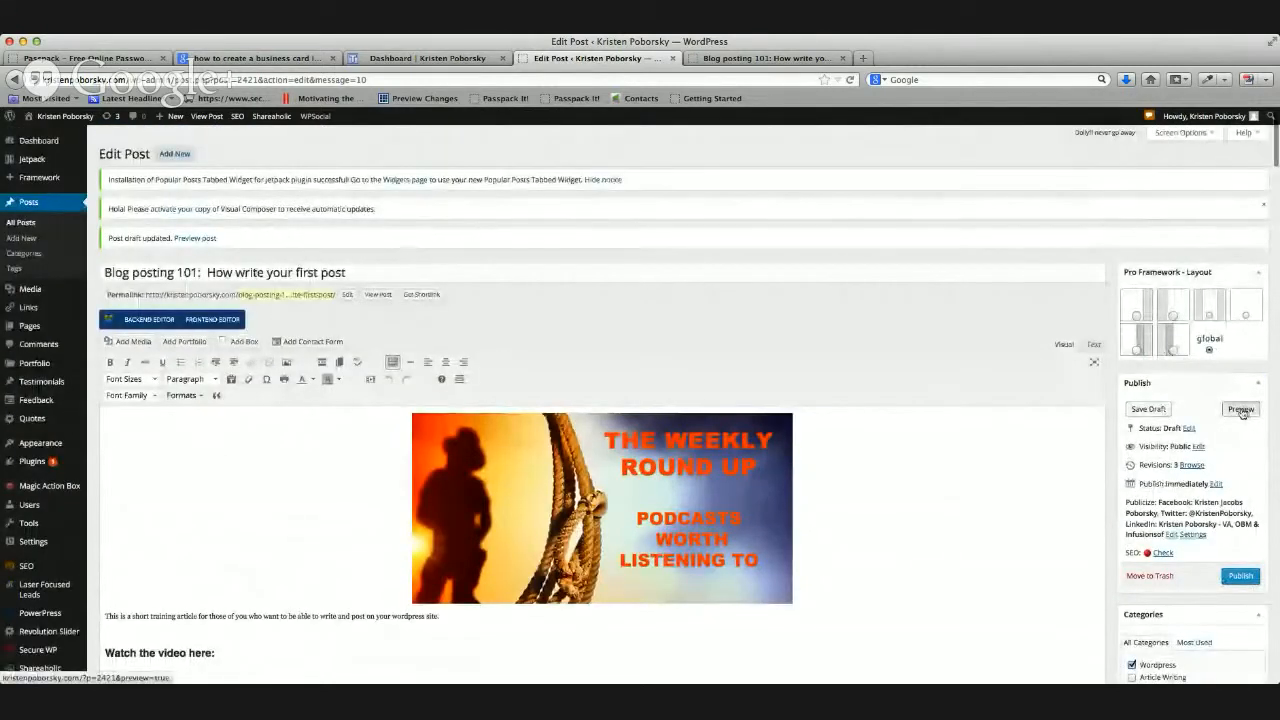
- Preview the draft on the live site, checking the podcasts header image, then return to editing
left_click(1240, 408)
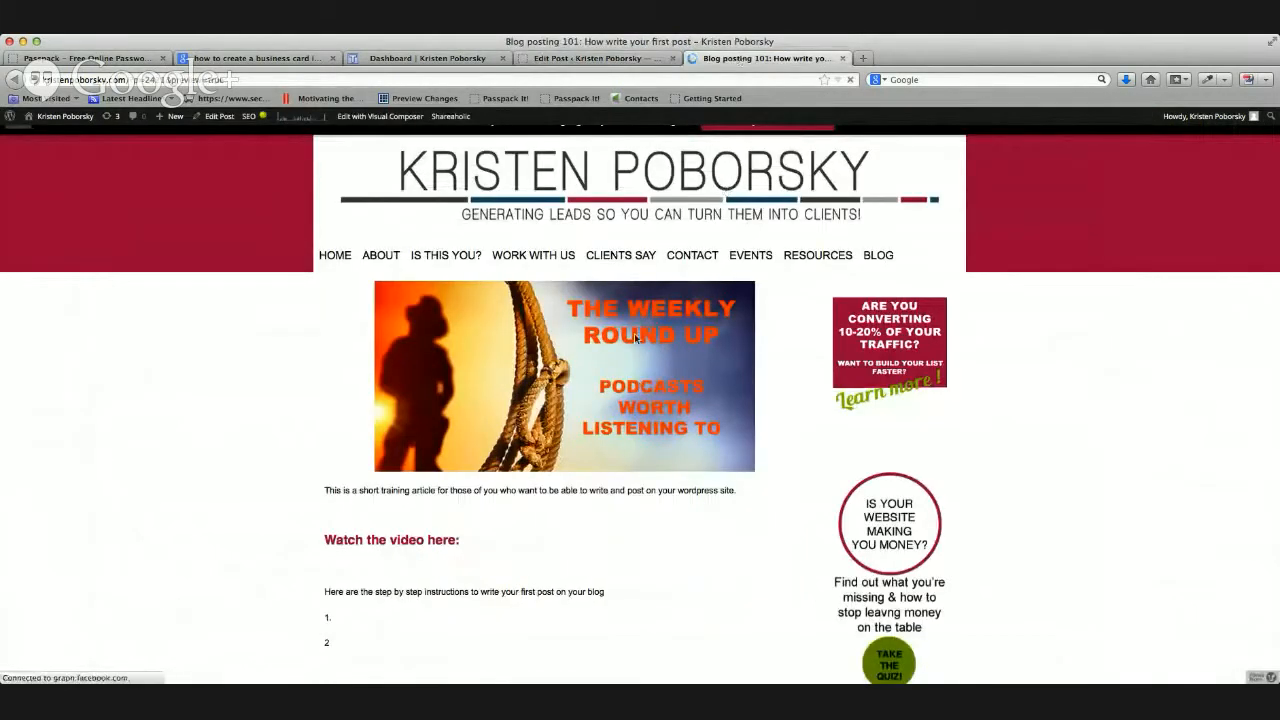
scroll("down", 3)
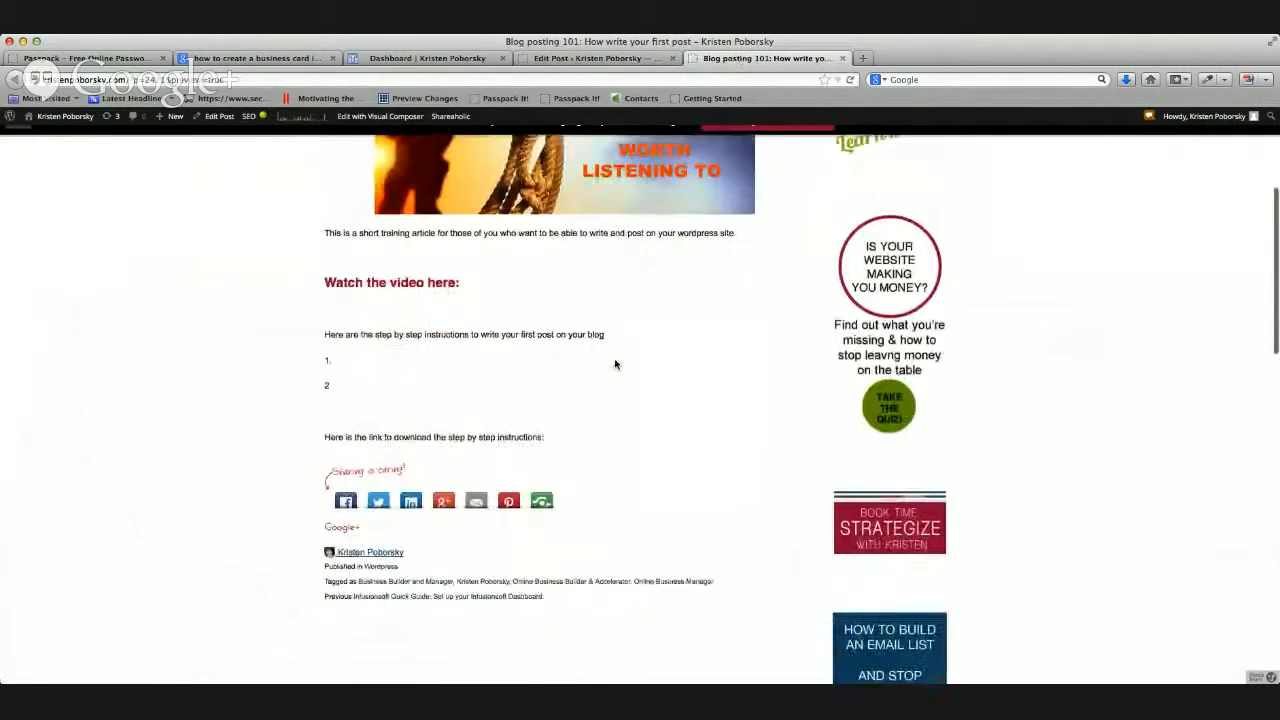
scroll("down", 3)
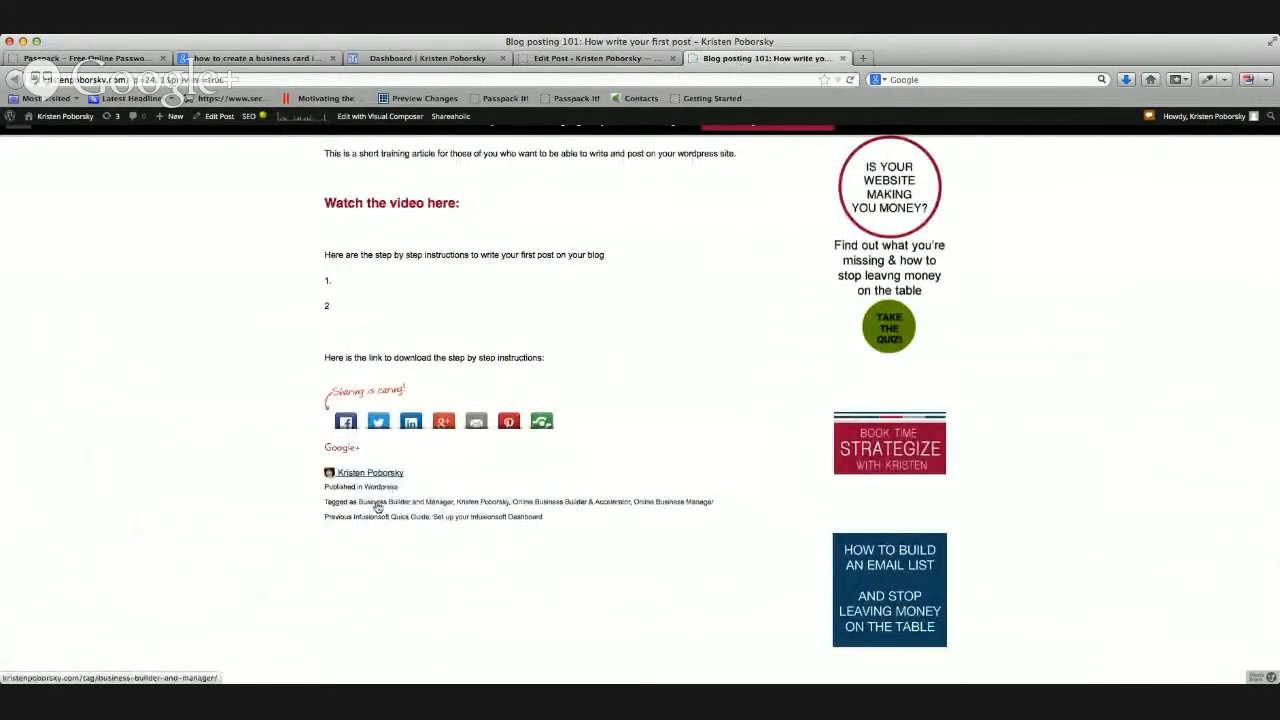
mouse_move(482, 344)
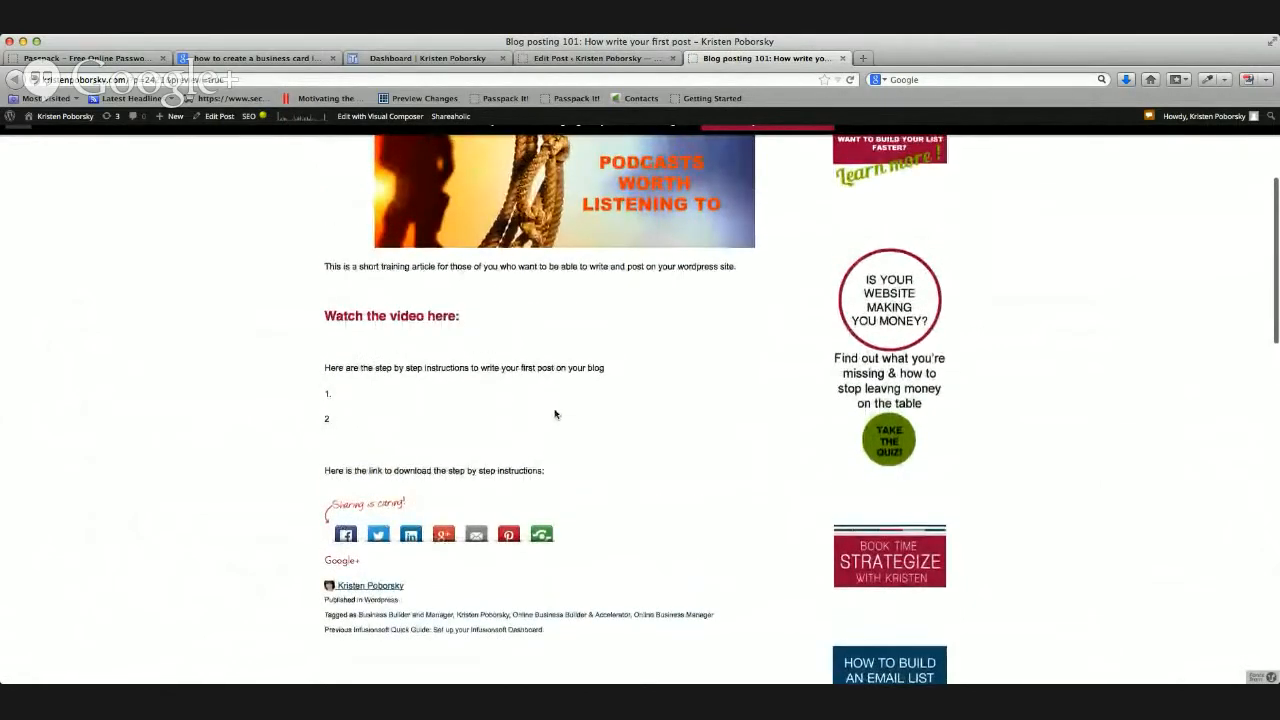
left_click(596, 56)
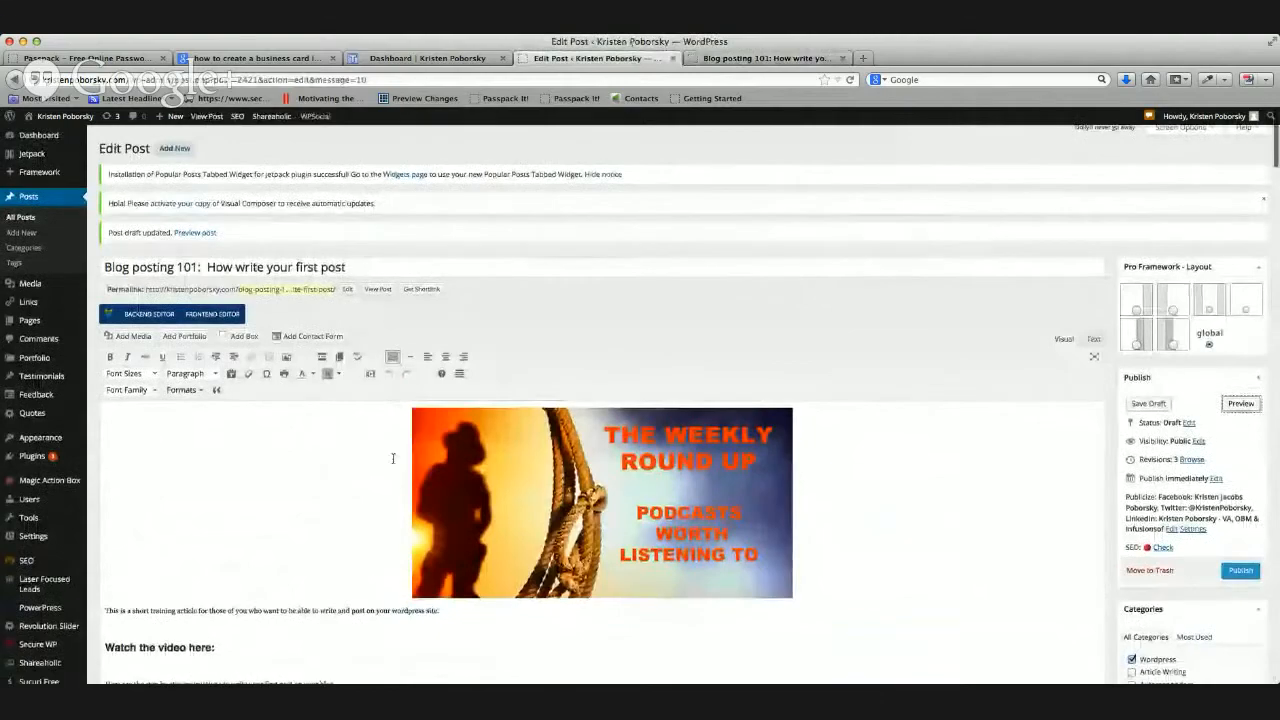
- Reach the WordPress SEO by Yoast box and place the cursor in the empty Focus Keyword field
scroll("down", 3)
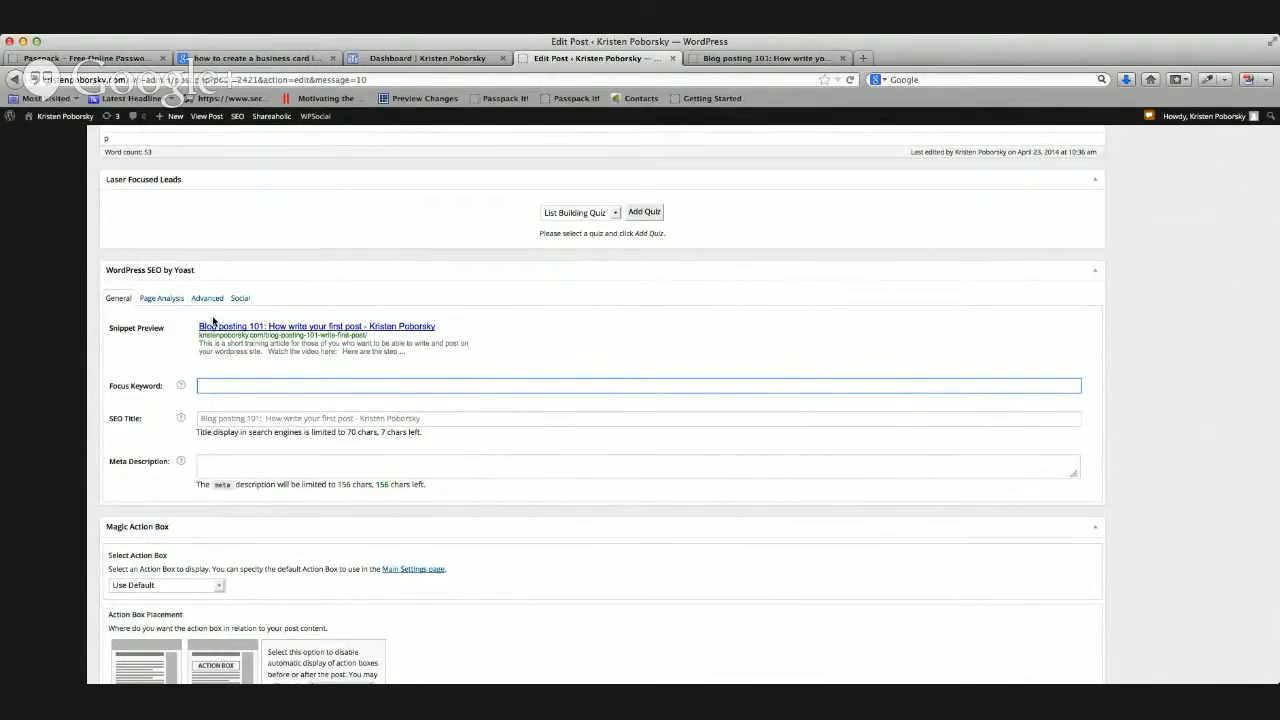
left_click(638, 384)
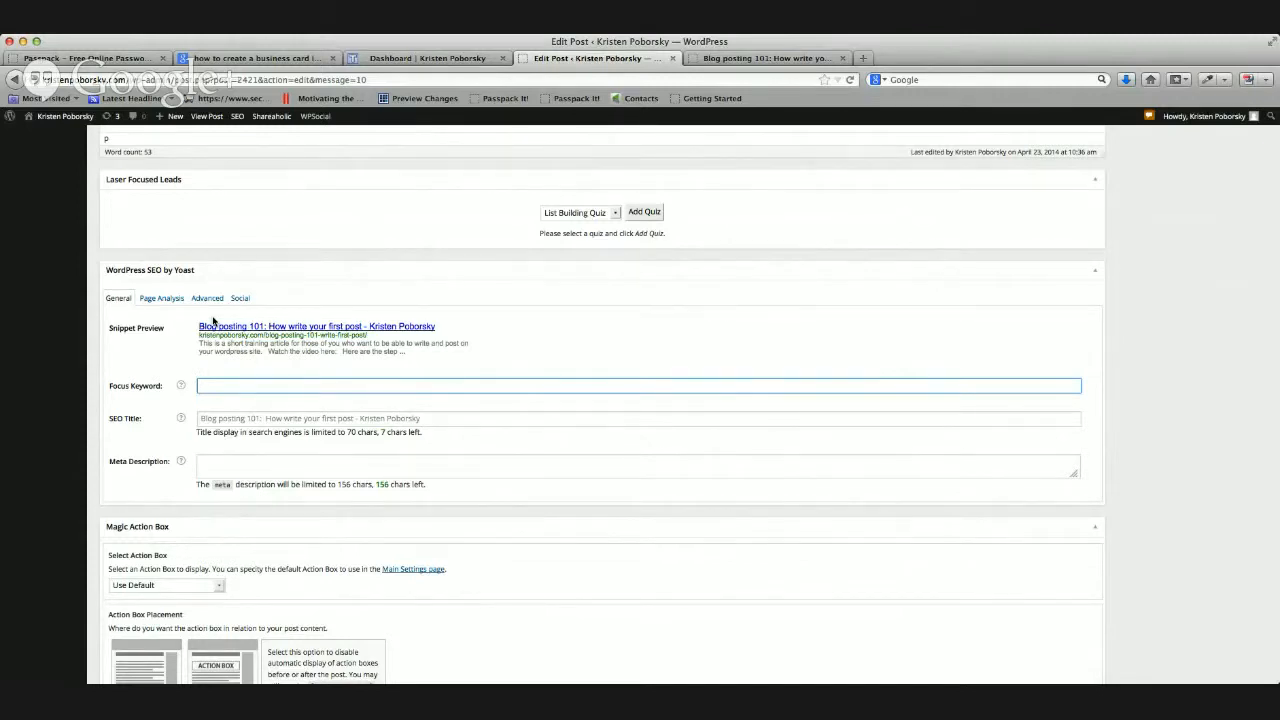
left_click(640, 384)
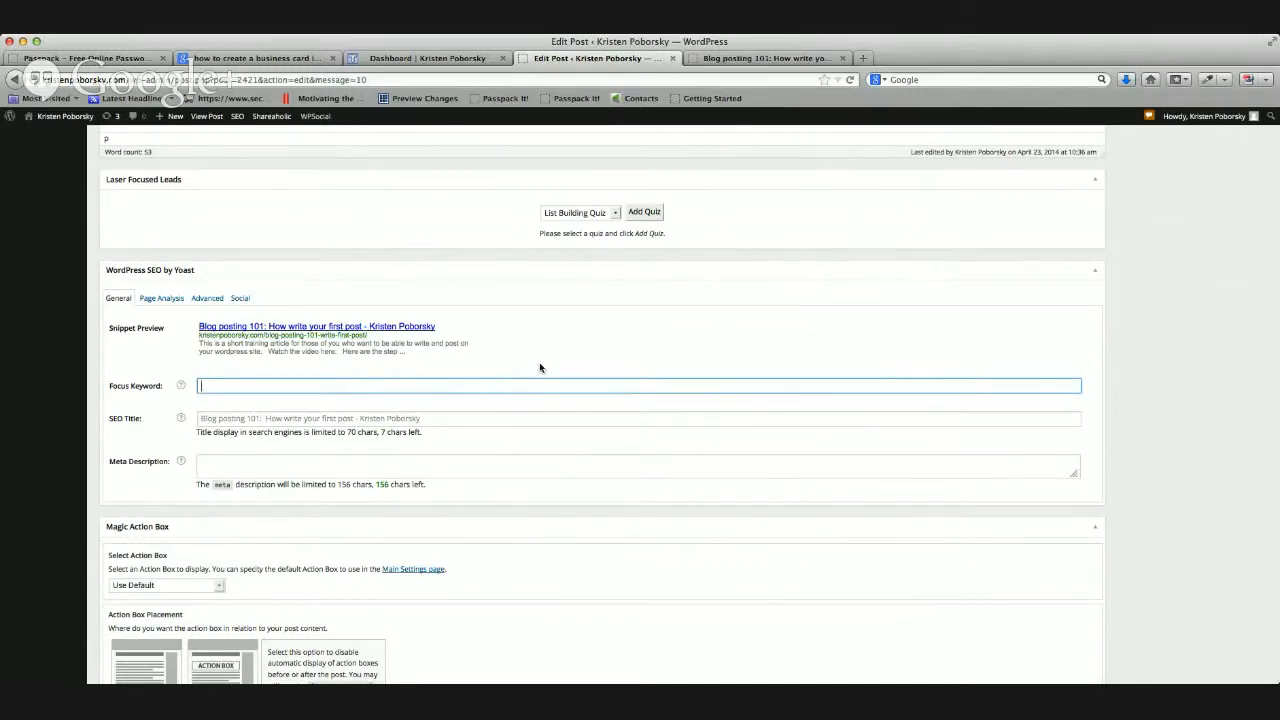
mouse_move(604, 364)
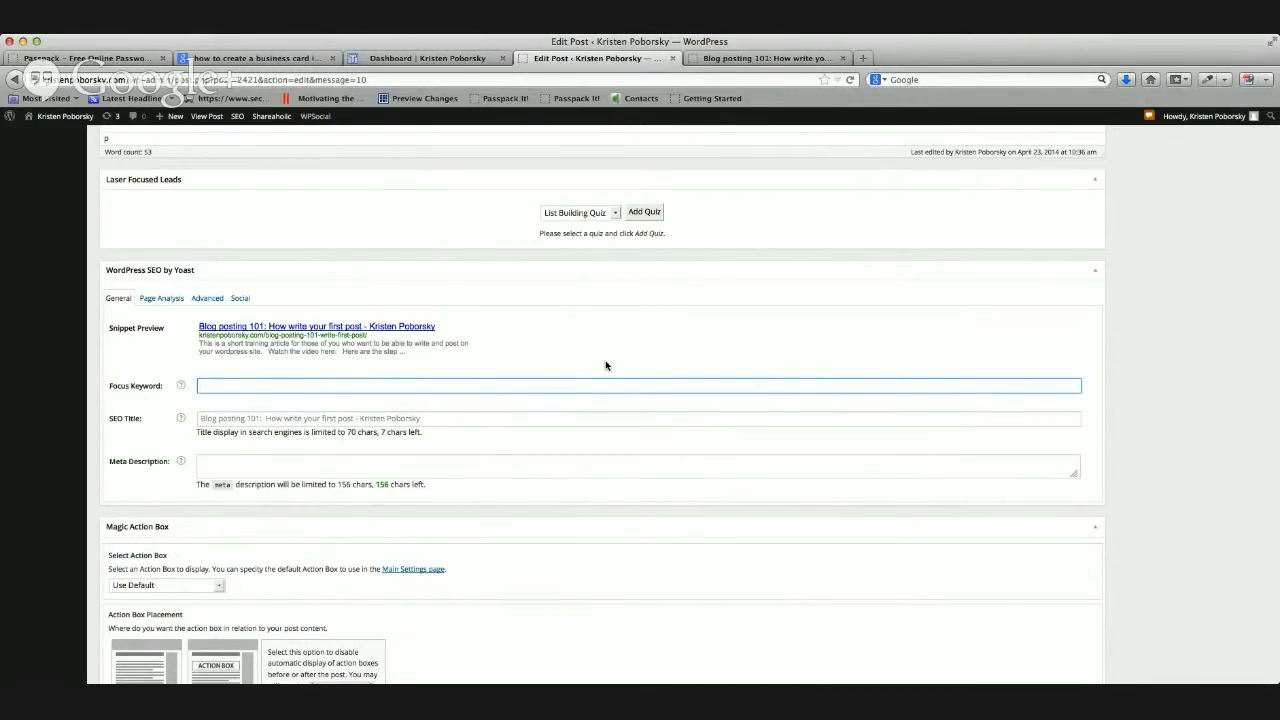
- Enter 'How to write your first post' as the Yoast focus keyword and review its keyword check
left_click(640, 384)
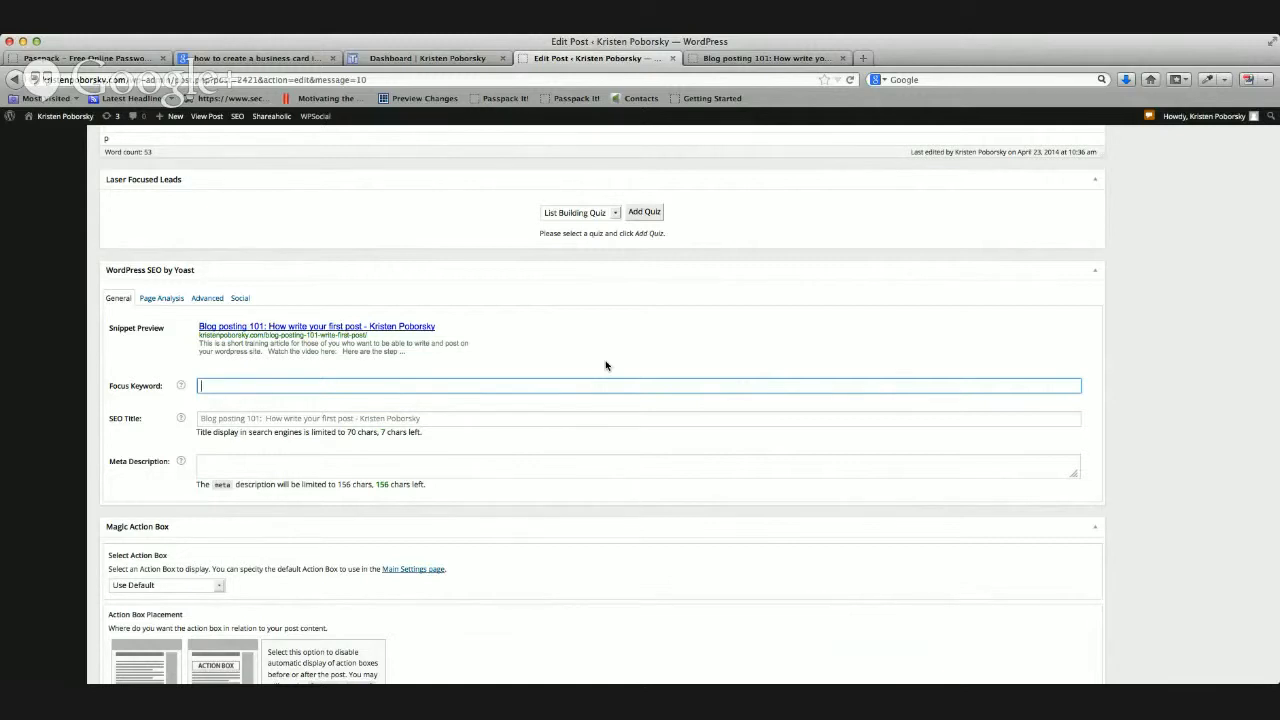
type("How to")
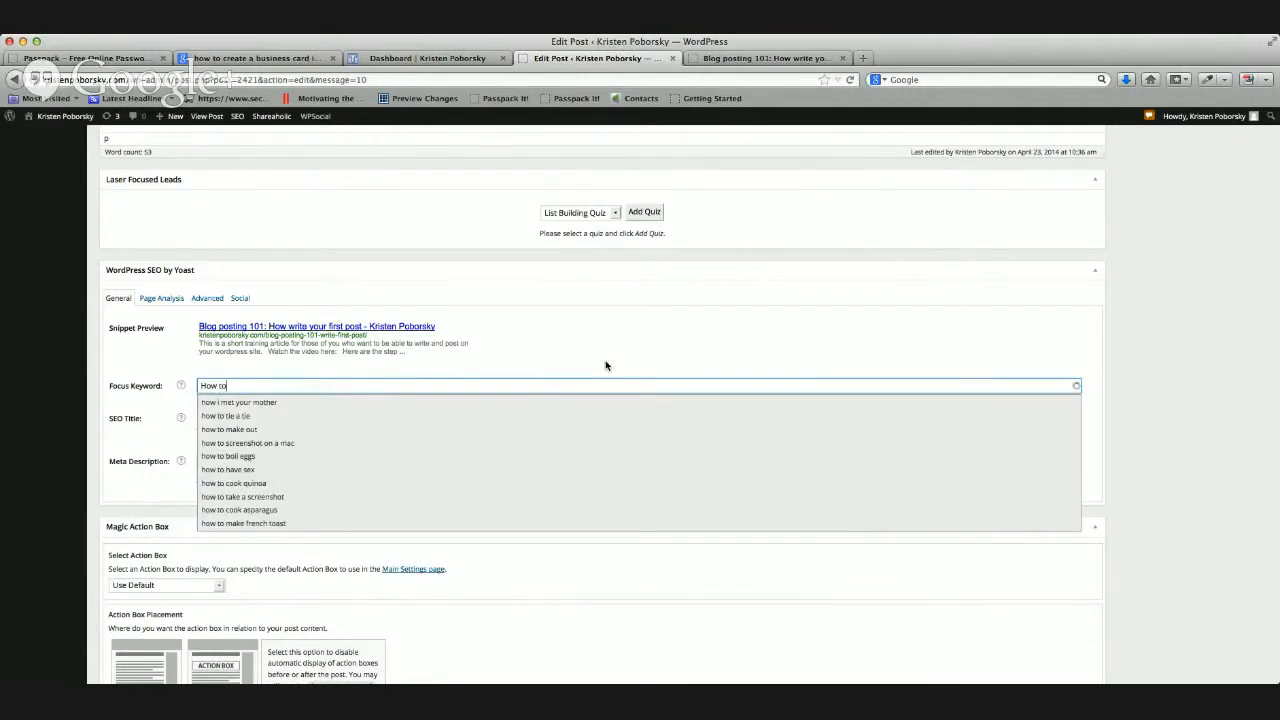
type("write your first Post")
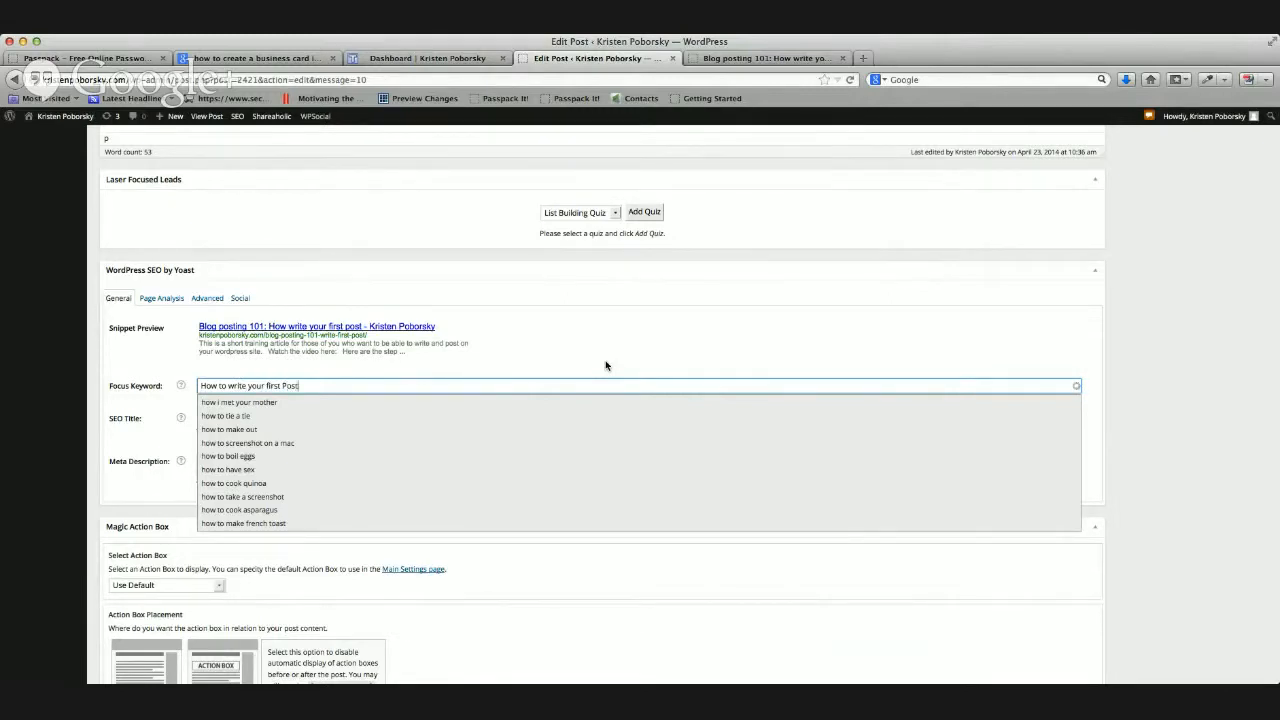
key("Backspace")
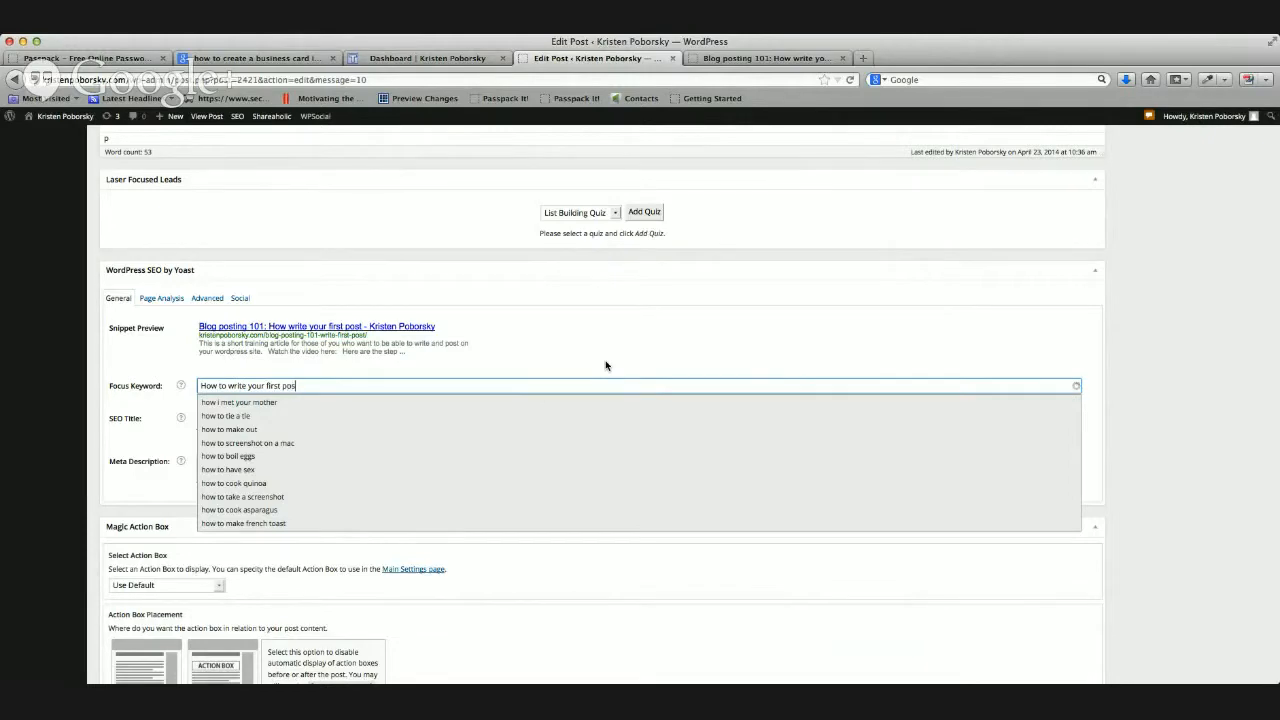
scroll("down", 3)
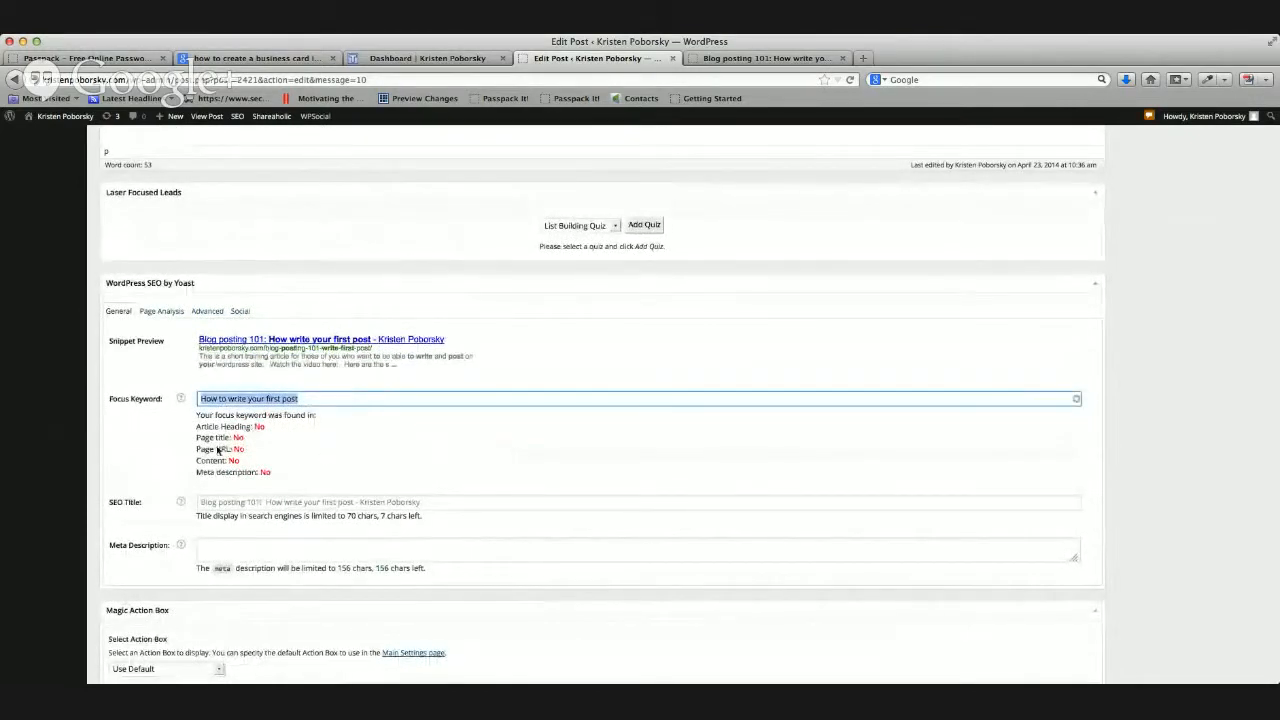
scroll("up", 3)
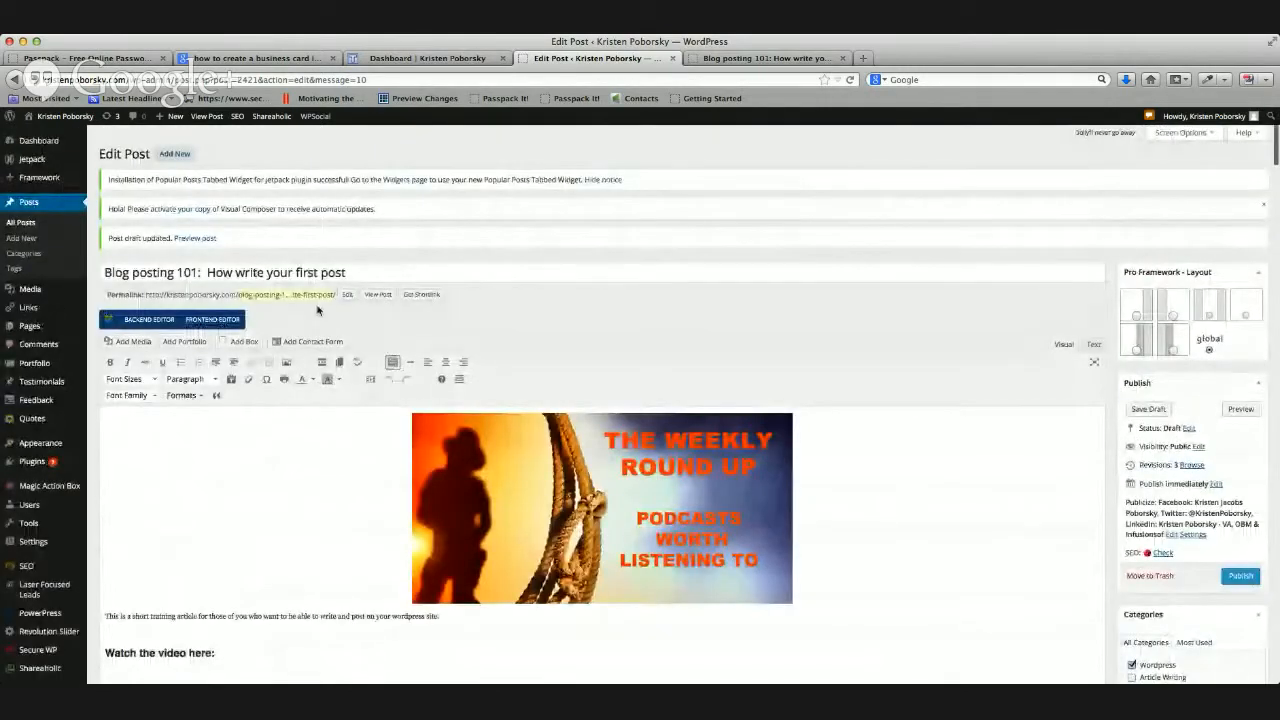
- Change the permalink slug to how-to-write-your-first-post and save the draft
left_click(346, 294)
type("How to write your first post")
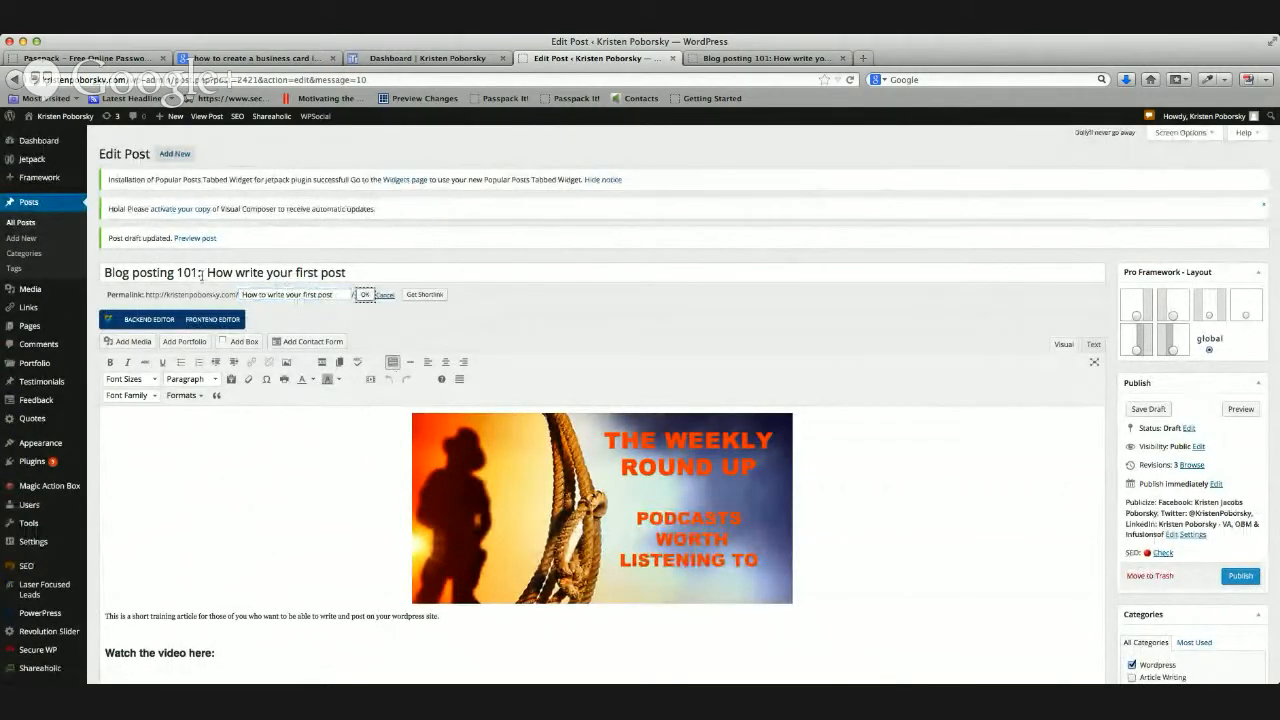
left_click(364, 294)
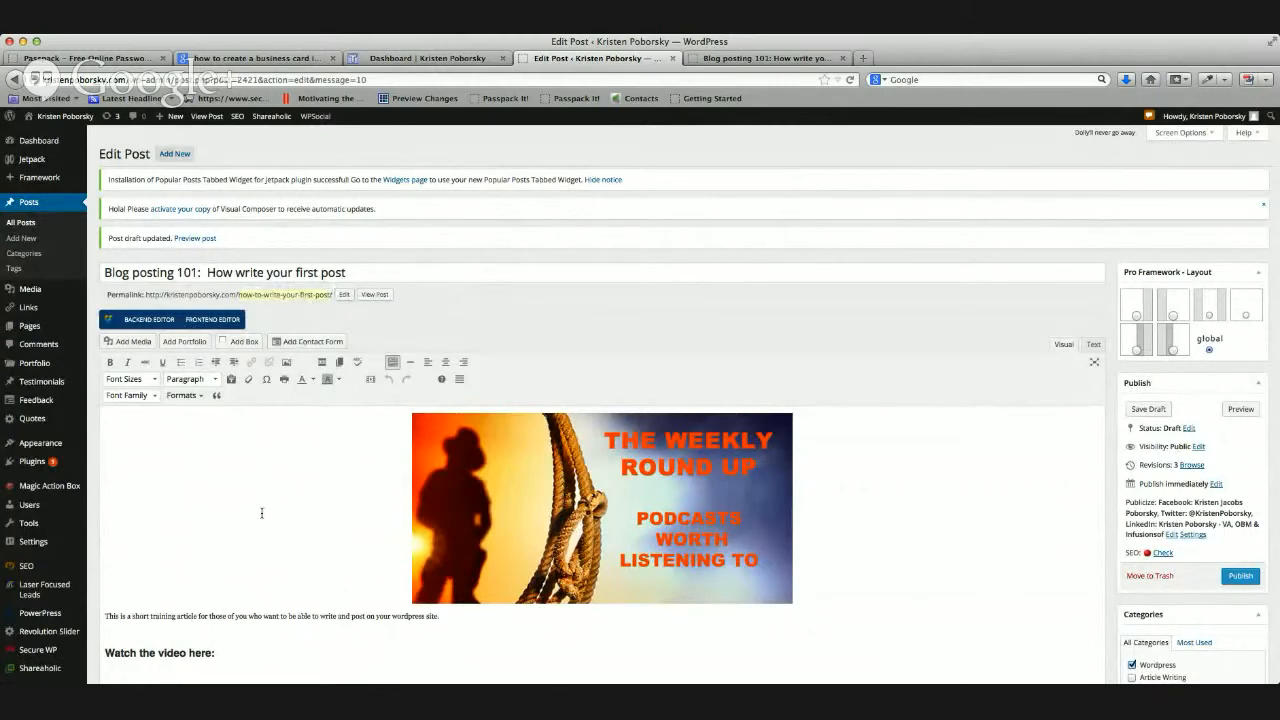
scroll("down", 3)
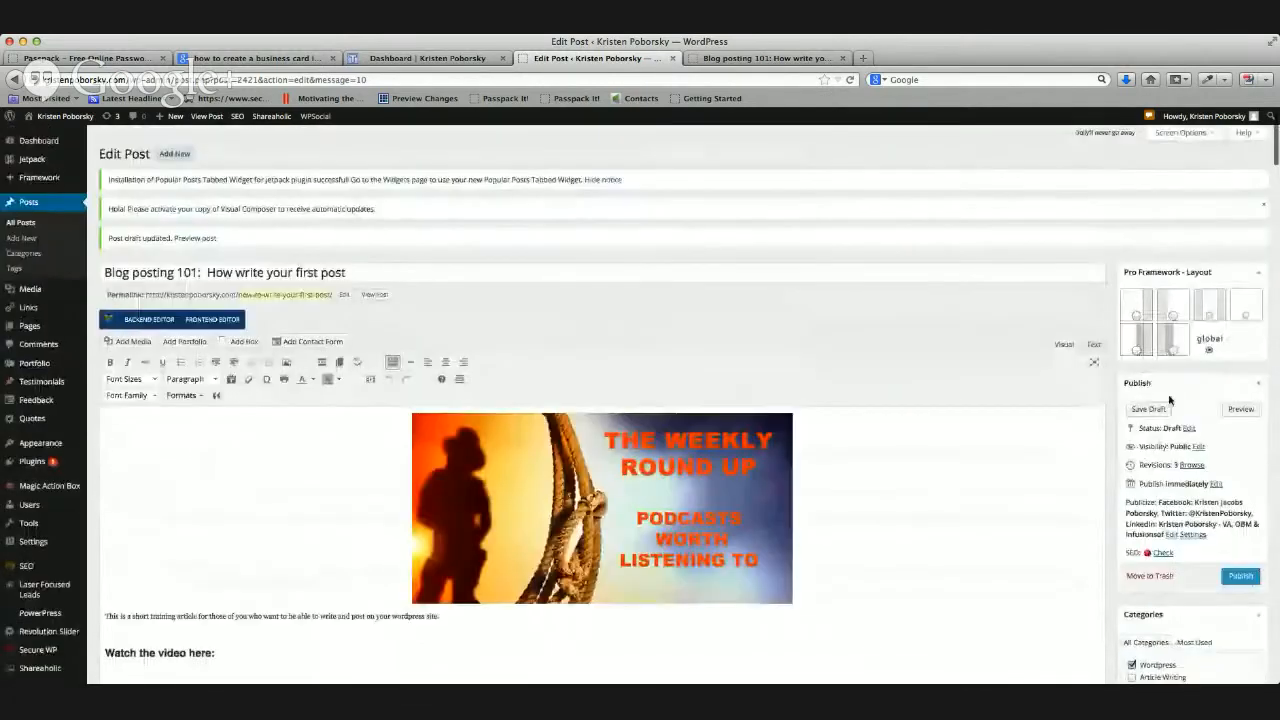
left_click(1148, 408)
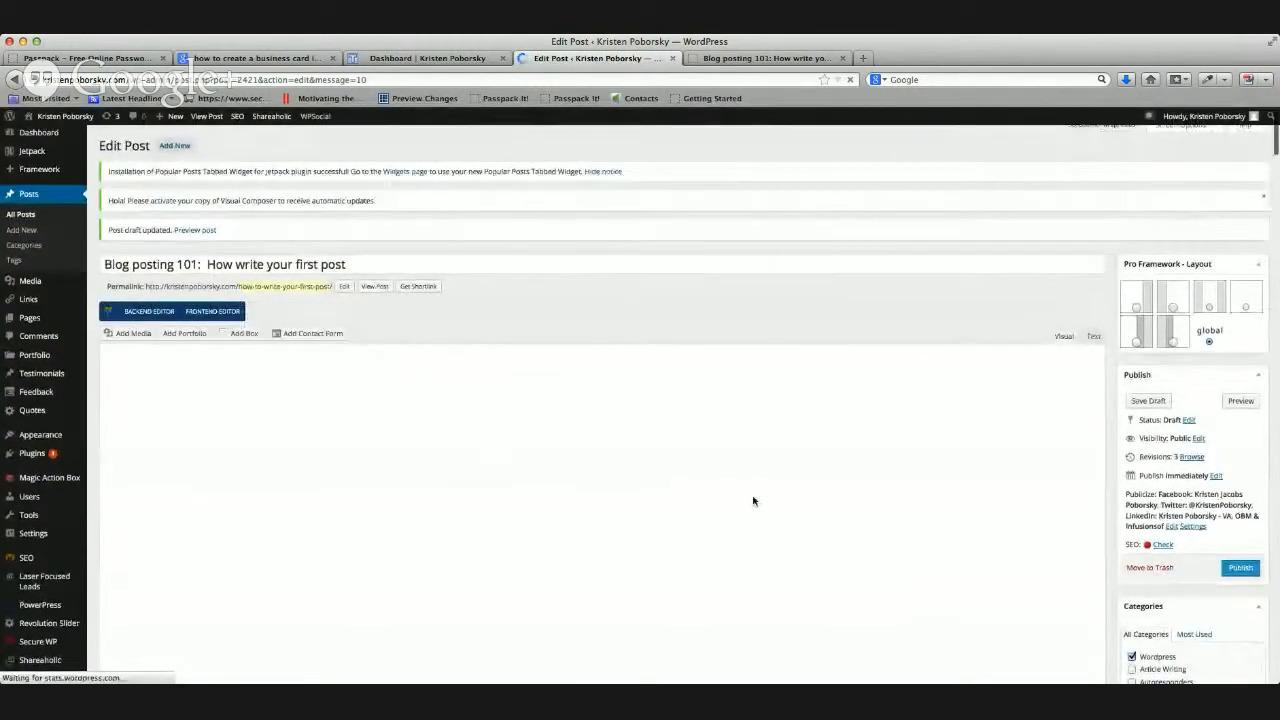
- Write the Yoast meta description asking 'Do you know how to write your first post?' and offering step-by-step instructions to get started
scroll("down", 3)
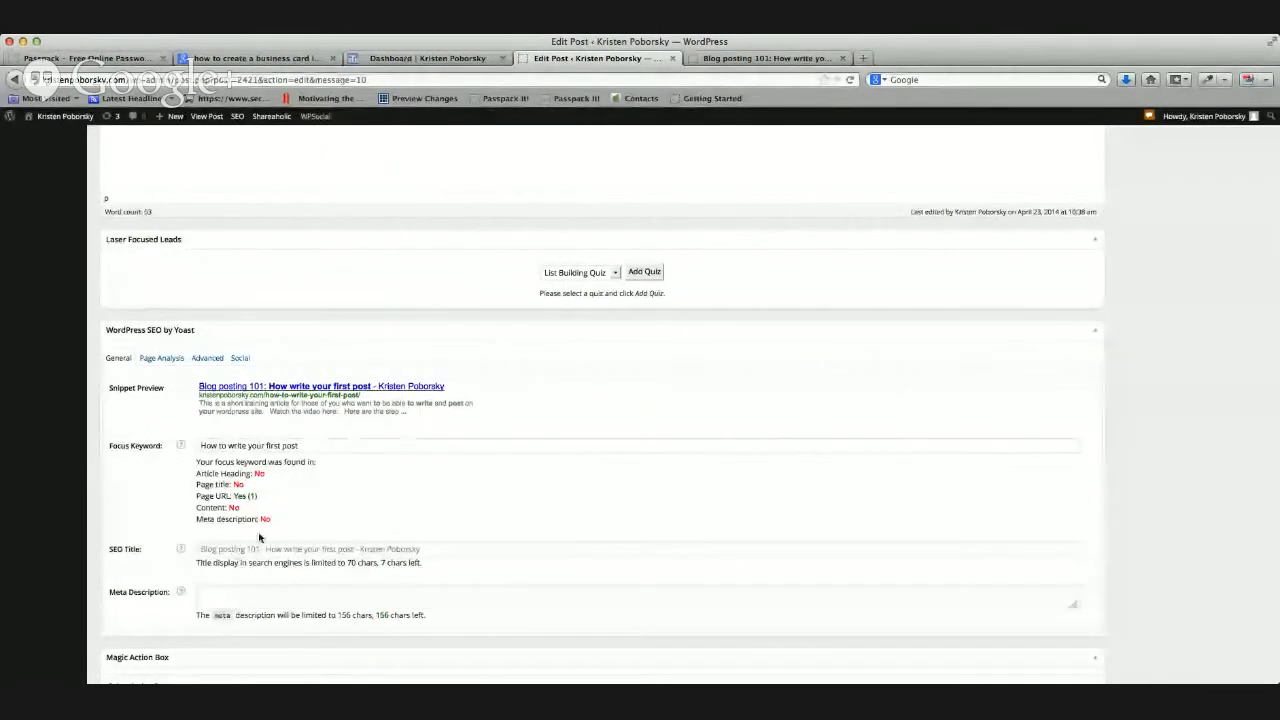
left_click(638, 596)
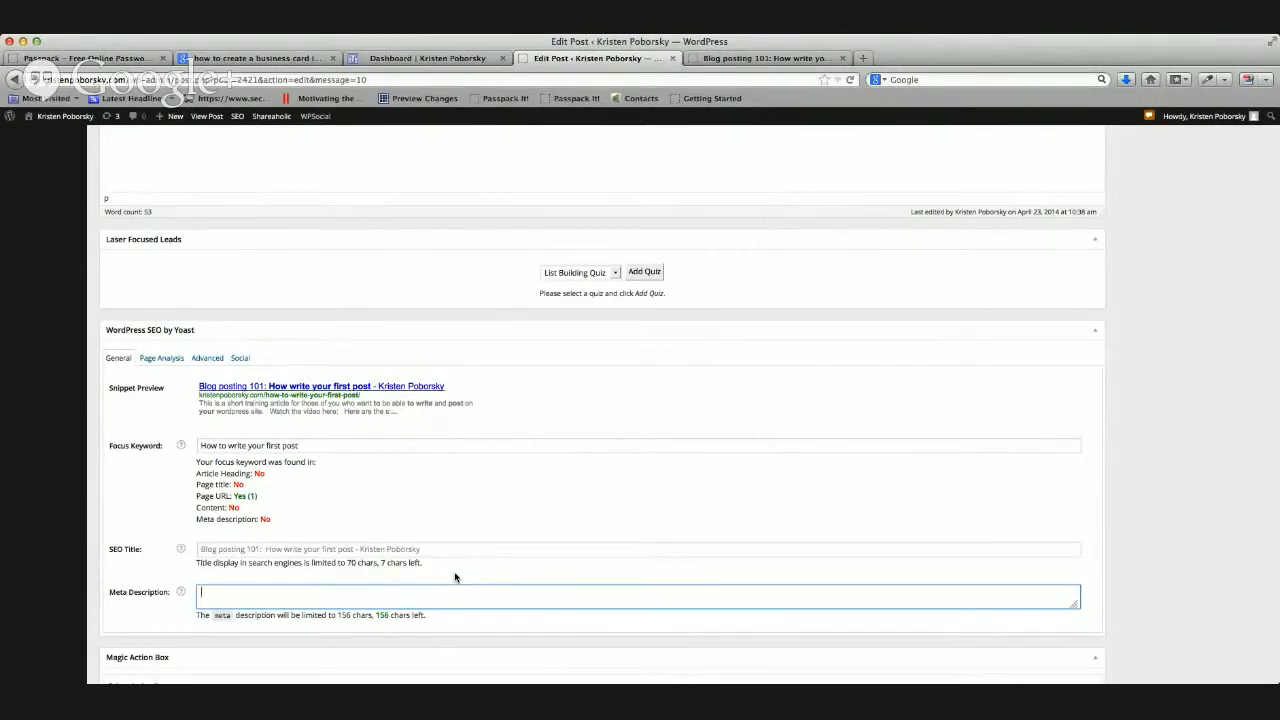
type("Do you know how to write your furs")
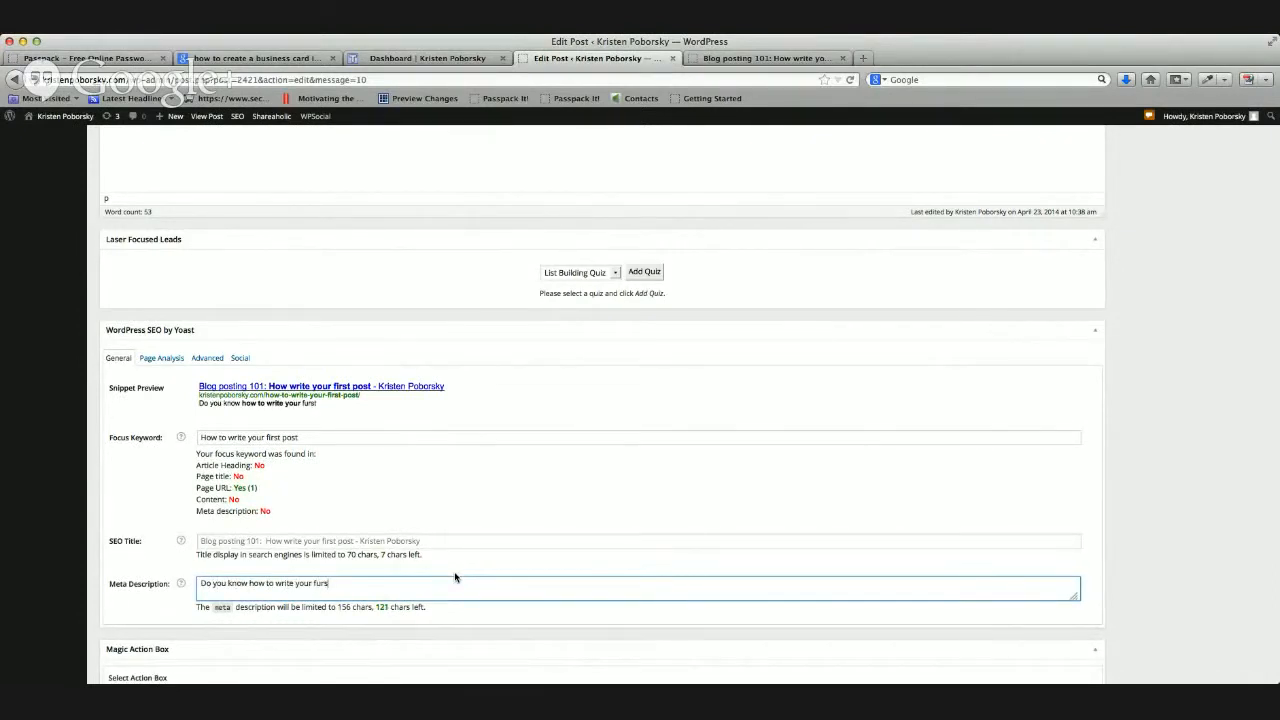
type("first")
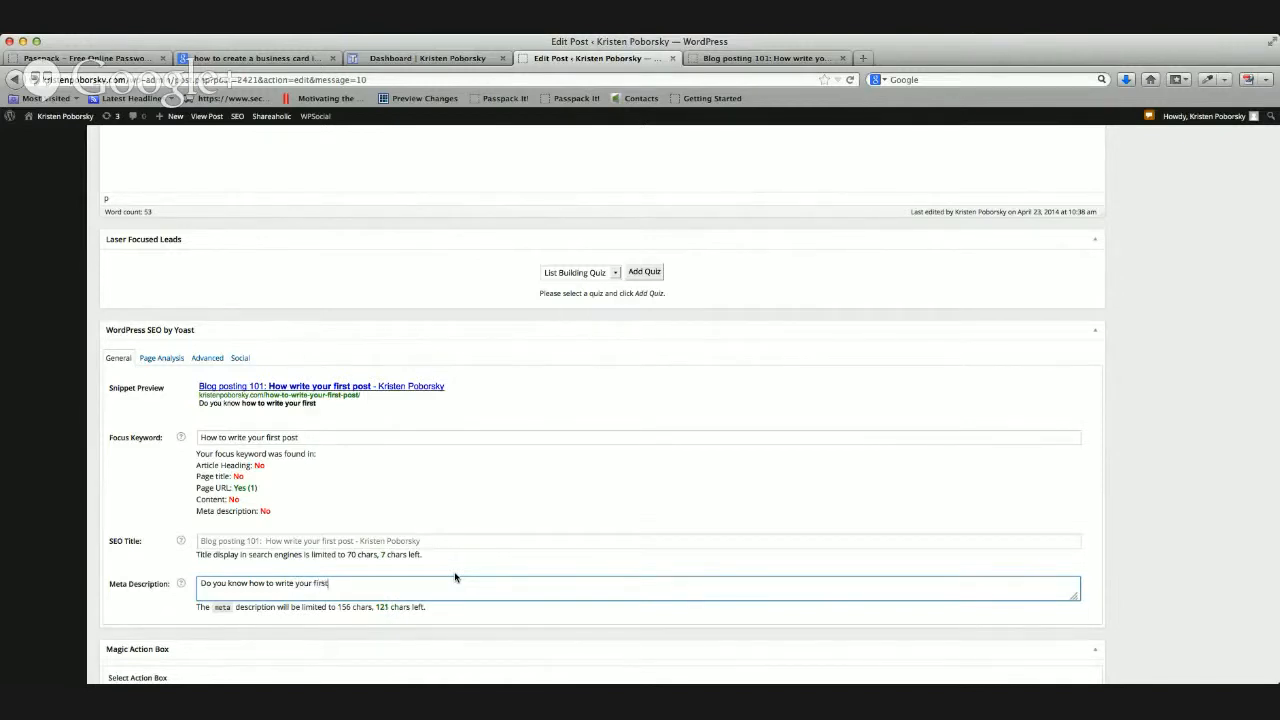
type("post?  If not, there")
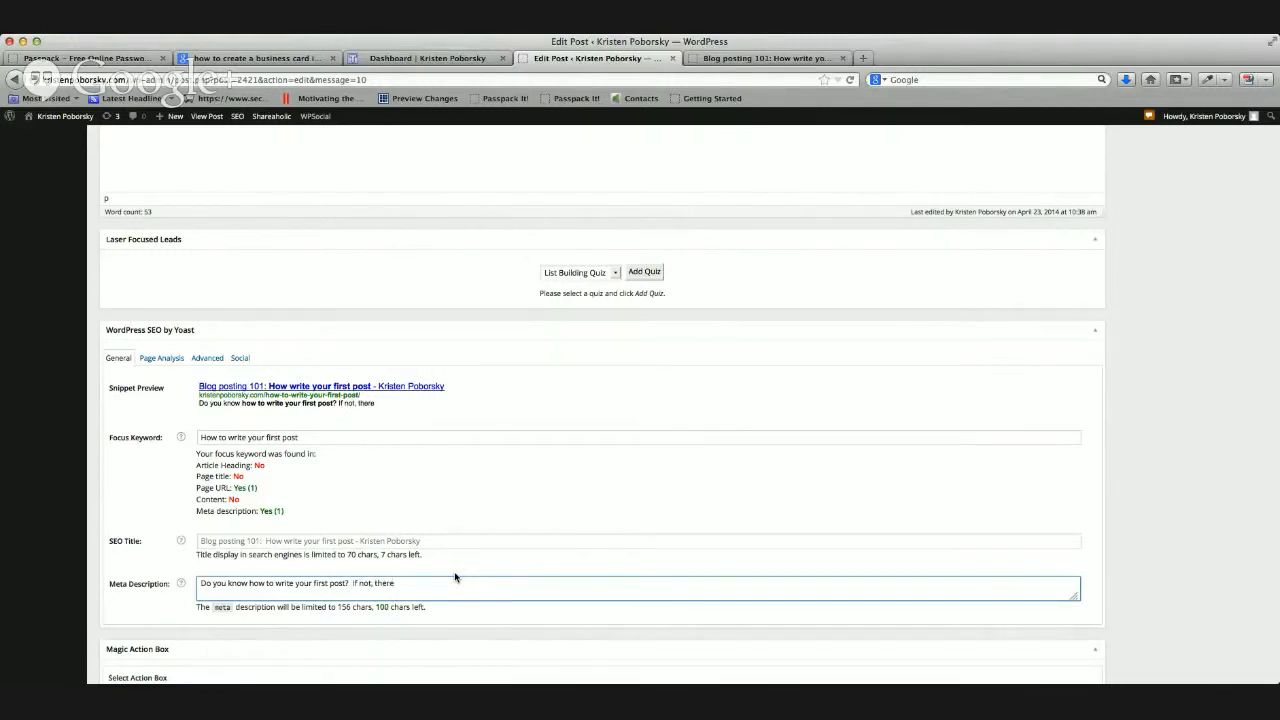
type("the step by step")
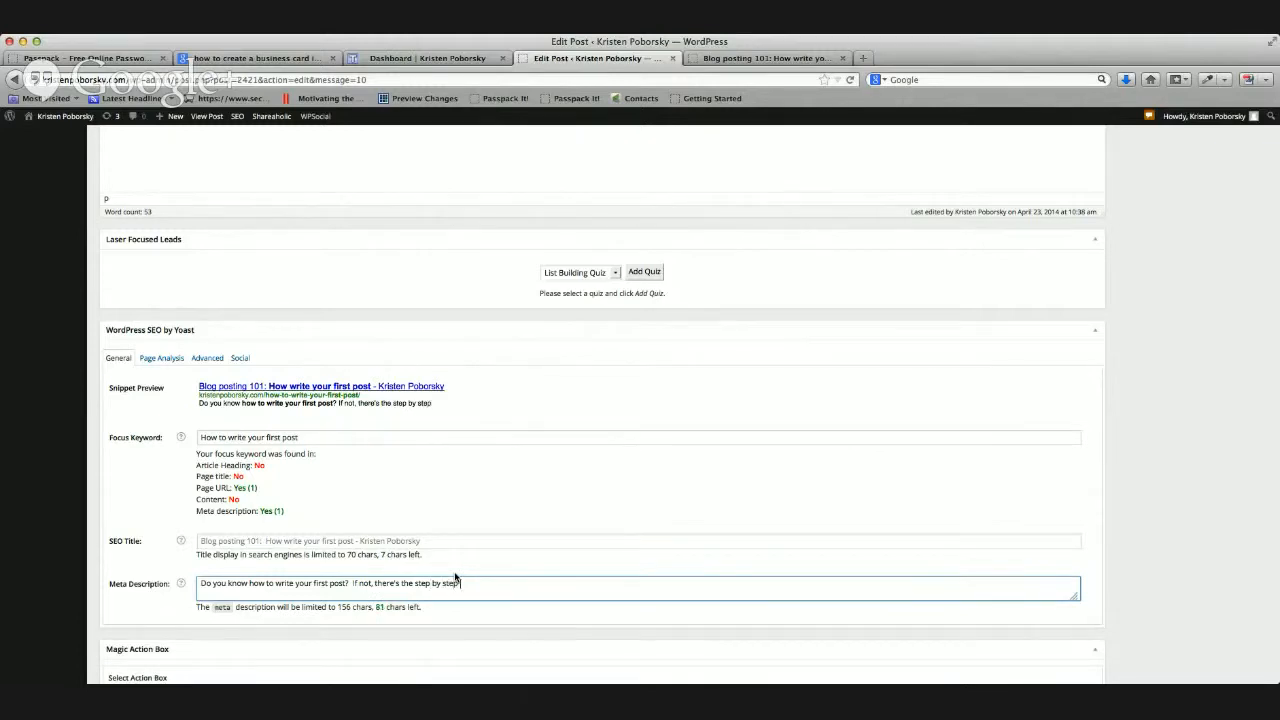
type("instructions to help you get")
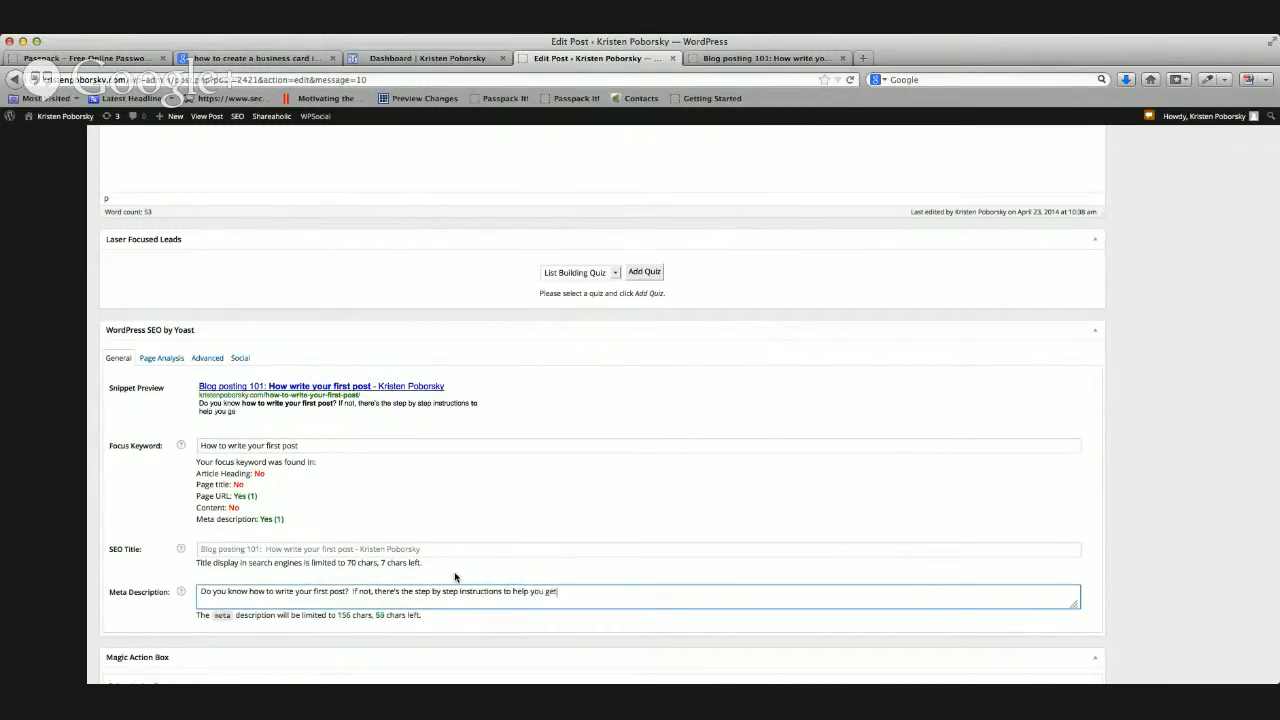
type("started!")
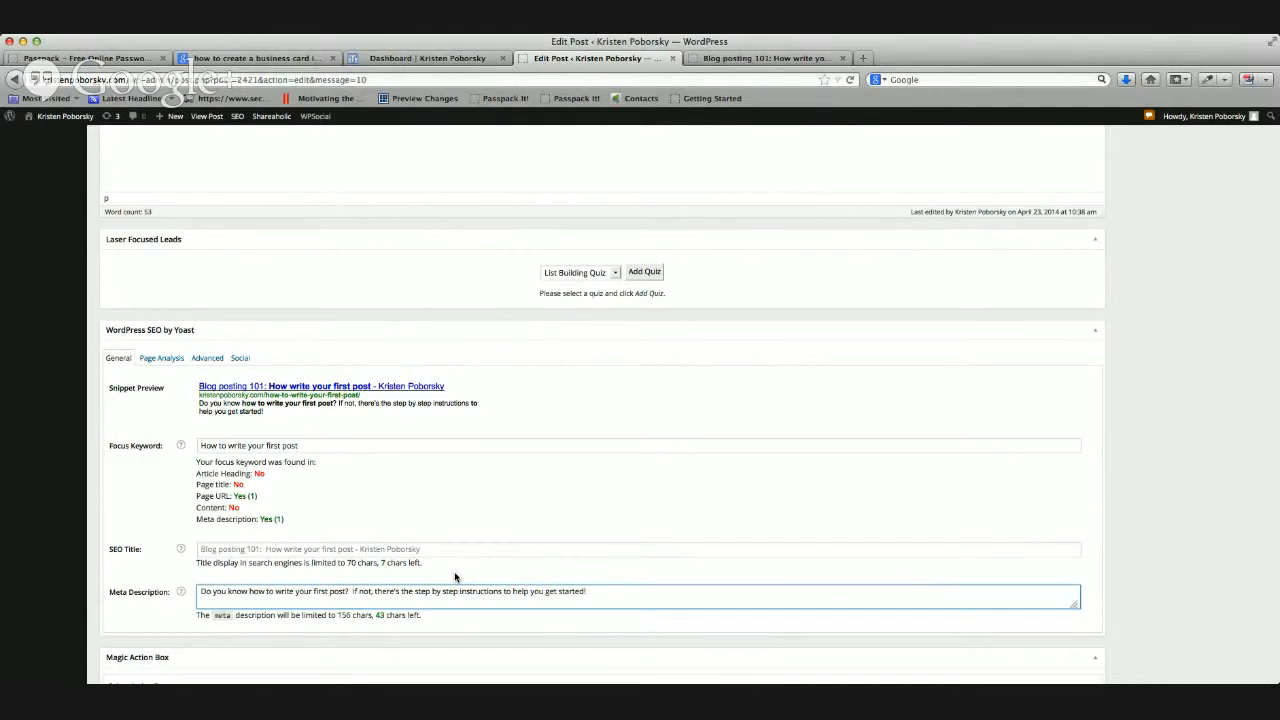
scroll("down", 3)
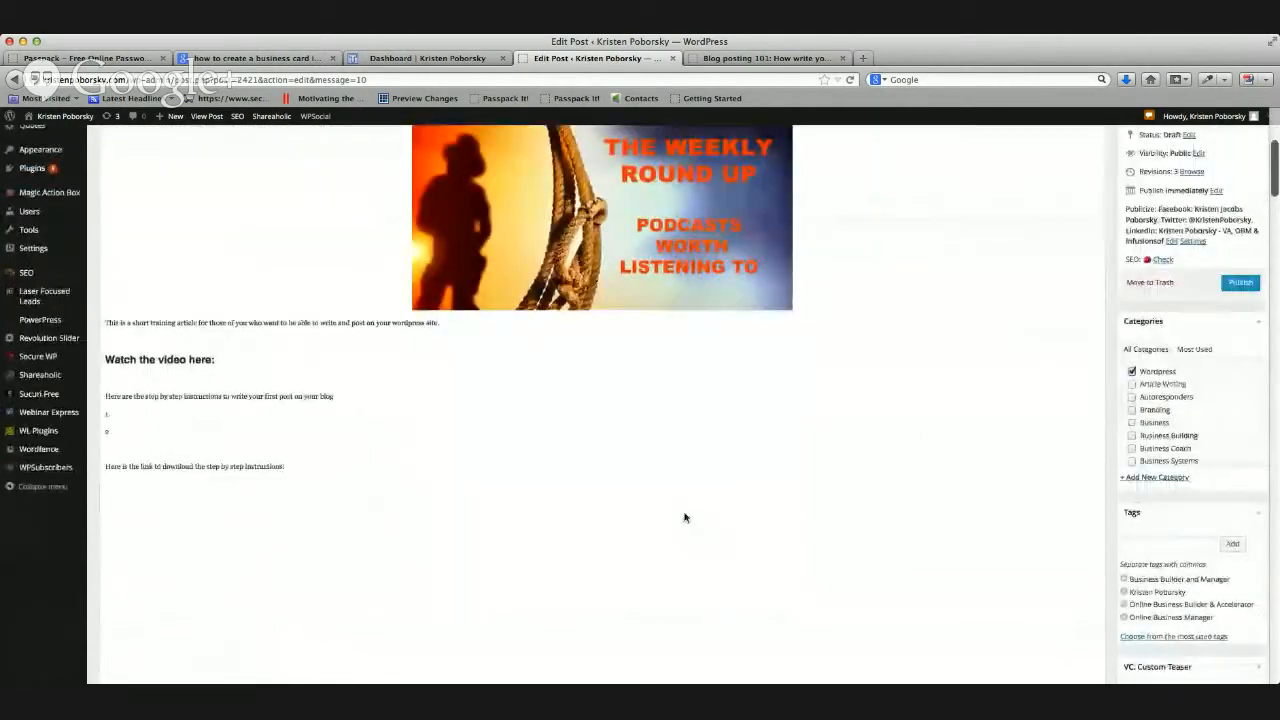
scroll("down", 3)
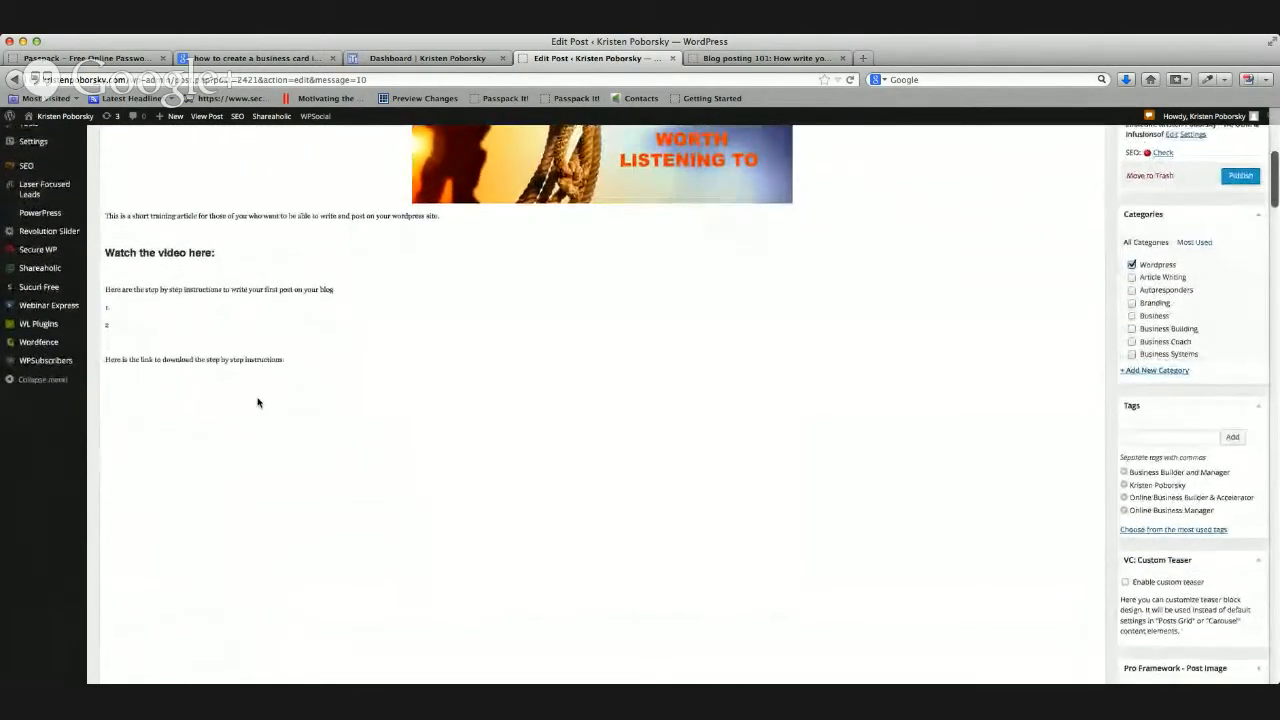
scroll("up", 3)
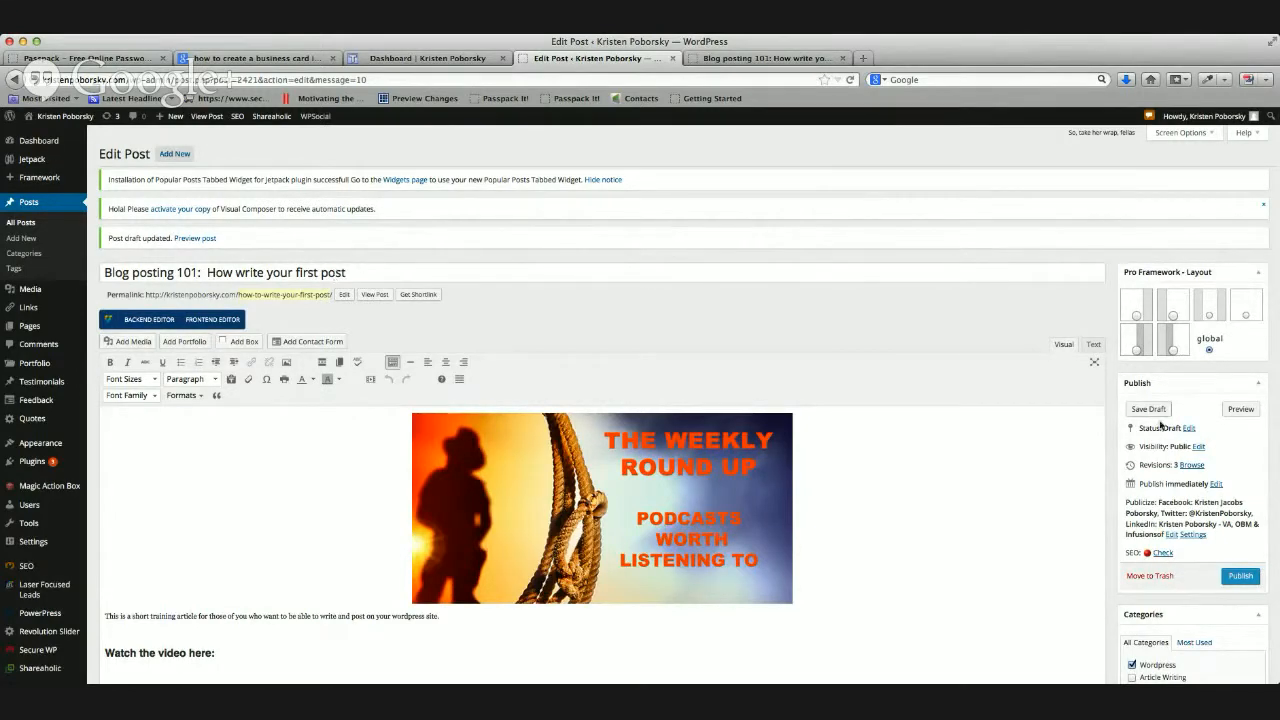
- Replace 'Publish immediately' with a scheduled publish date of 29 April 2014 and confirm it
left_click(1148, 408)
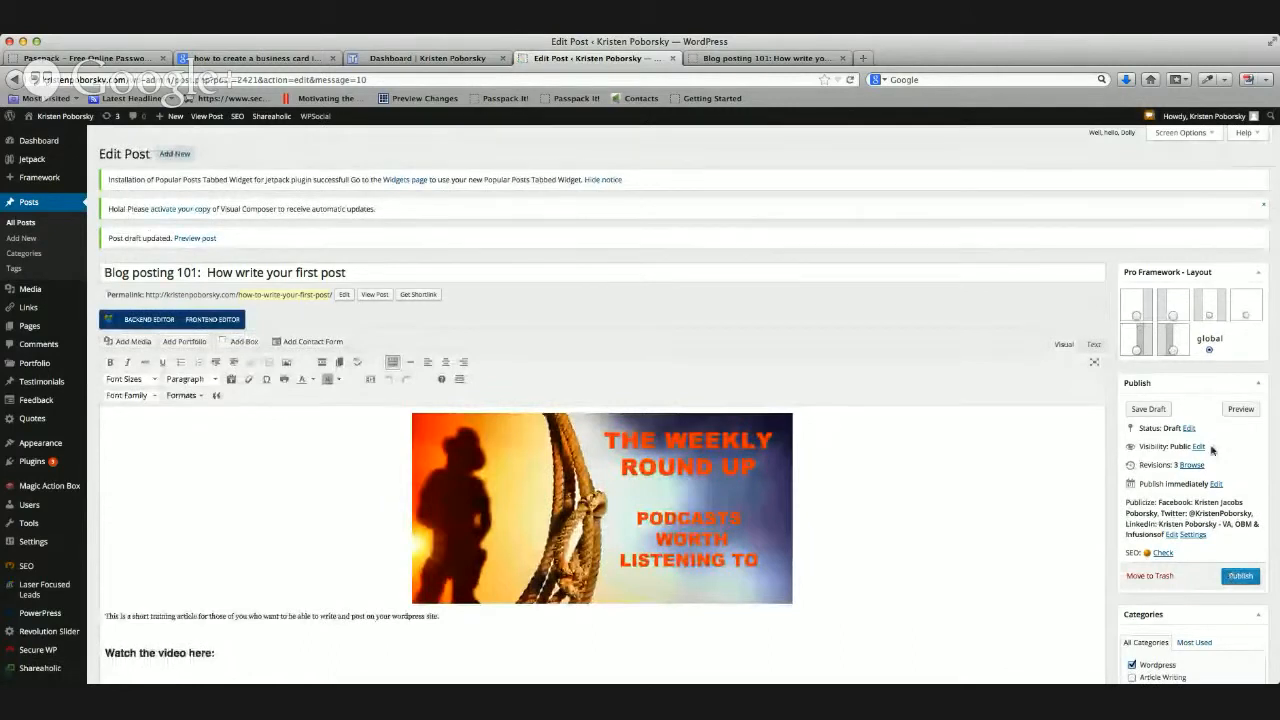
left_click(1212, 484)
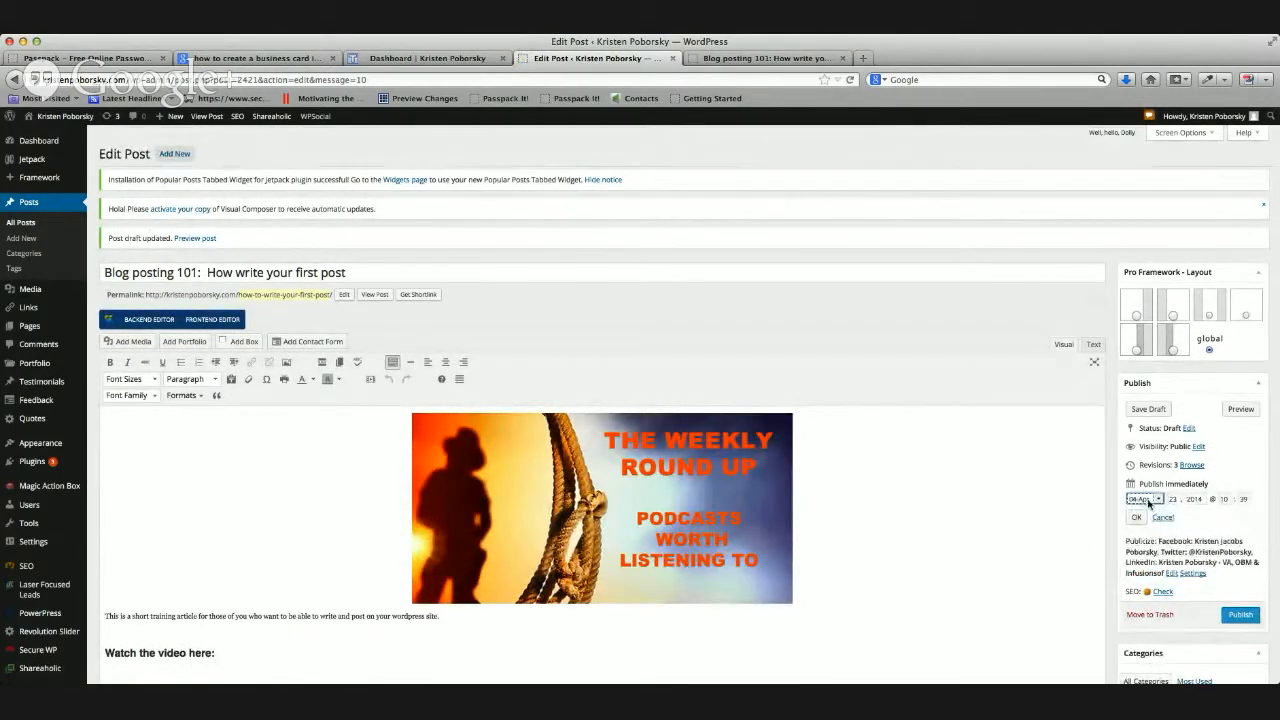
left_click(1174, 500)
type("25")
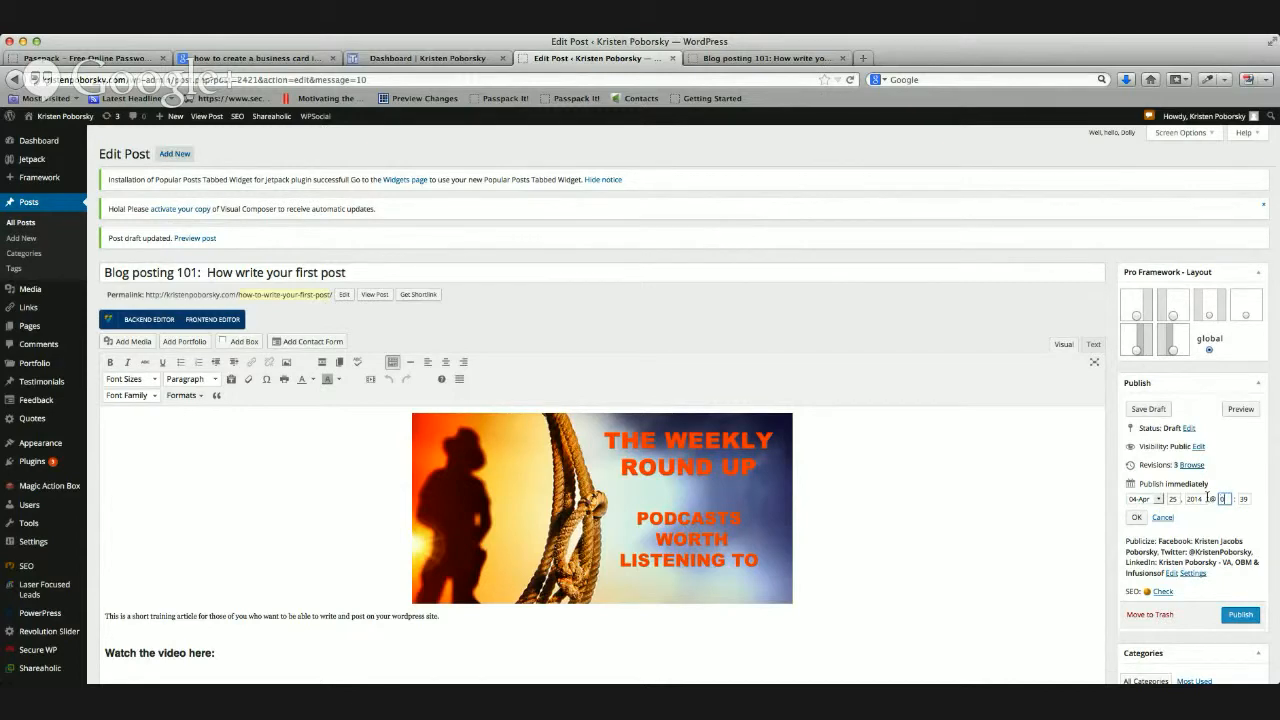
scroll("down", 3)
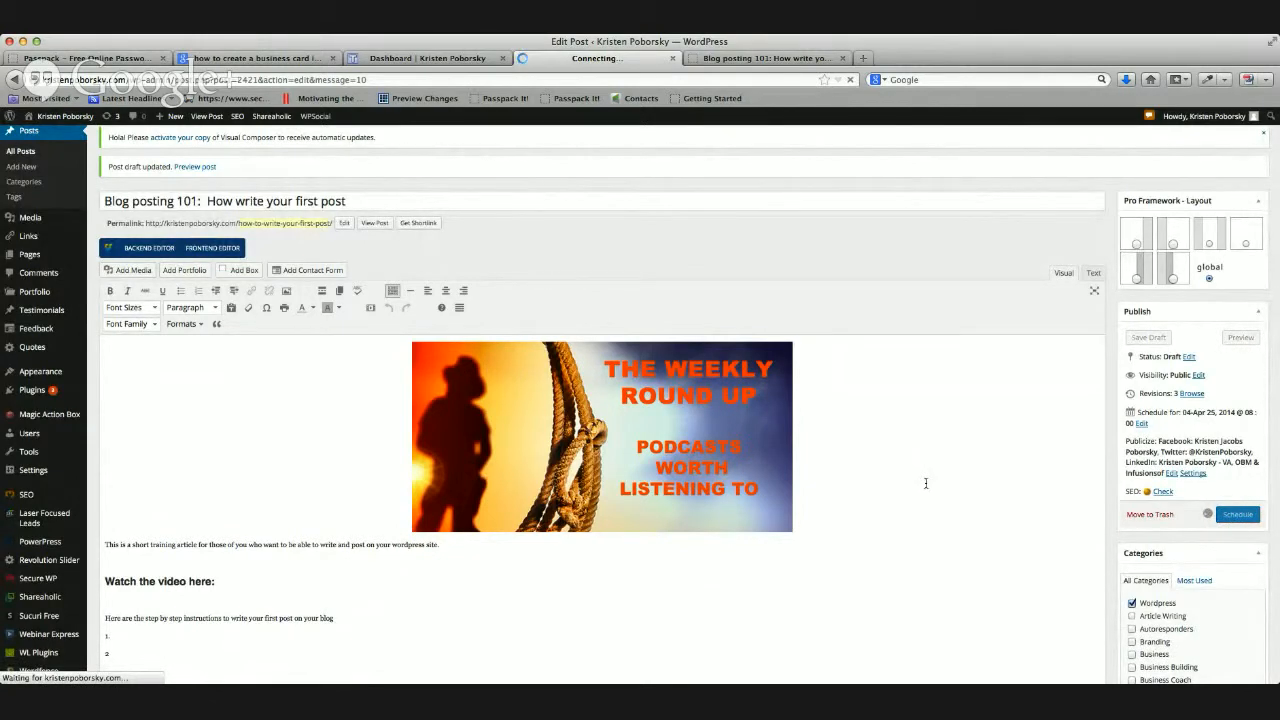
scroll("down", 3)
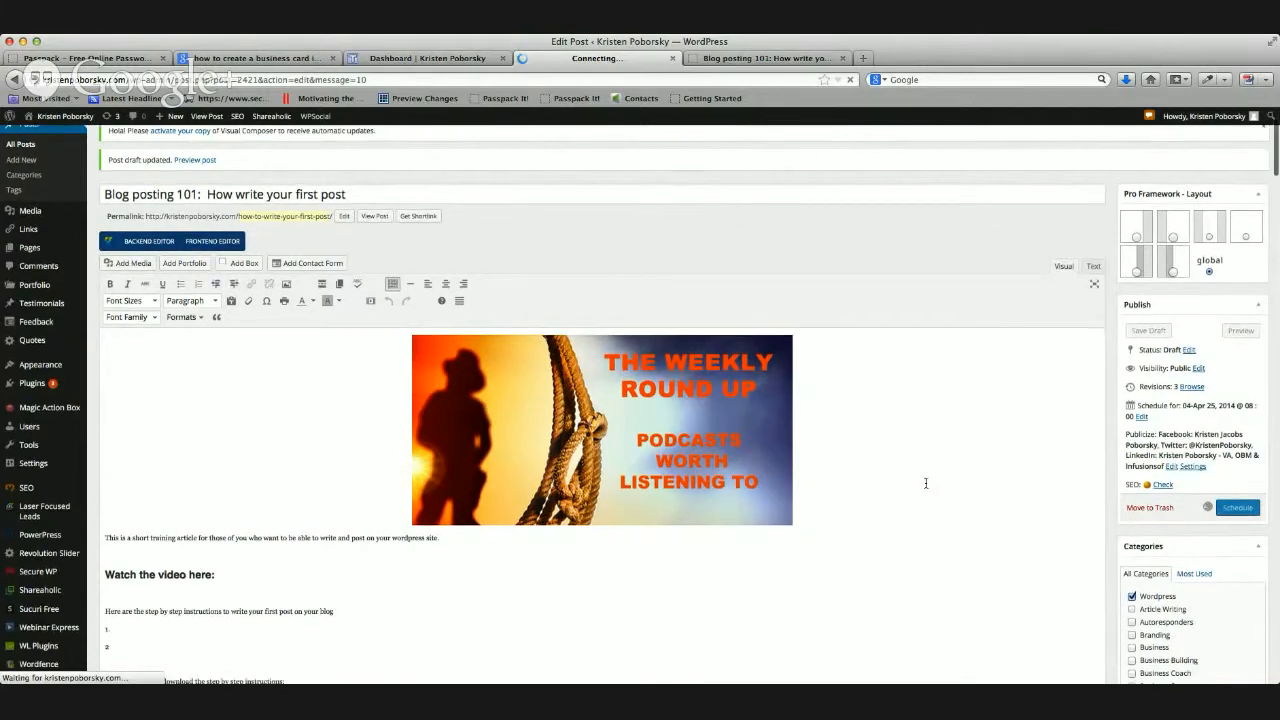